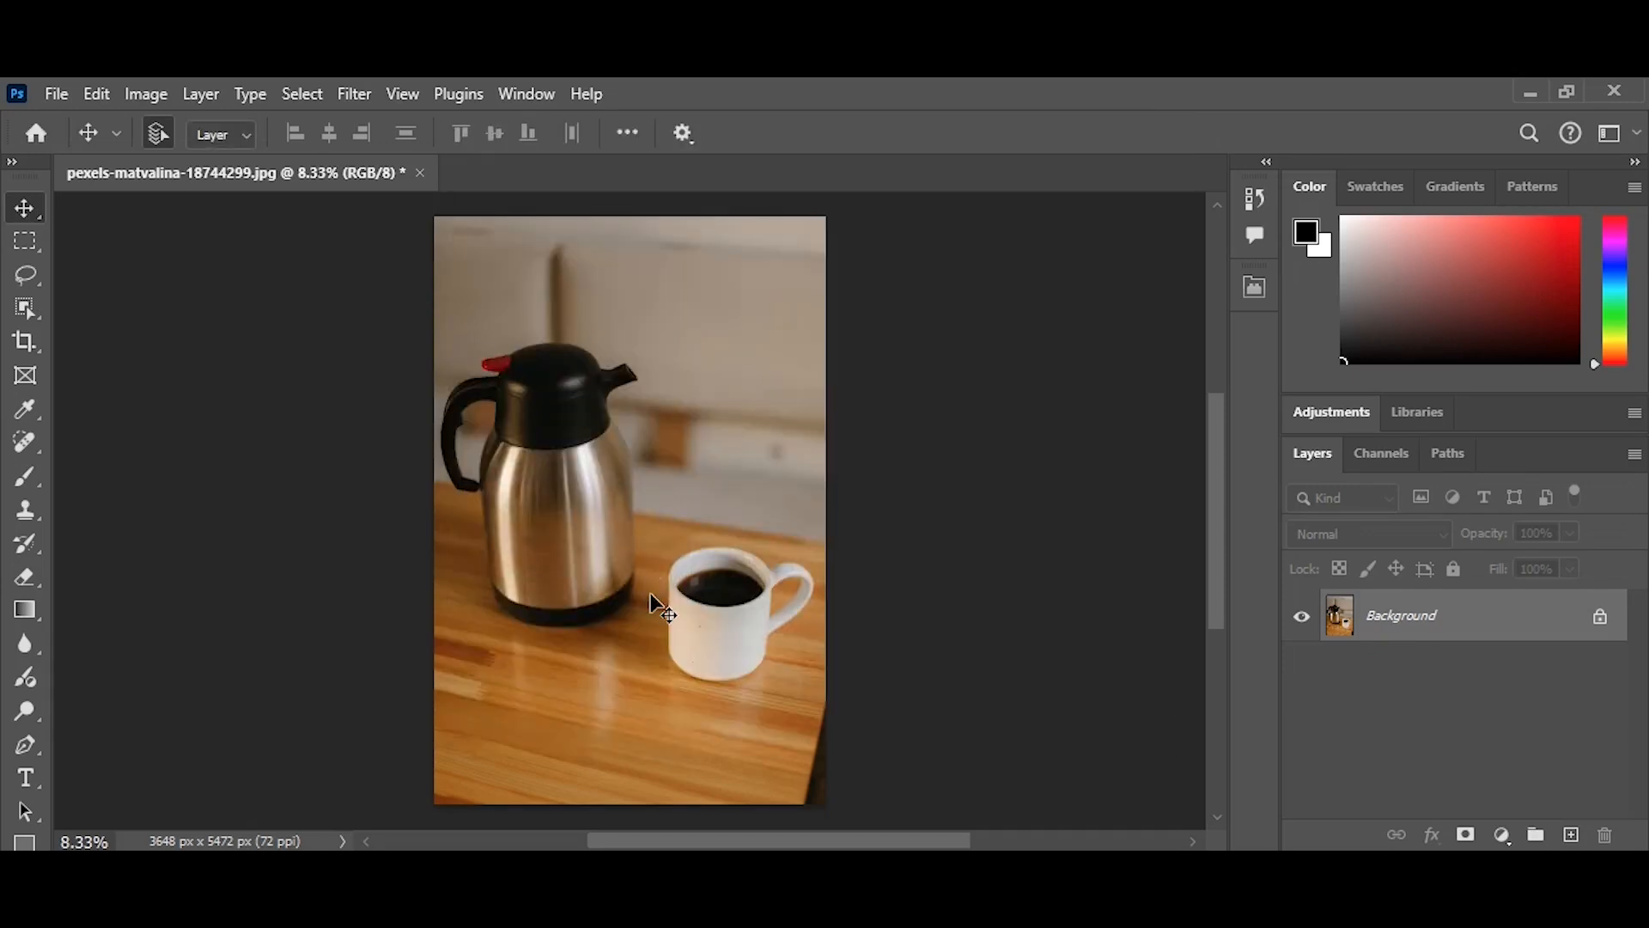
mouse_move(569, 462)
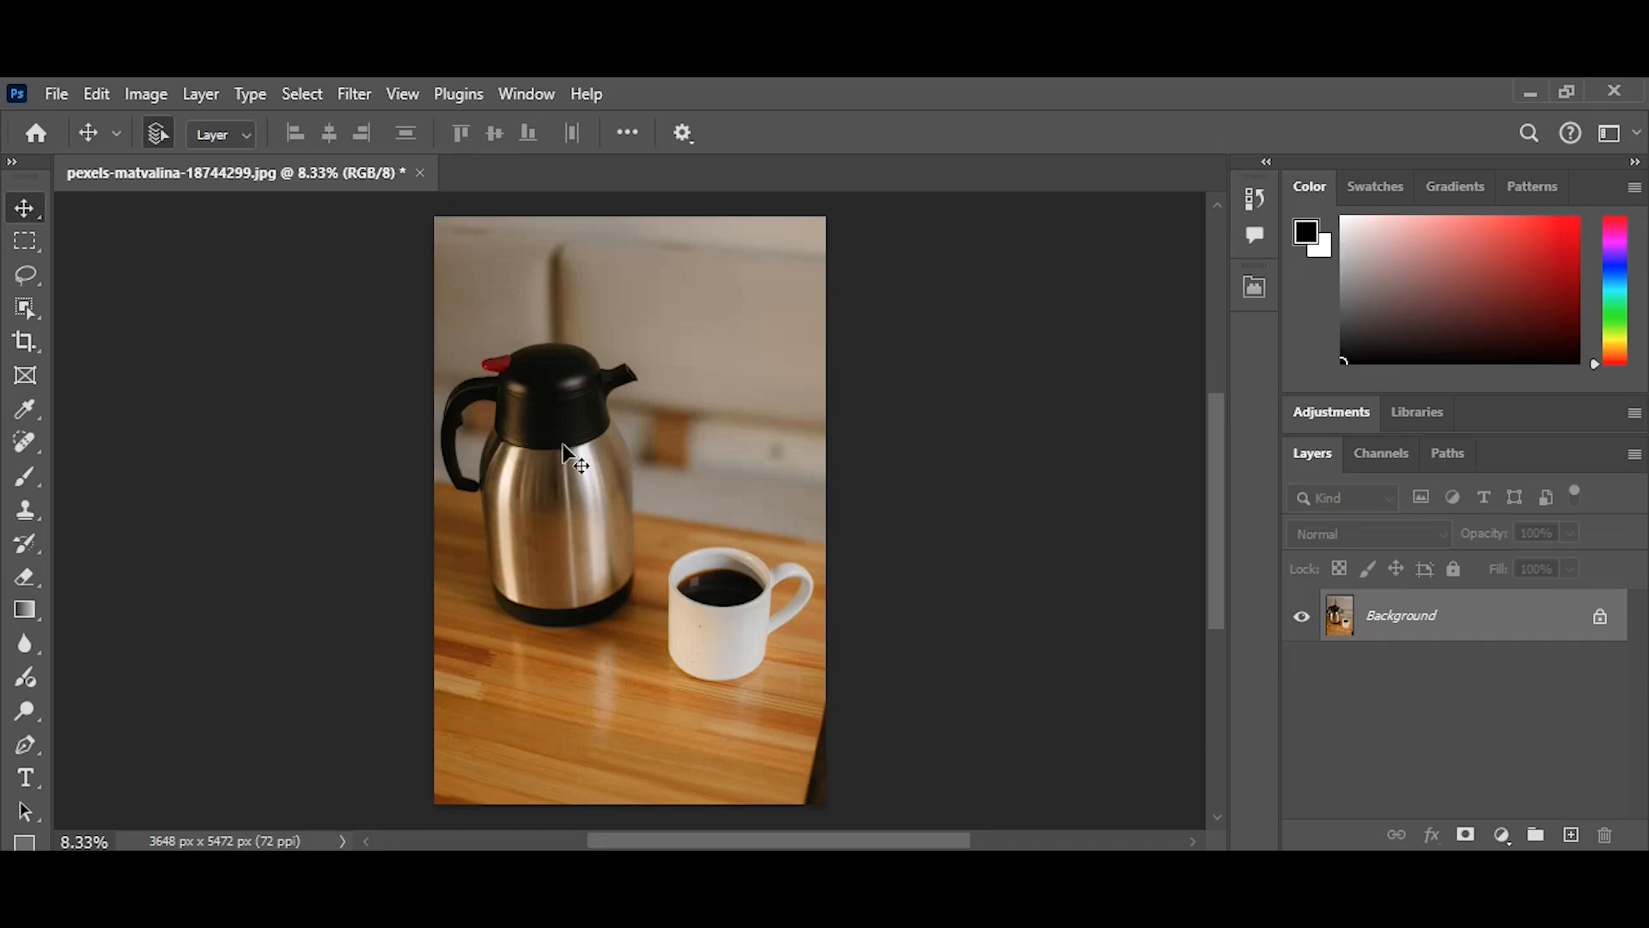
mouse_move(589, 577)
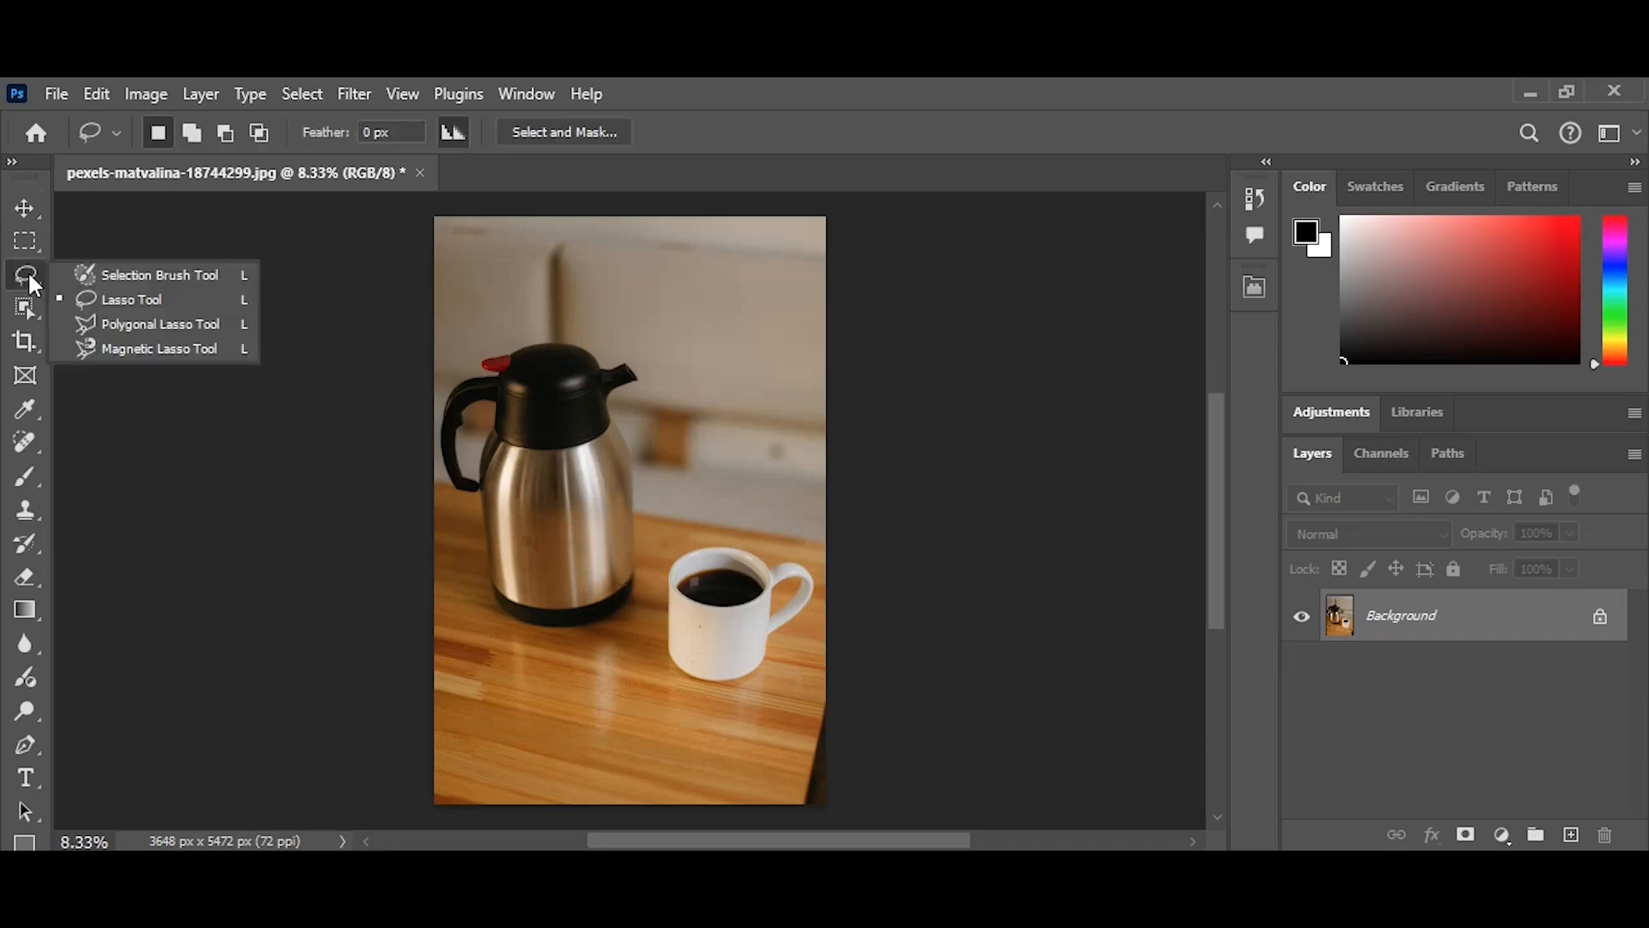
mouse_move(158, 275)
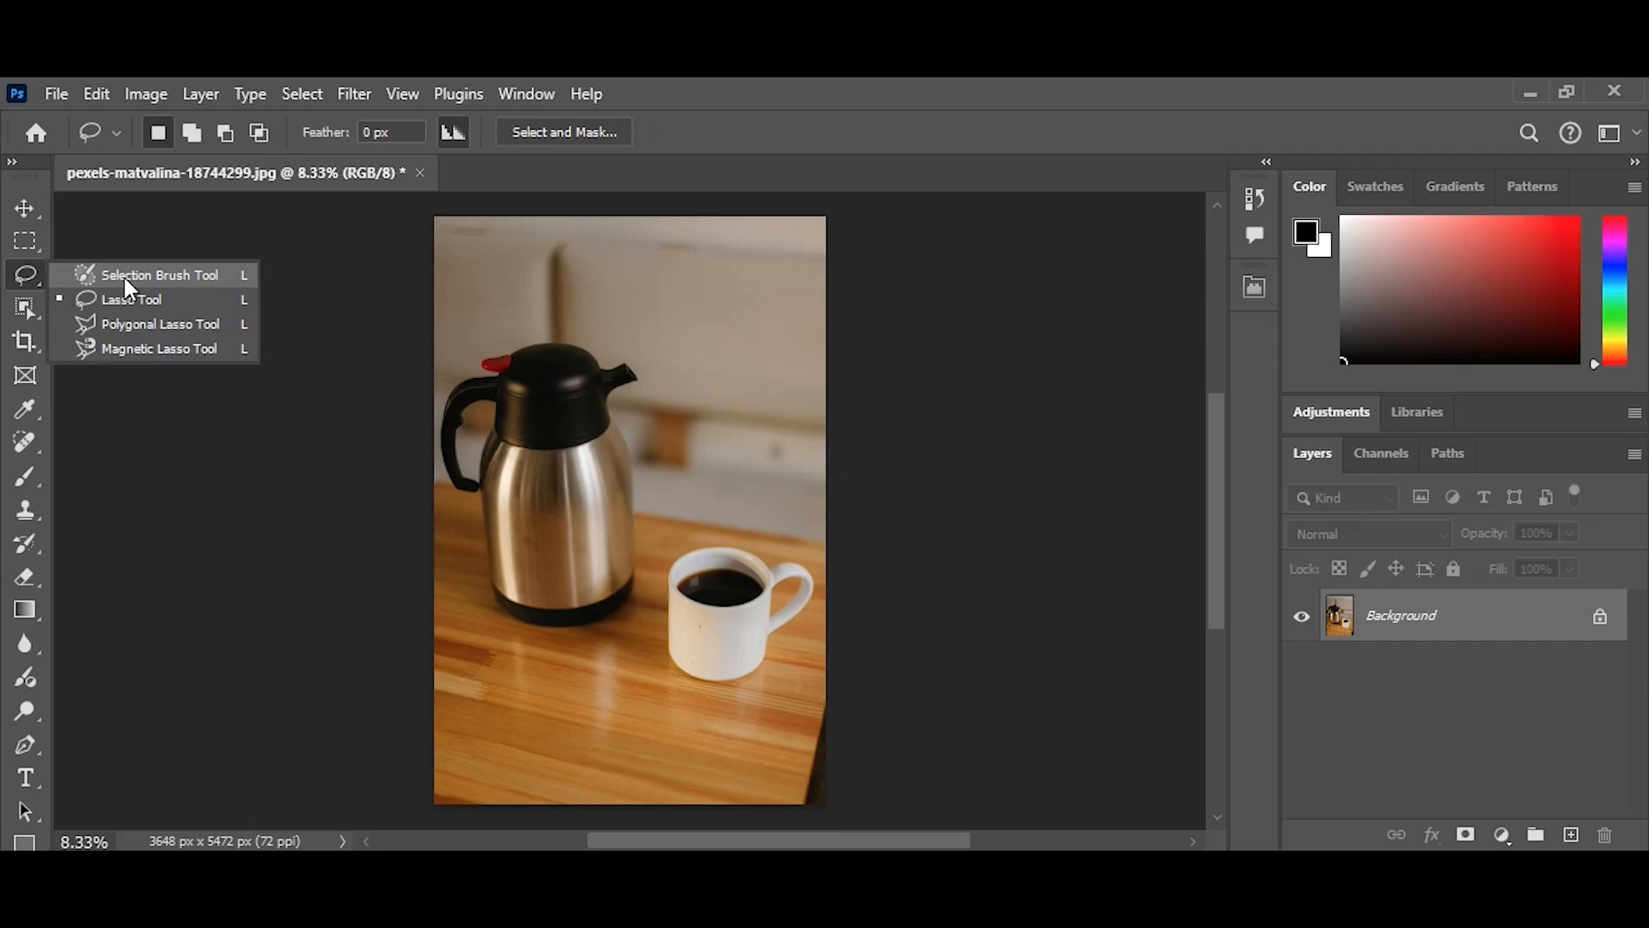
- Brush a selection onto the white coffee cup with the Selection Brush
click(158, 275)
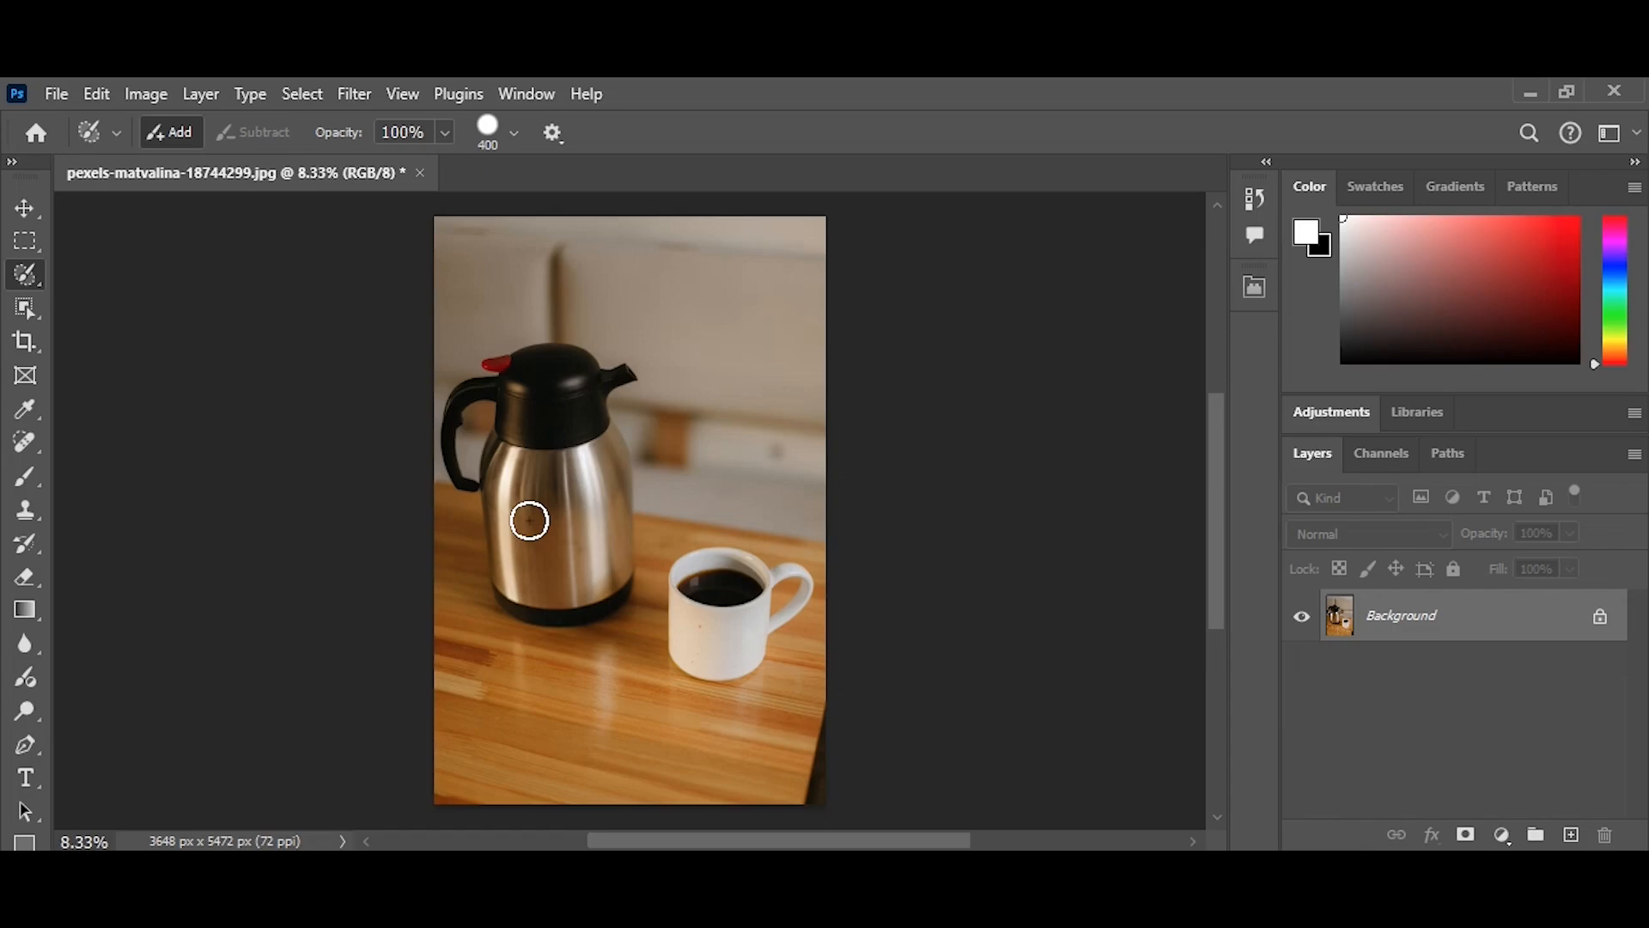
click(747, 624)
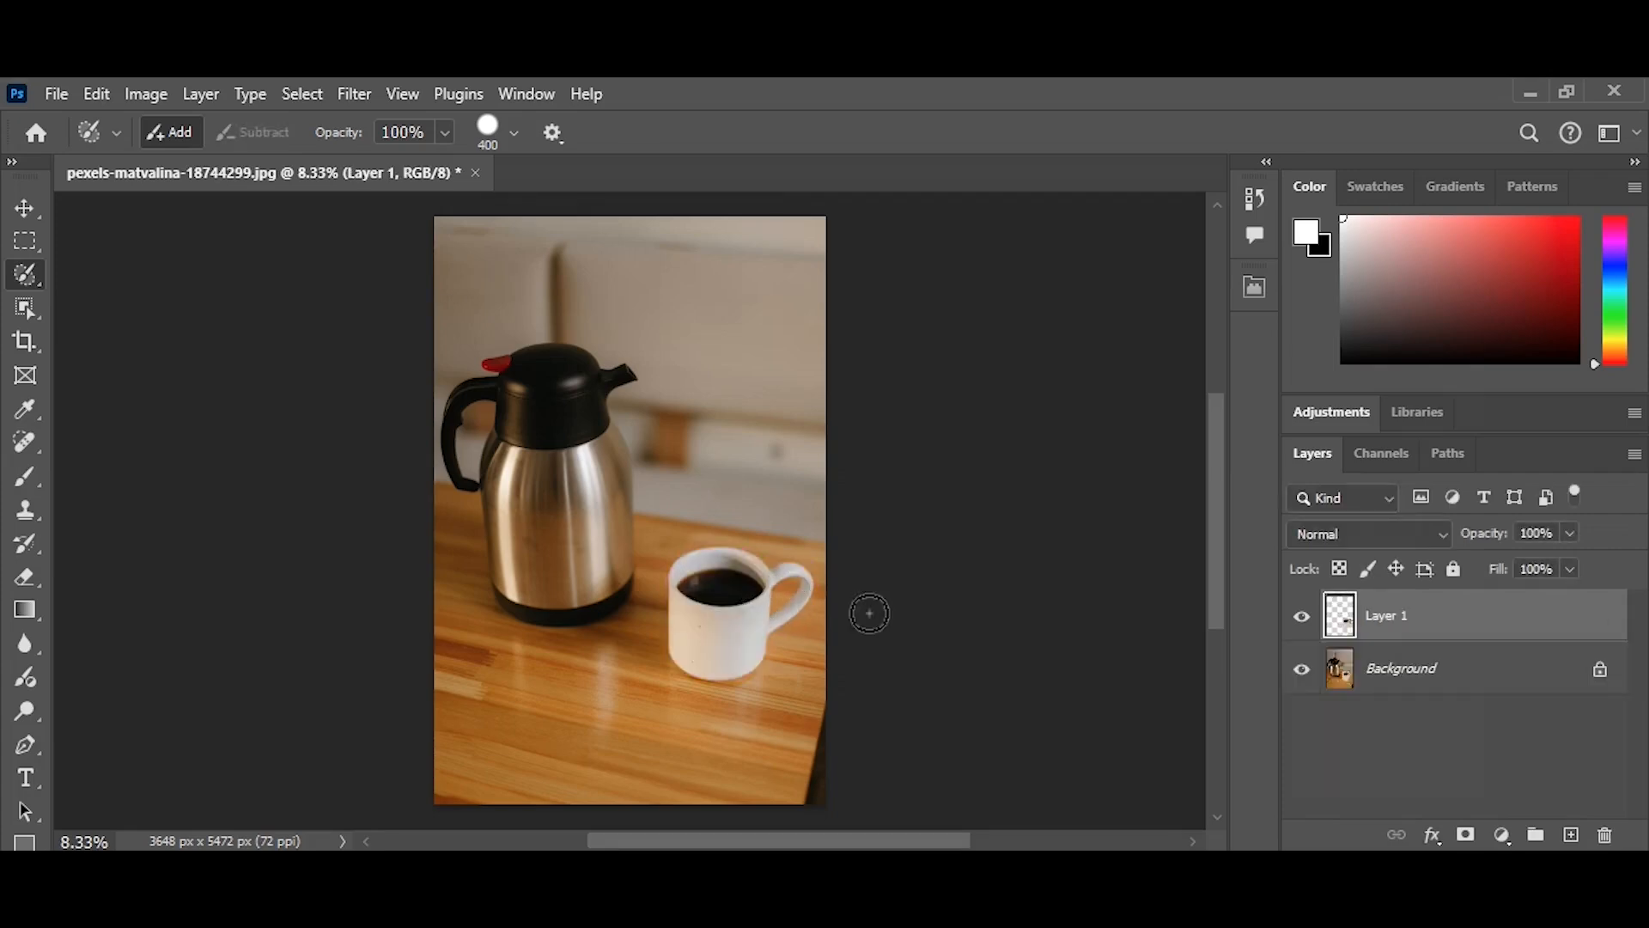
- Toggle the Background layer's visibility to check the cup cutout, then start a new document
click(1301, 668)
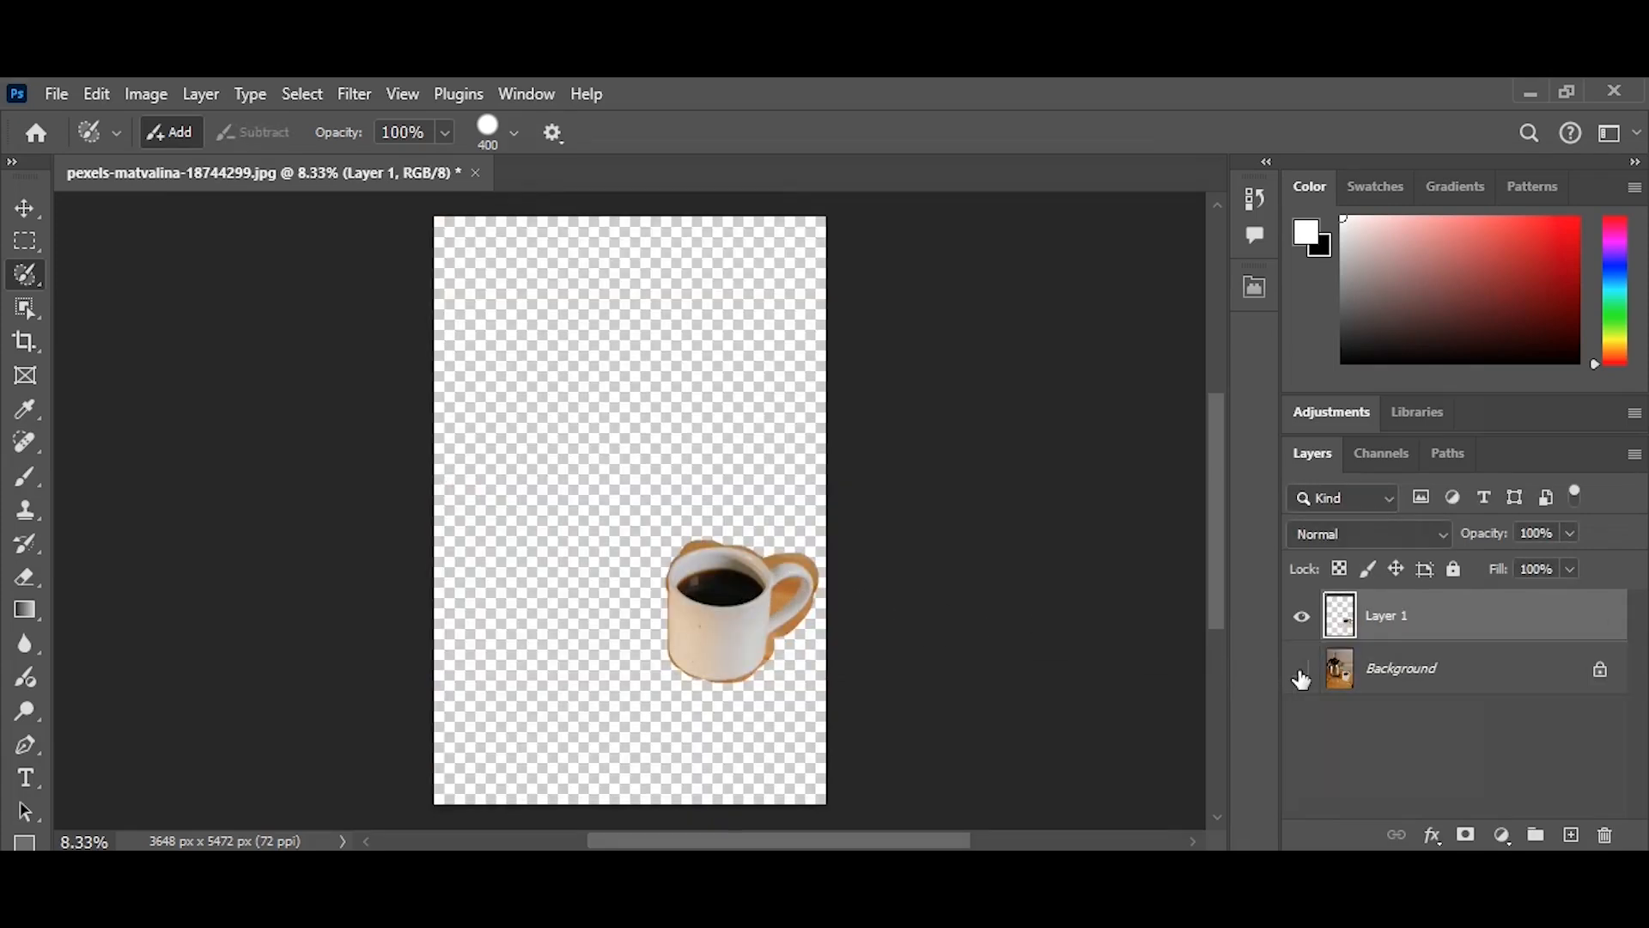
click(1300, 668)
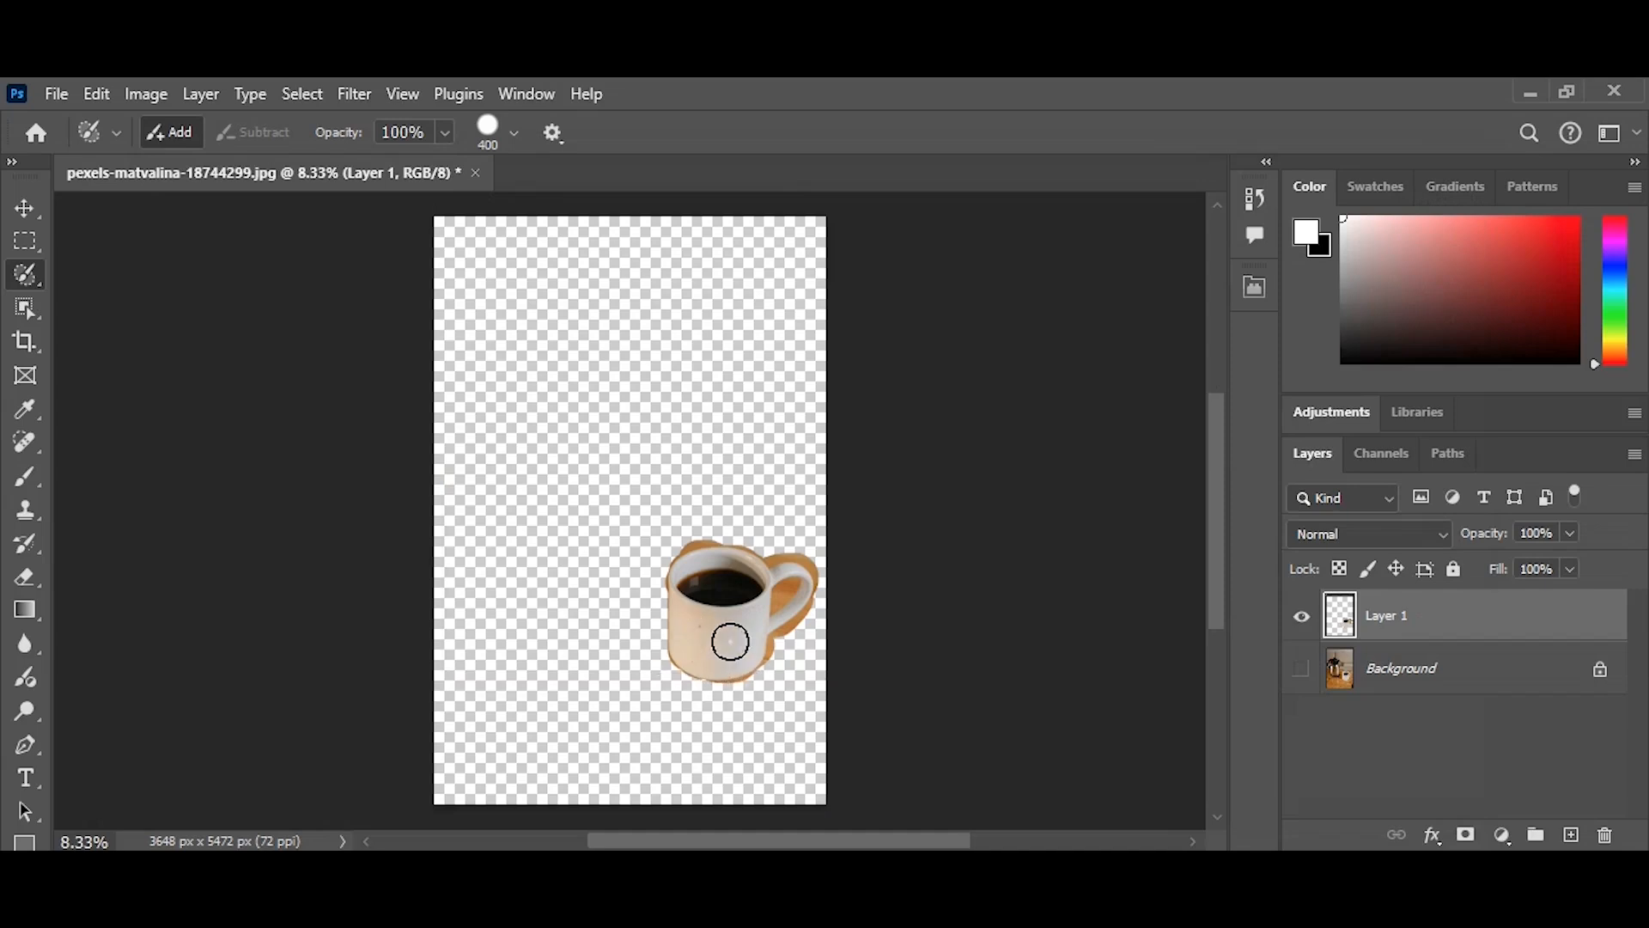
mouse_move(1132, 682)
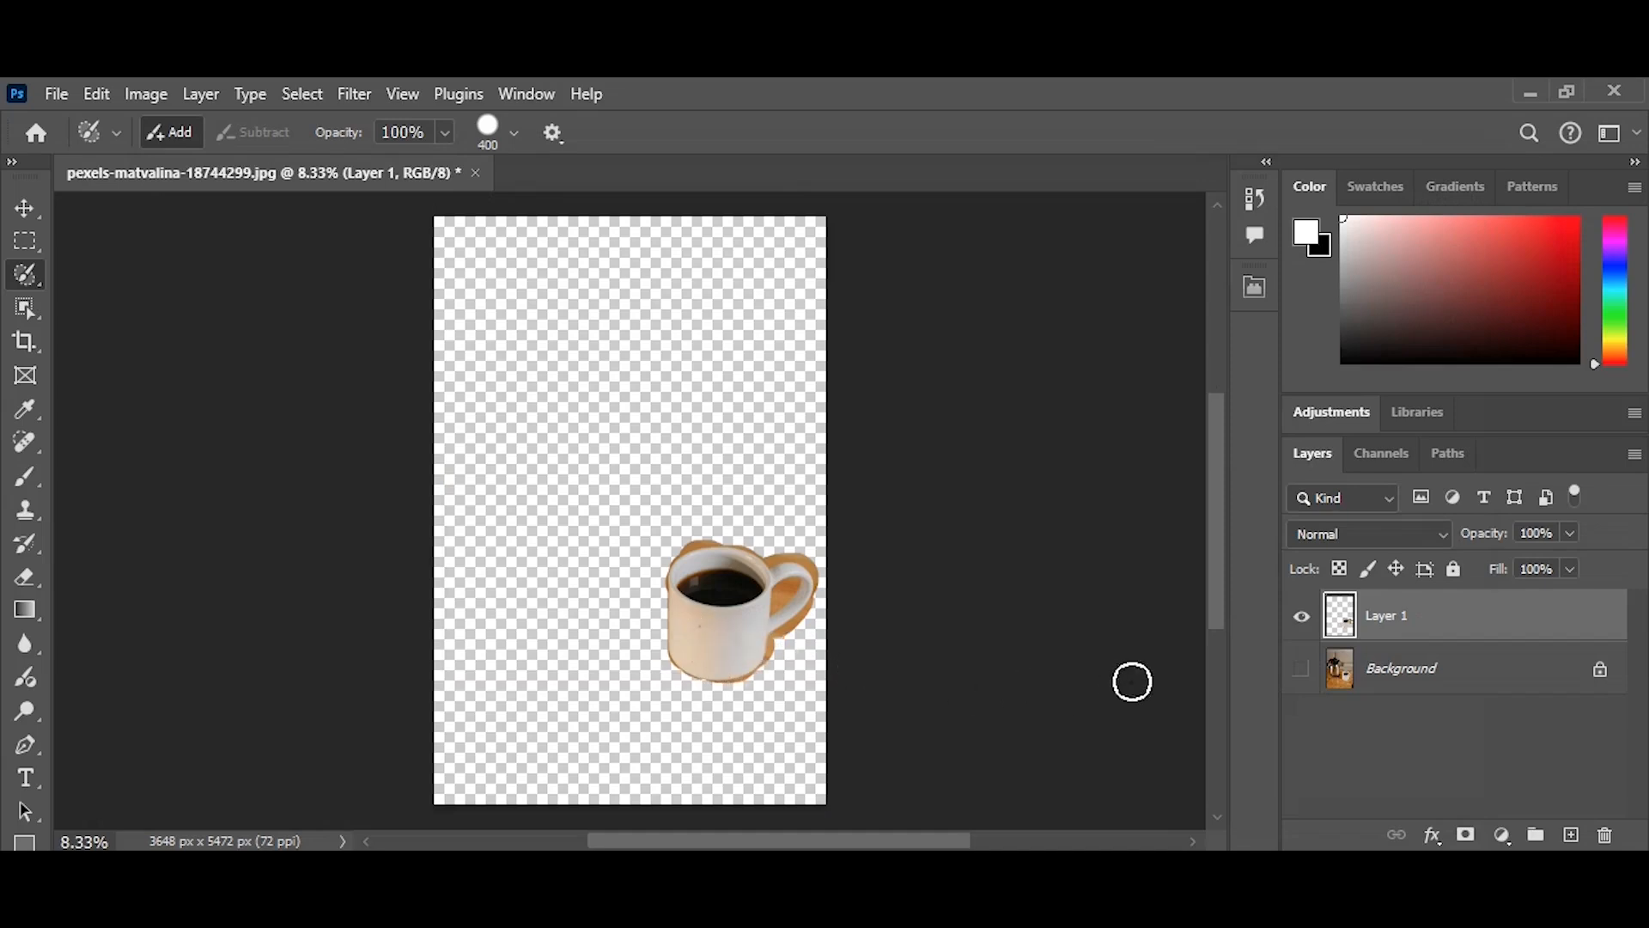
click(1301, 669)
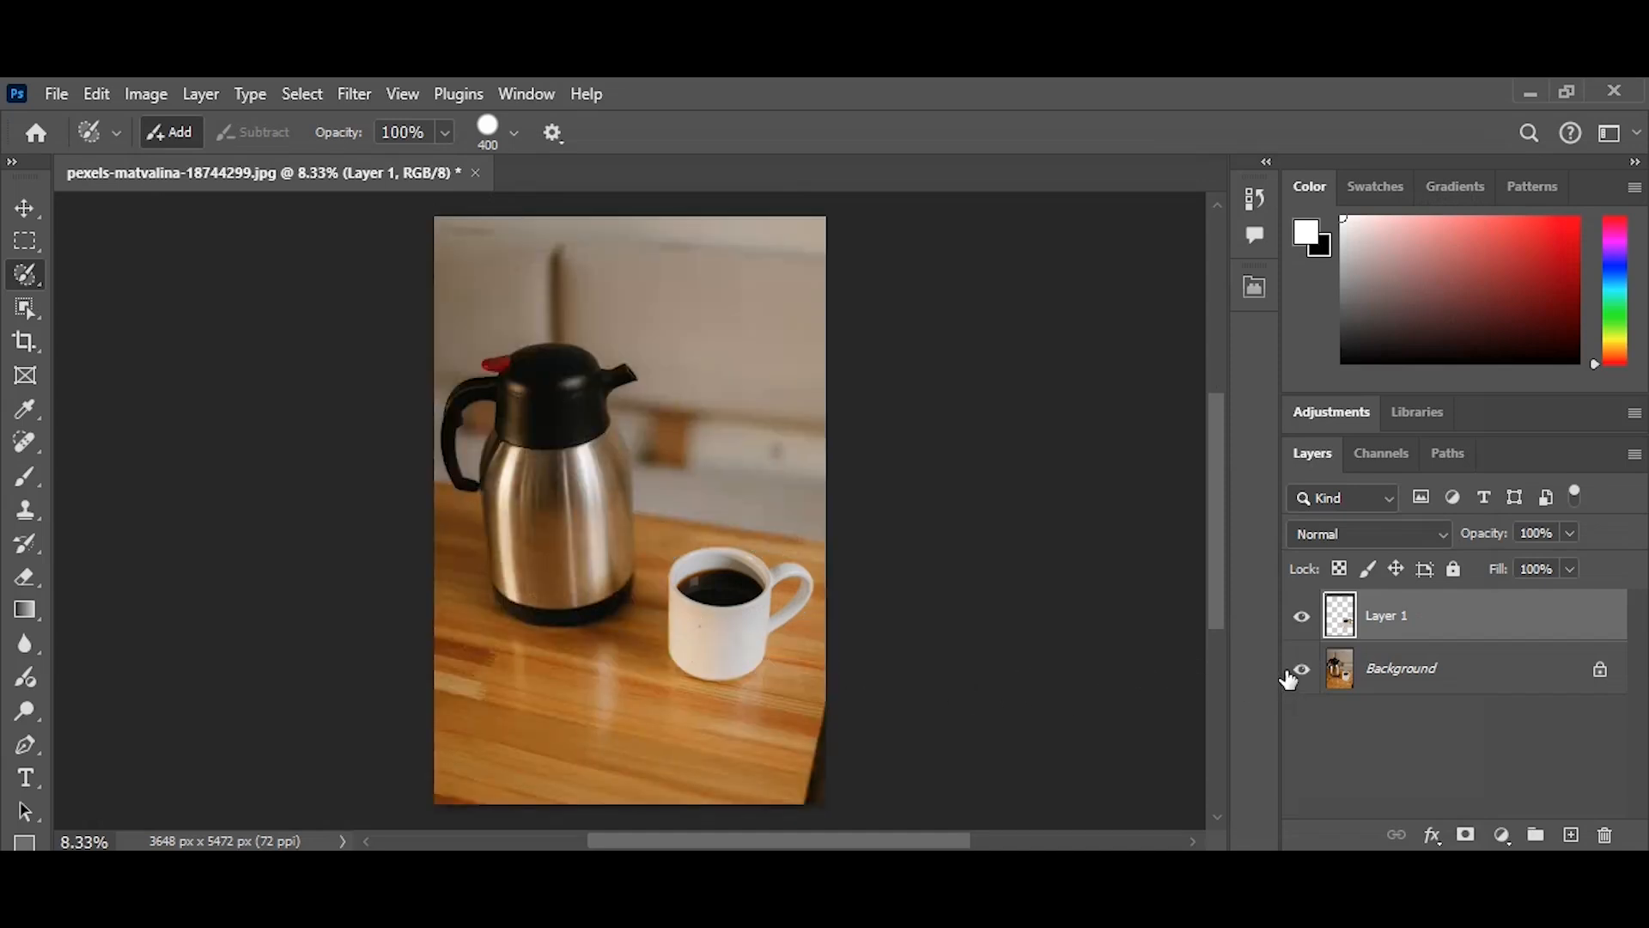
click(1302, 668)
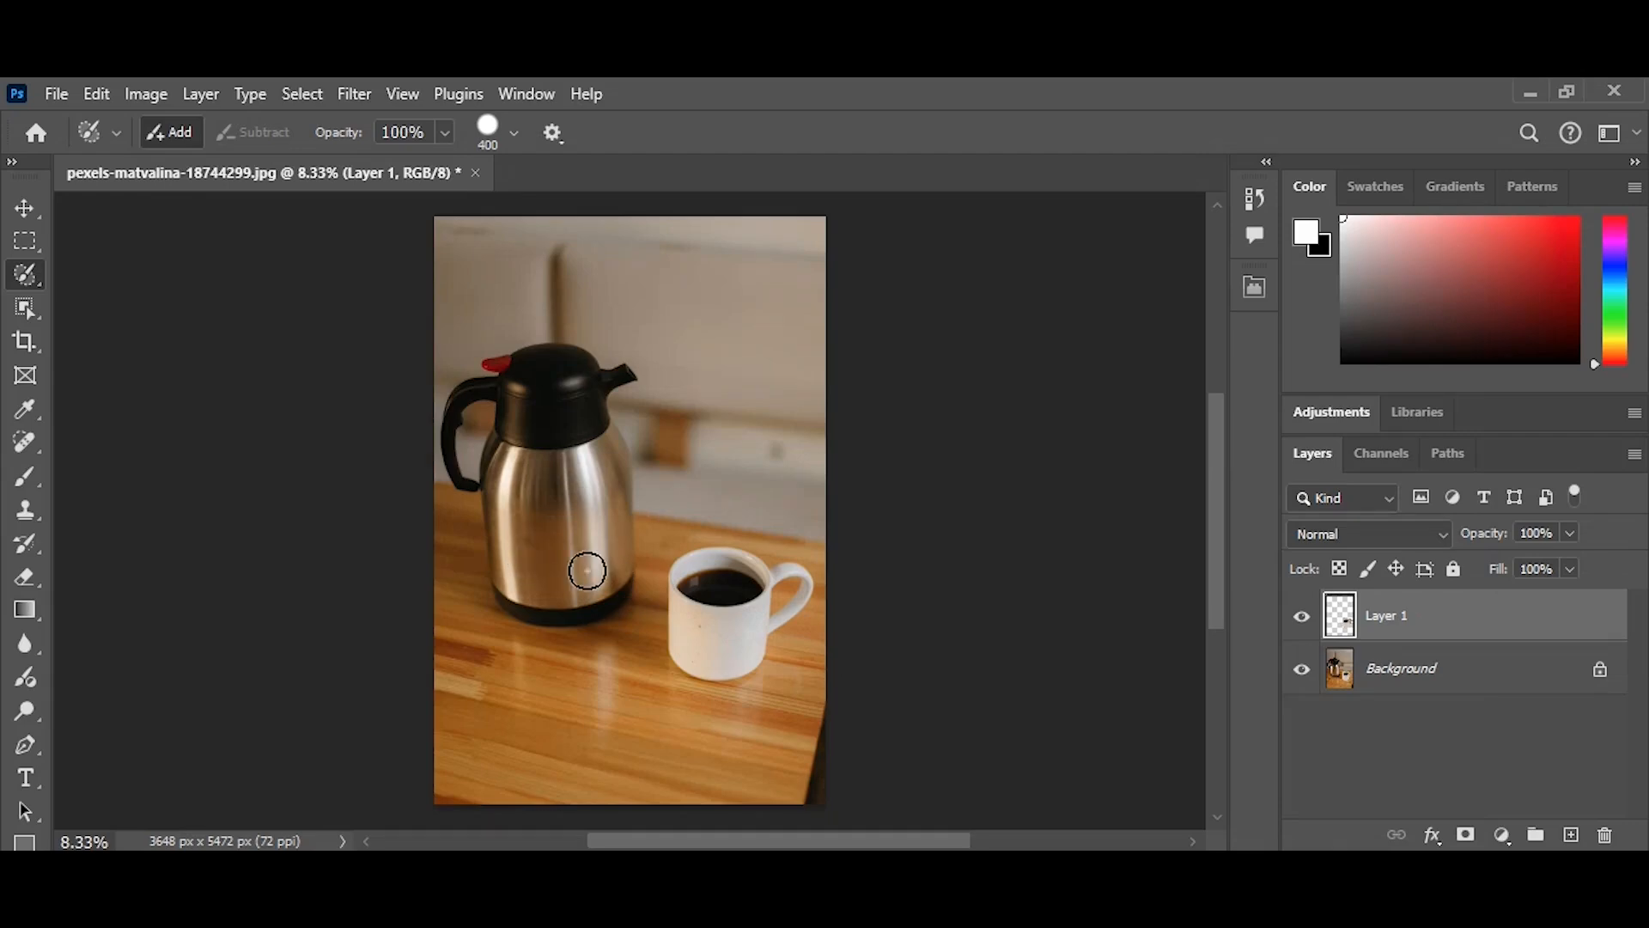
click(55, 93)
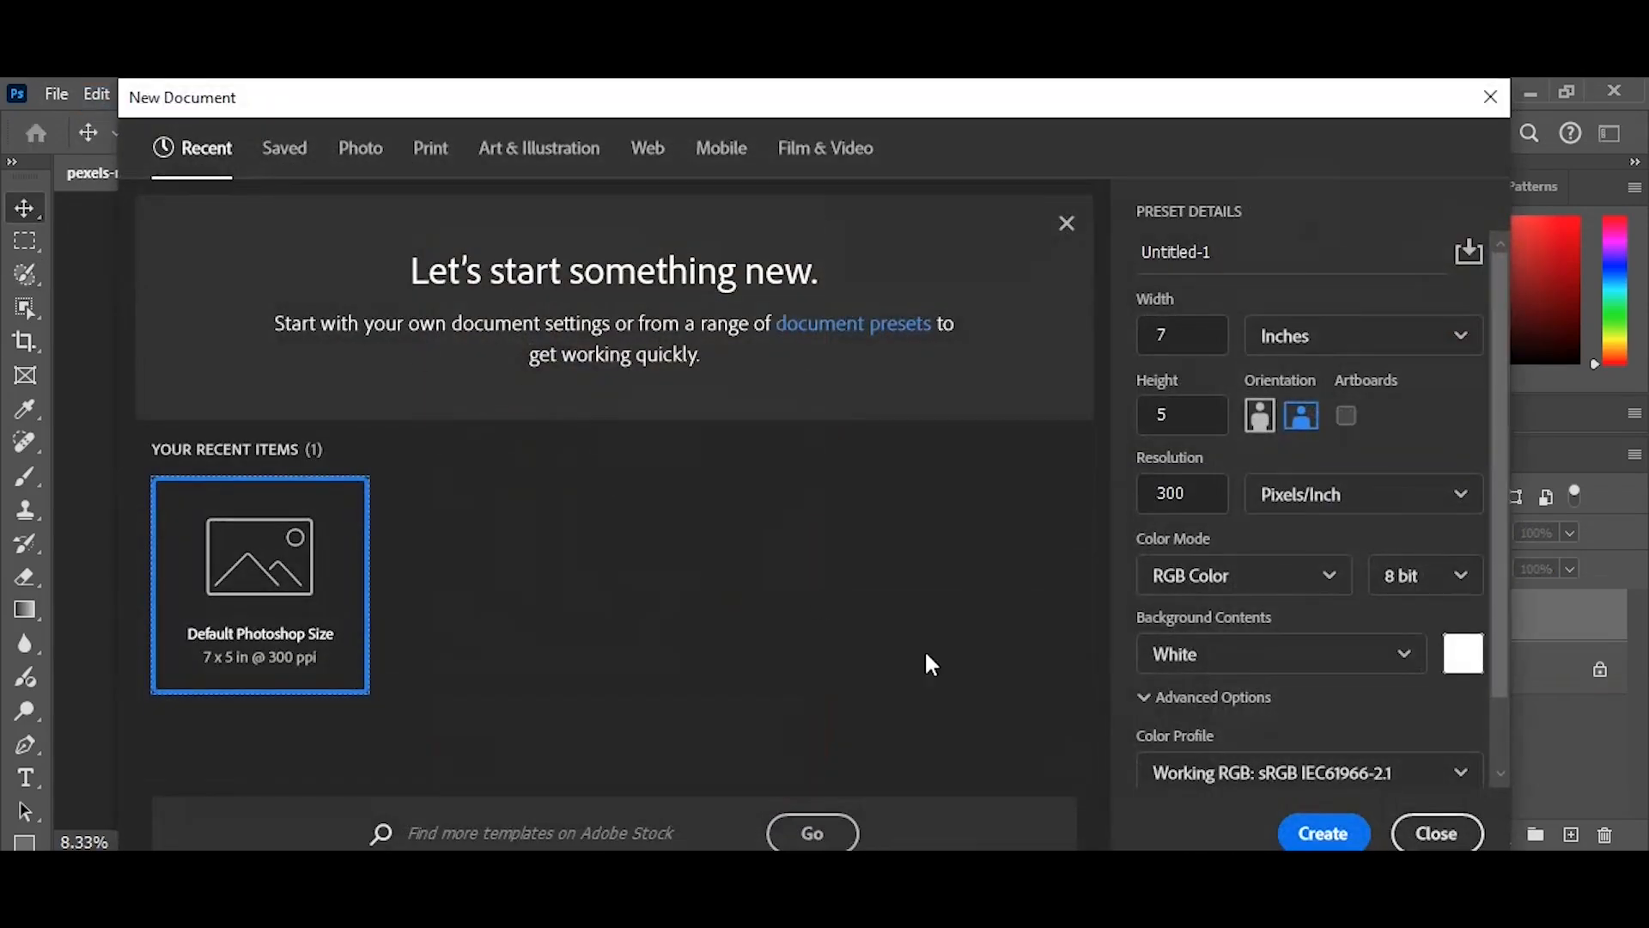
- Create the 7 × 5 inch white document and paint overlapping grey circles at 61% opacity
click(1323, 833)
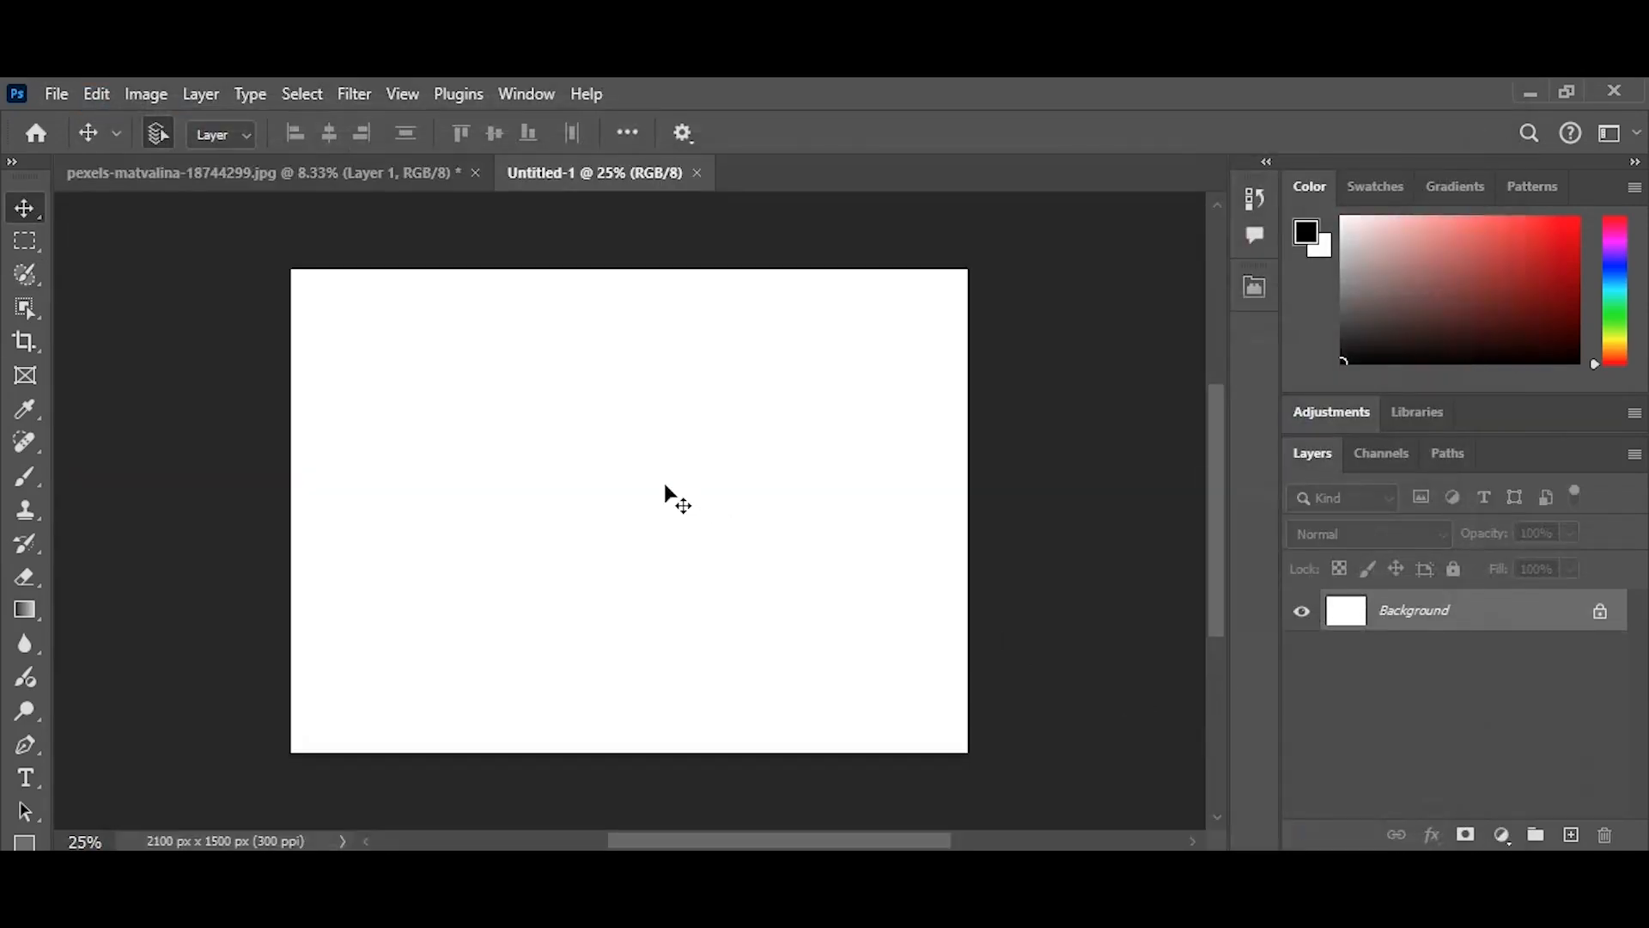
click(24, 275)
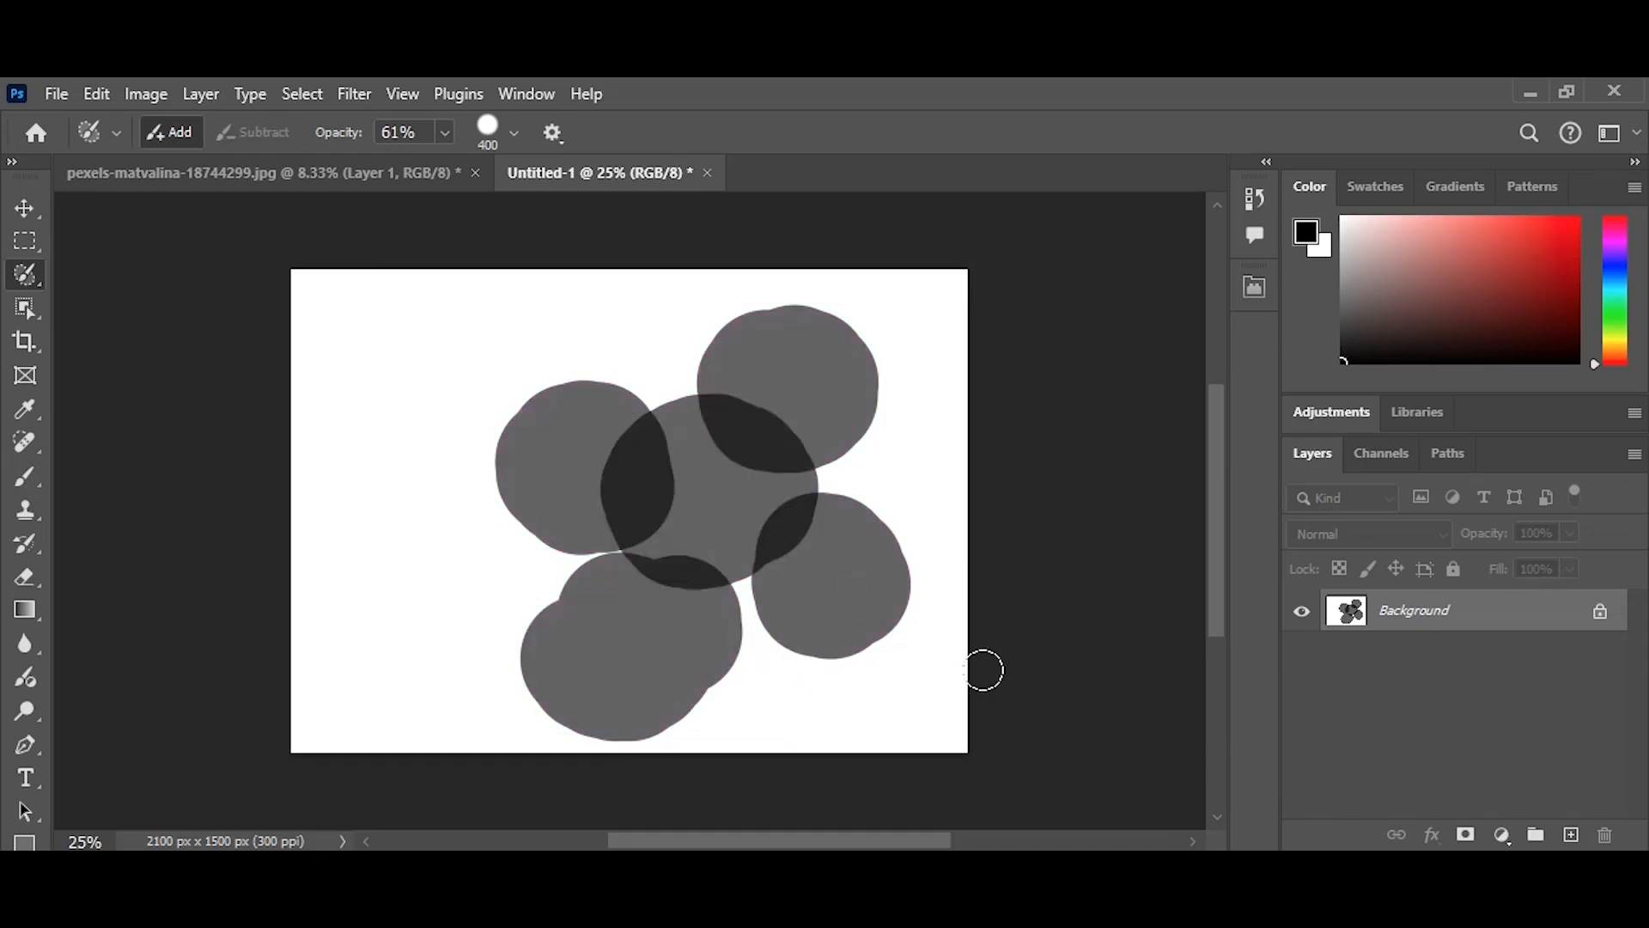
click(25, 208)
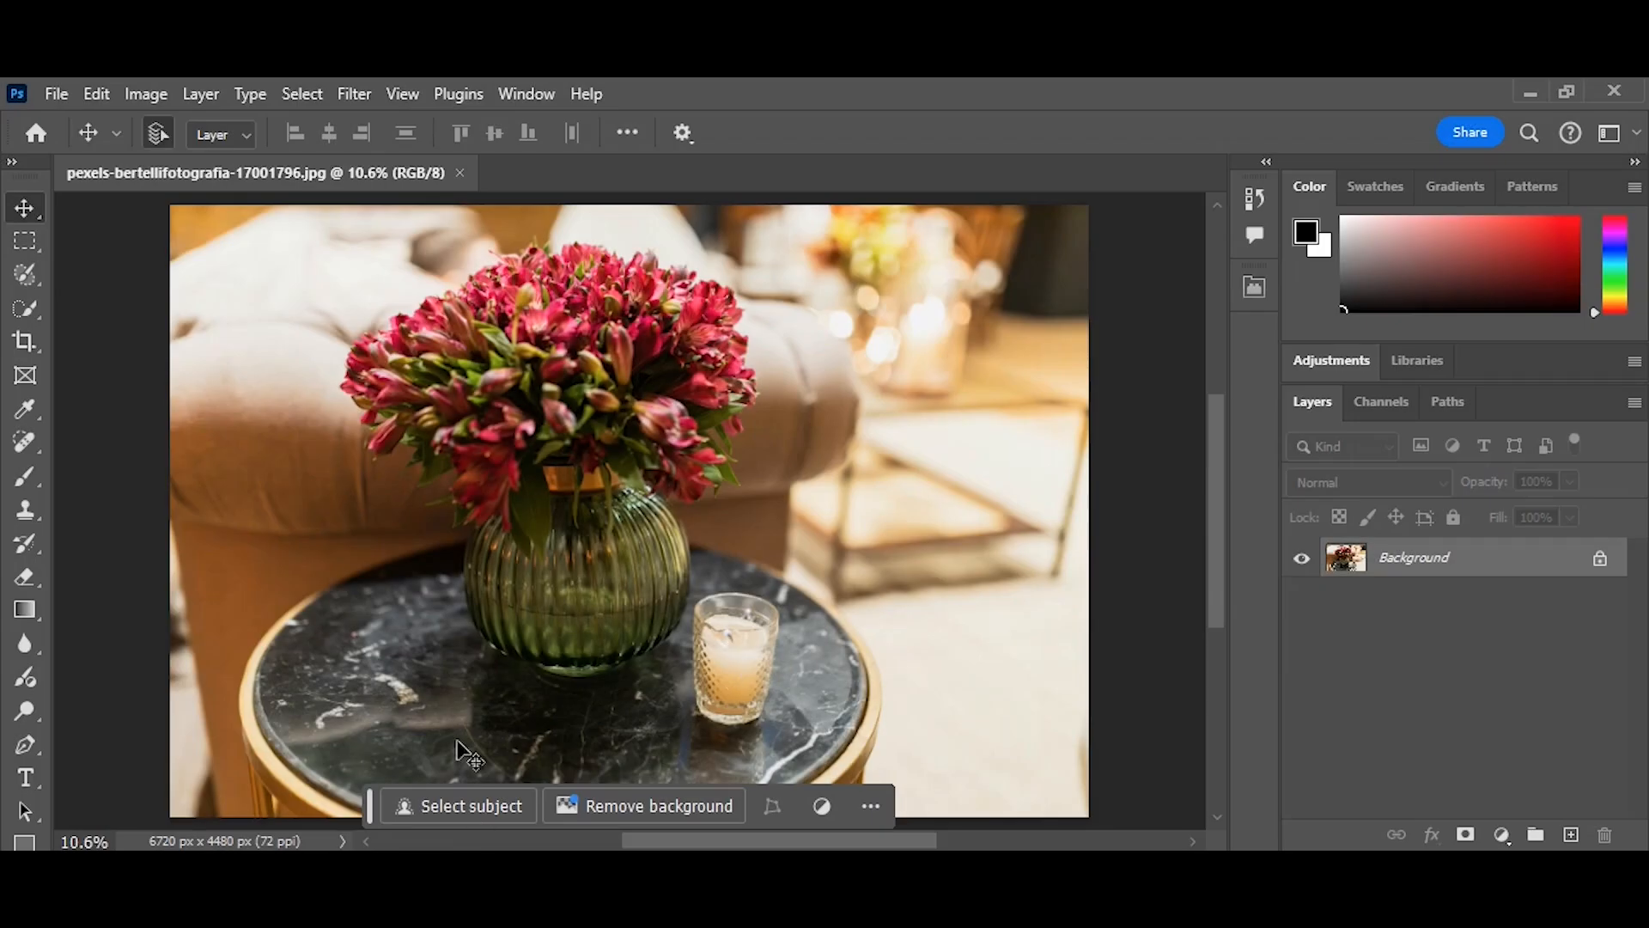
mouse_move(641, 768)
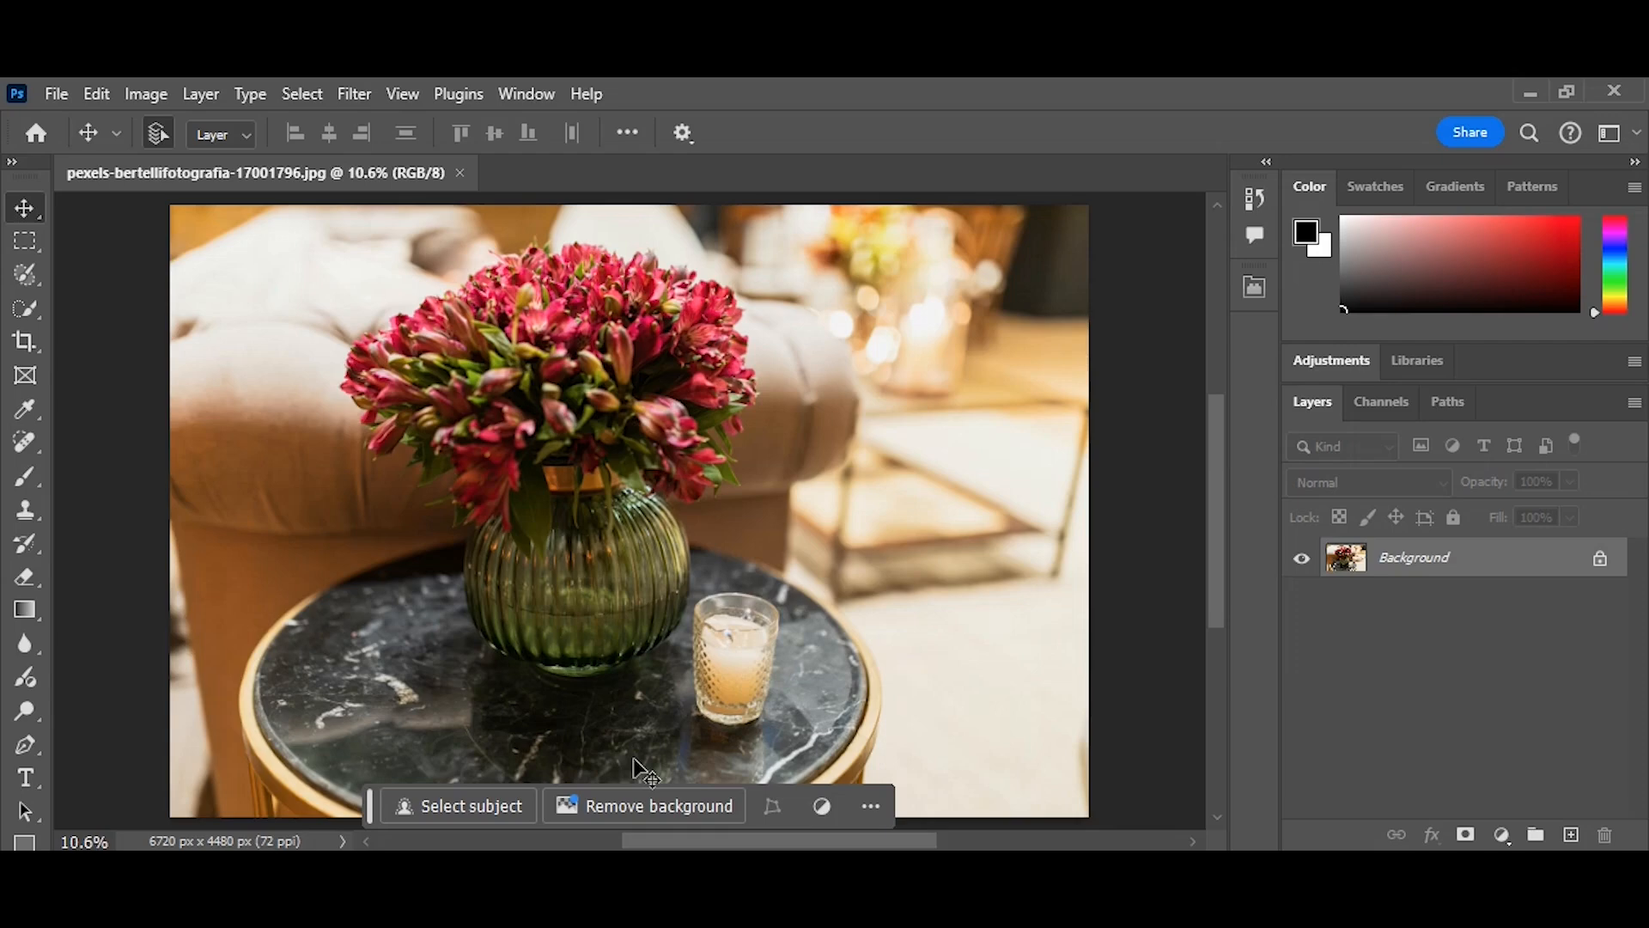
mouse_move(644, 761)
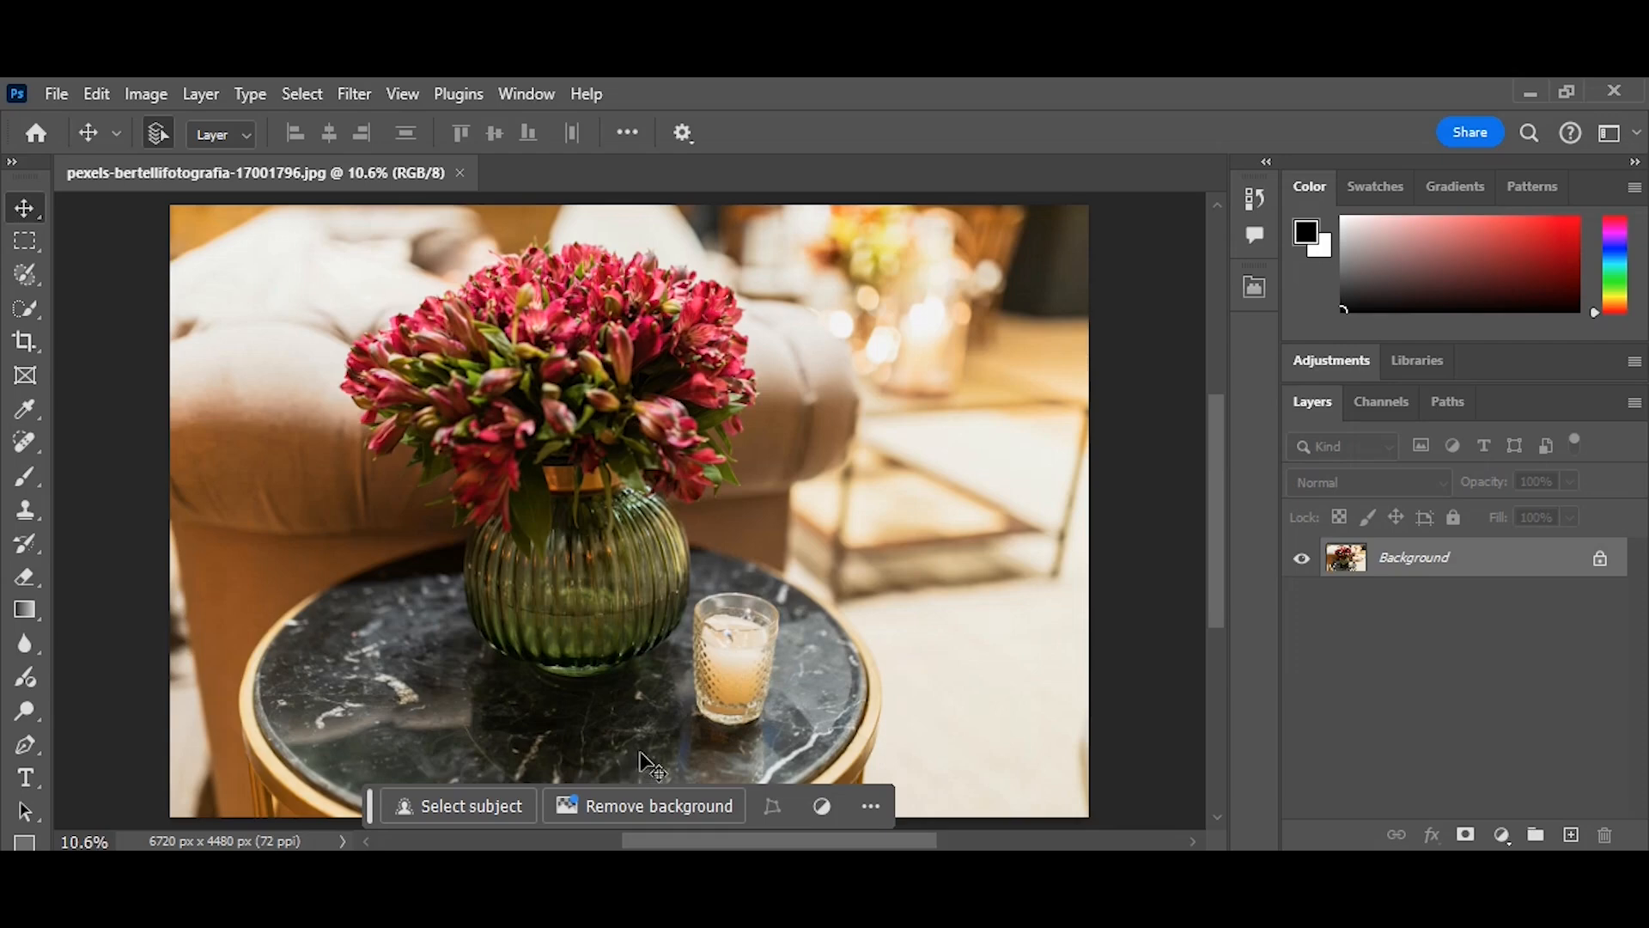
mouse_move(73, 299)
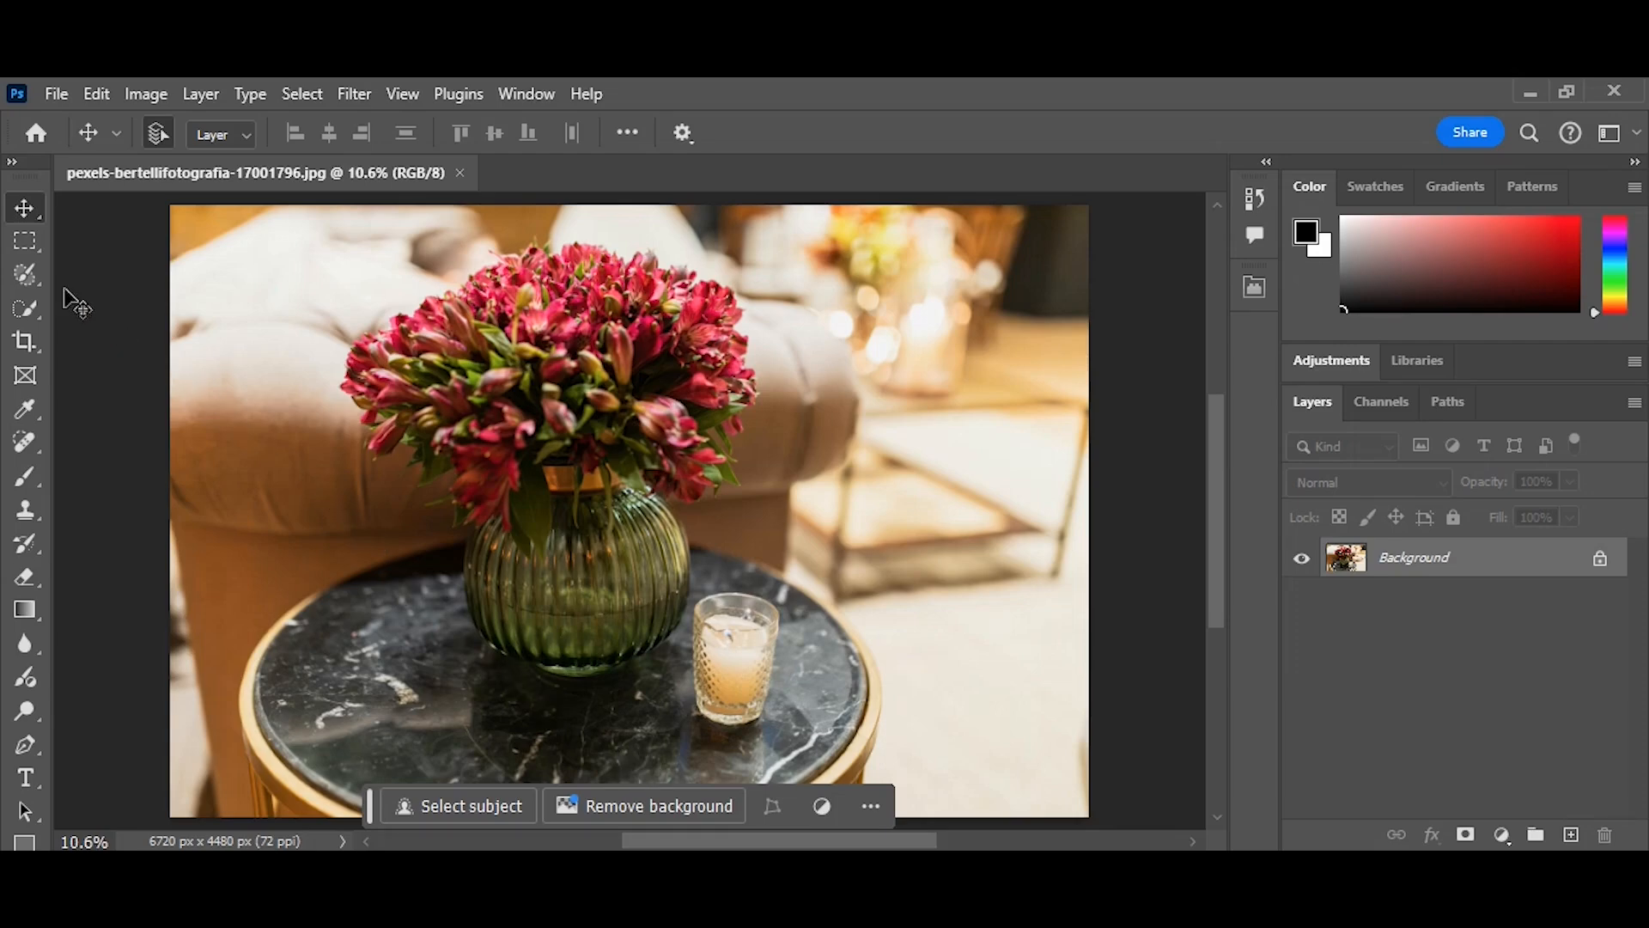
- Select the glass candle and run Generative Fill with the prompt 'Remove'
click(26, 275)
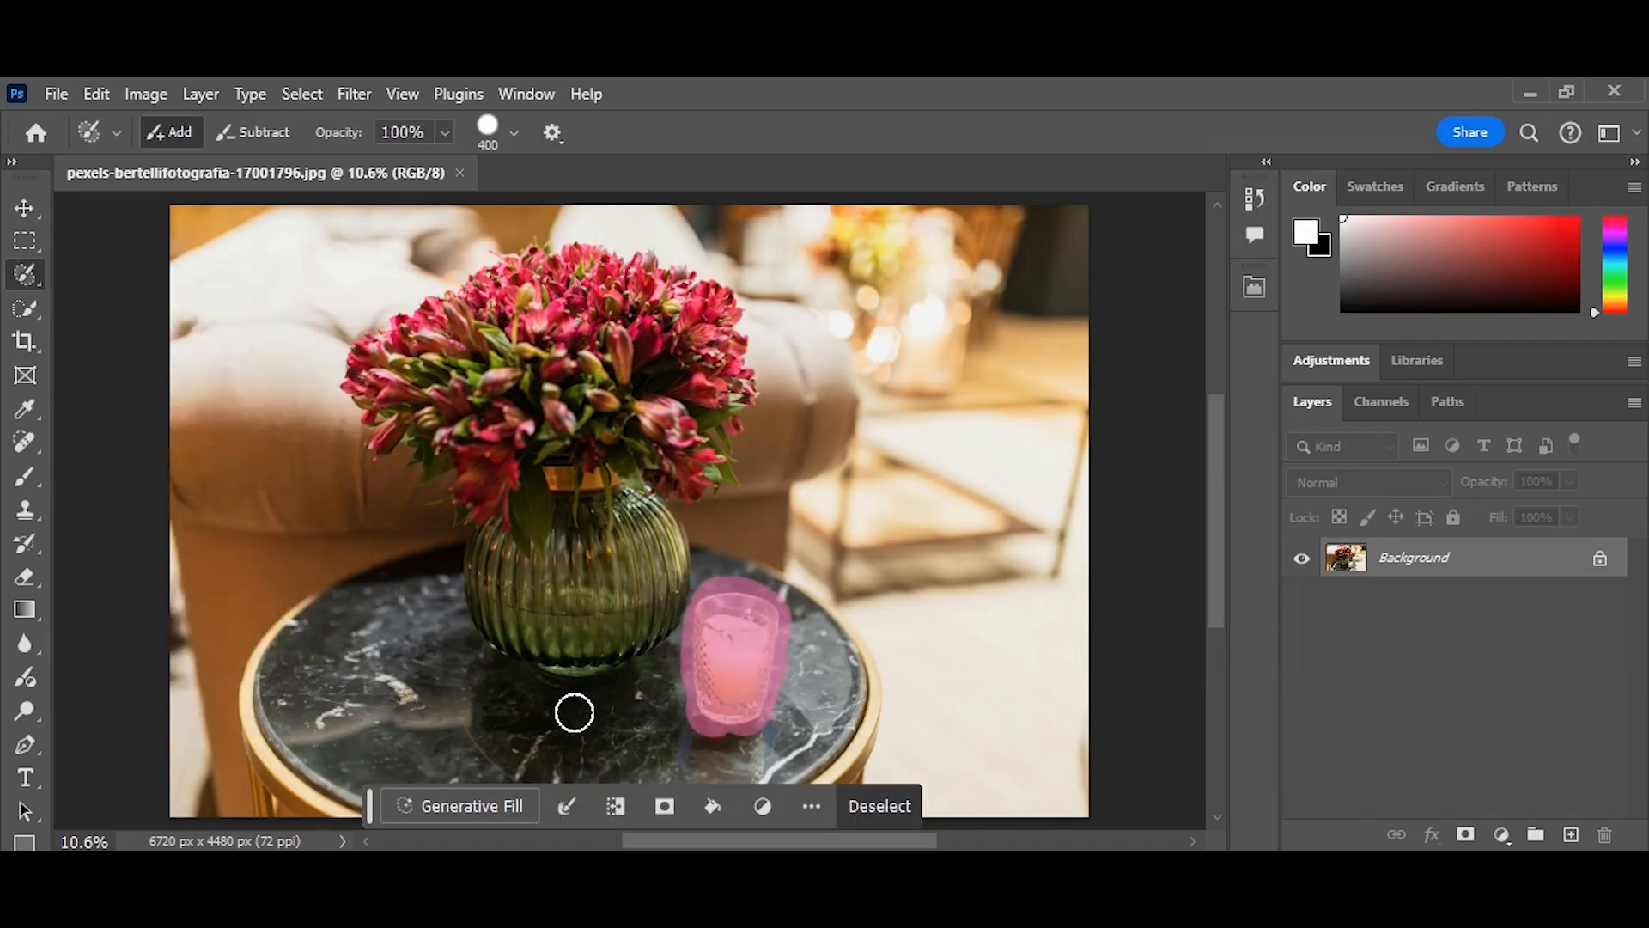
click(470, 805)
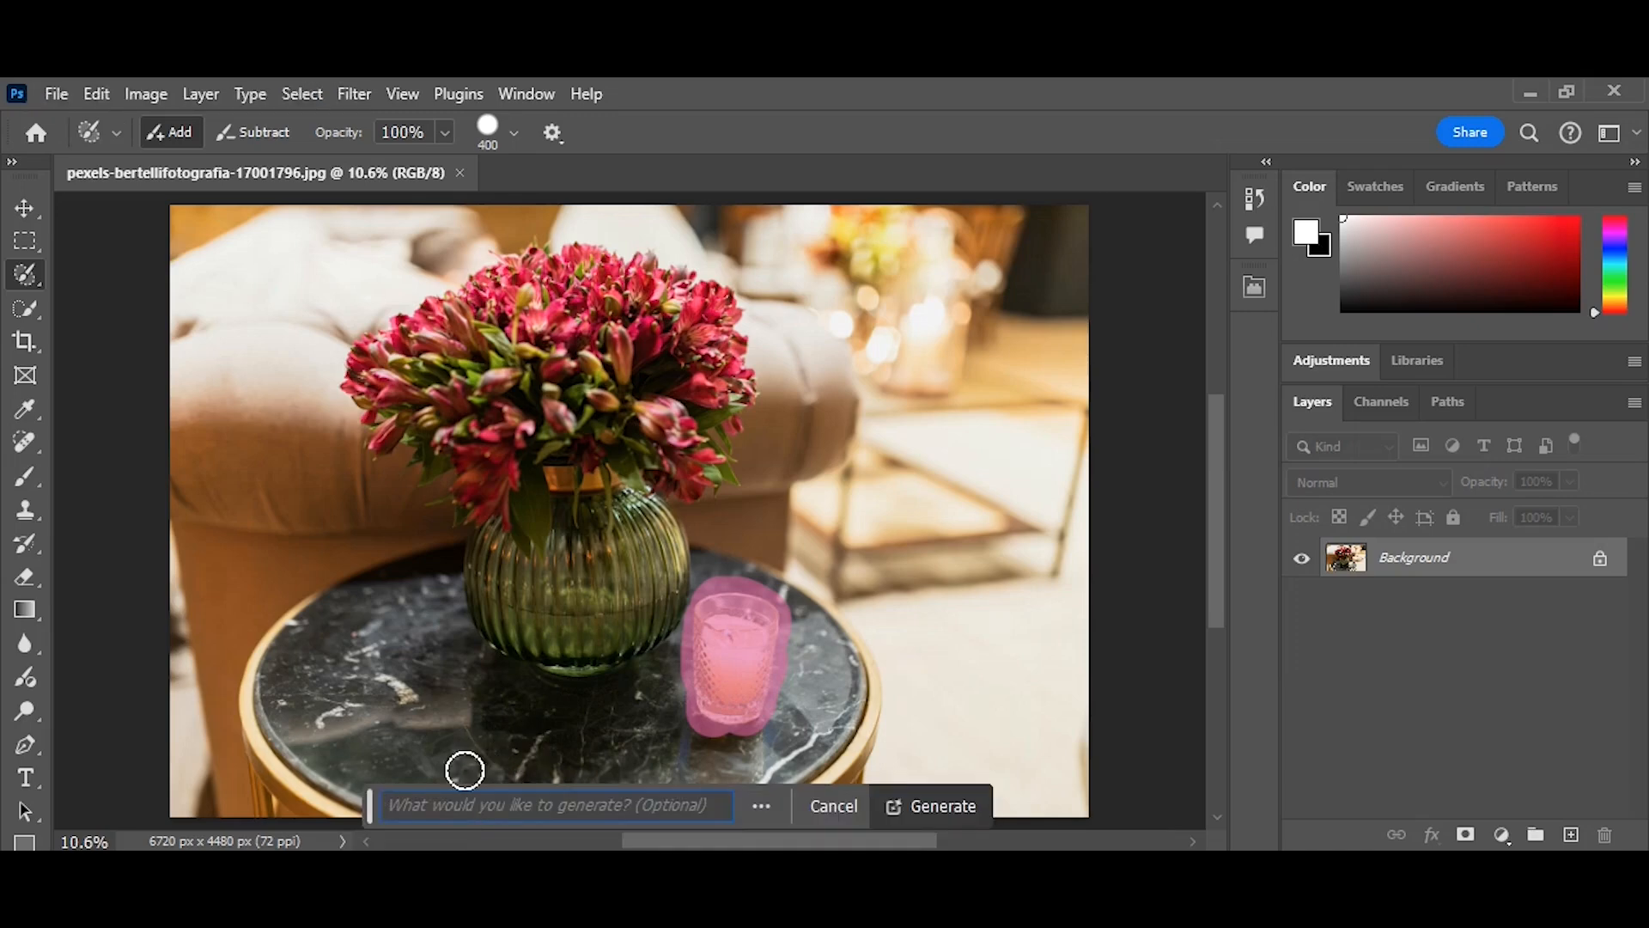
text(Remove)
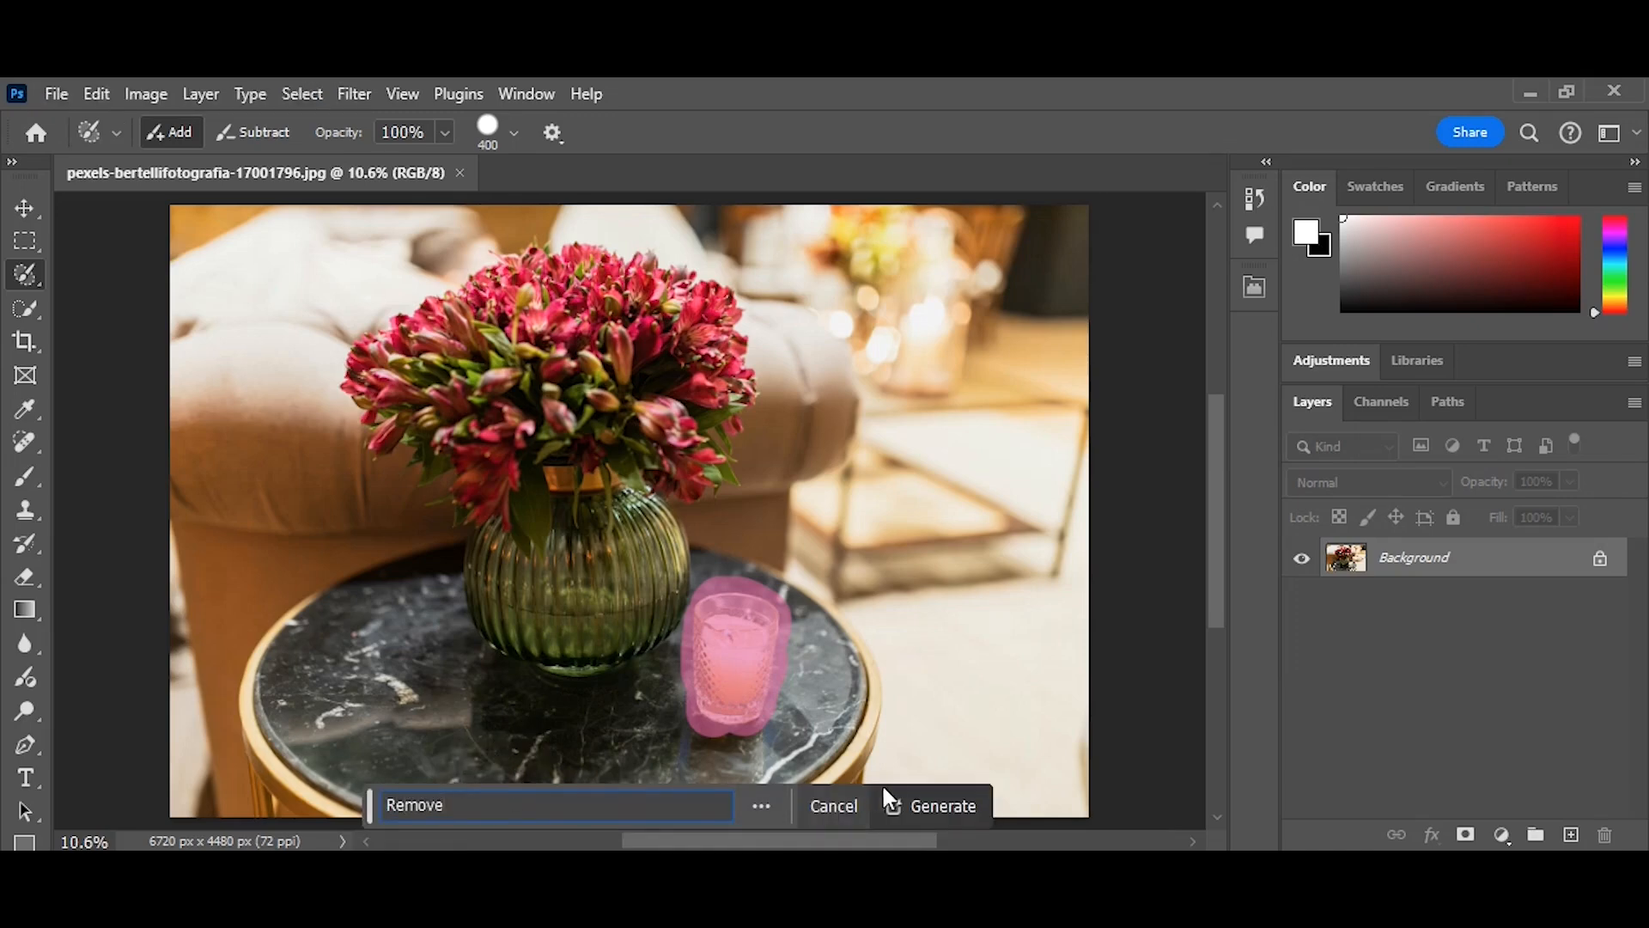
click(943, 806)
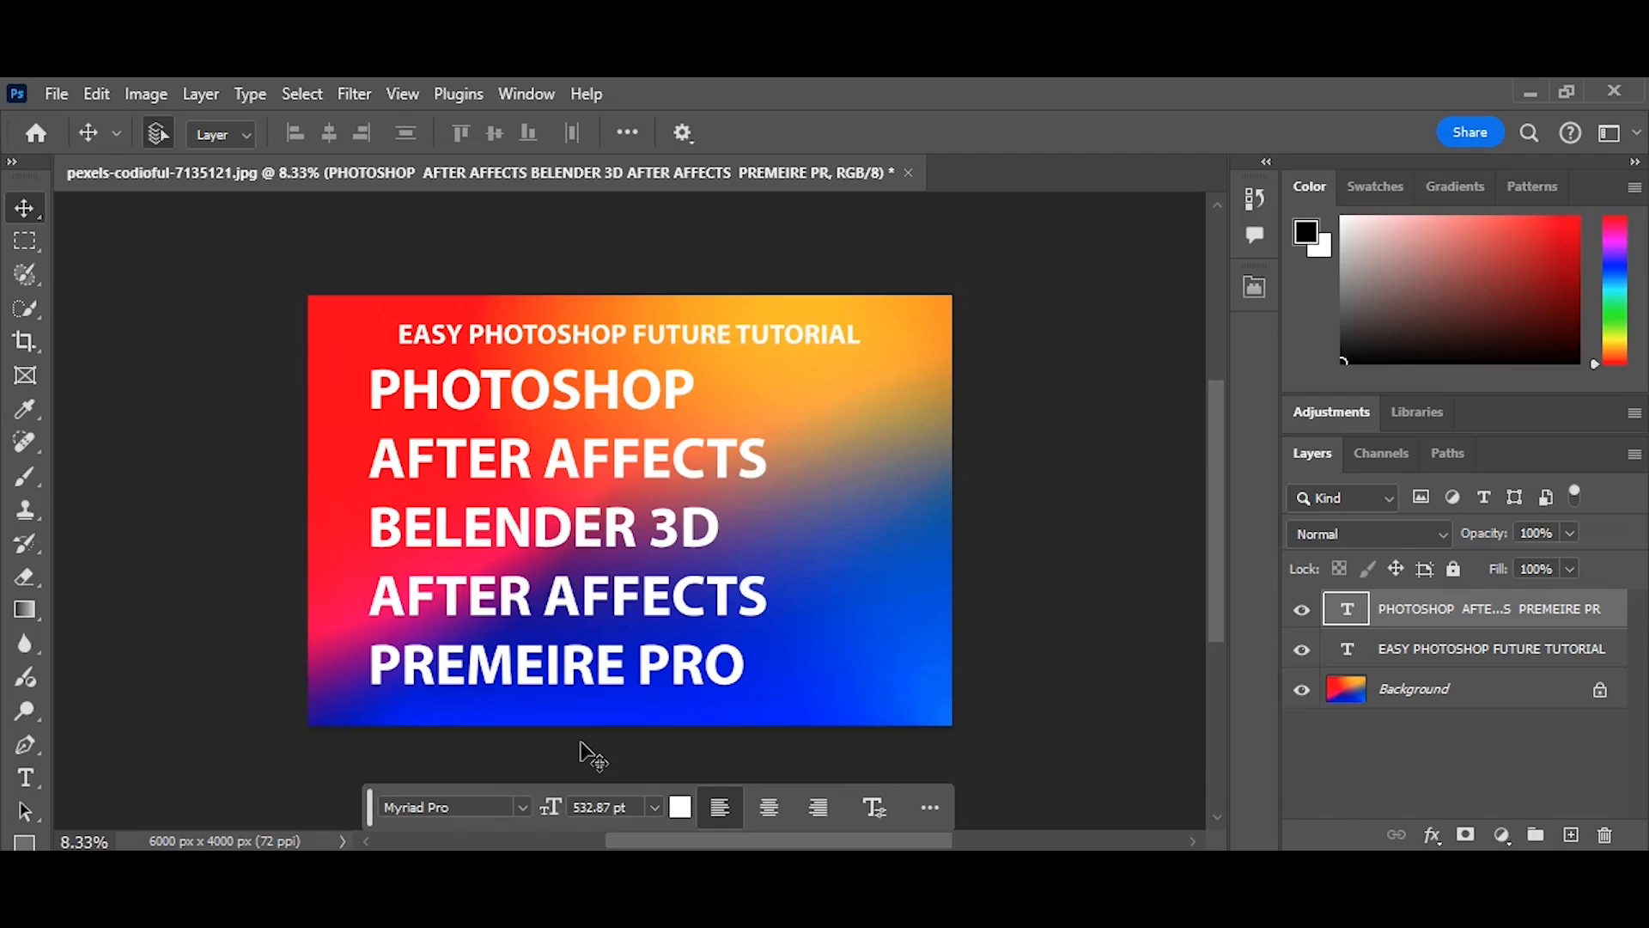
- Select all the text in the software-names layer and show its Bullets and Numbering properties
click(568, 526)
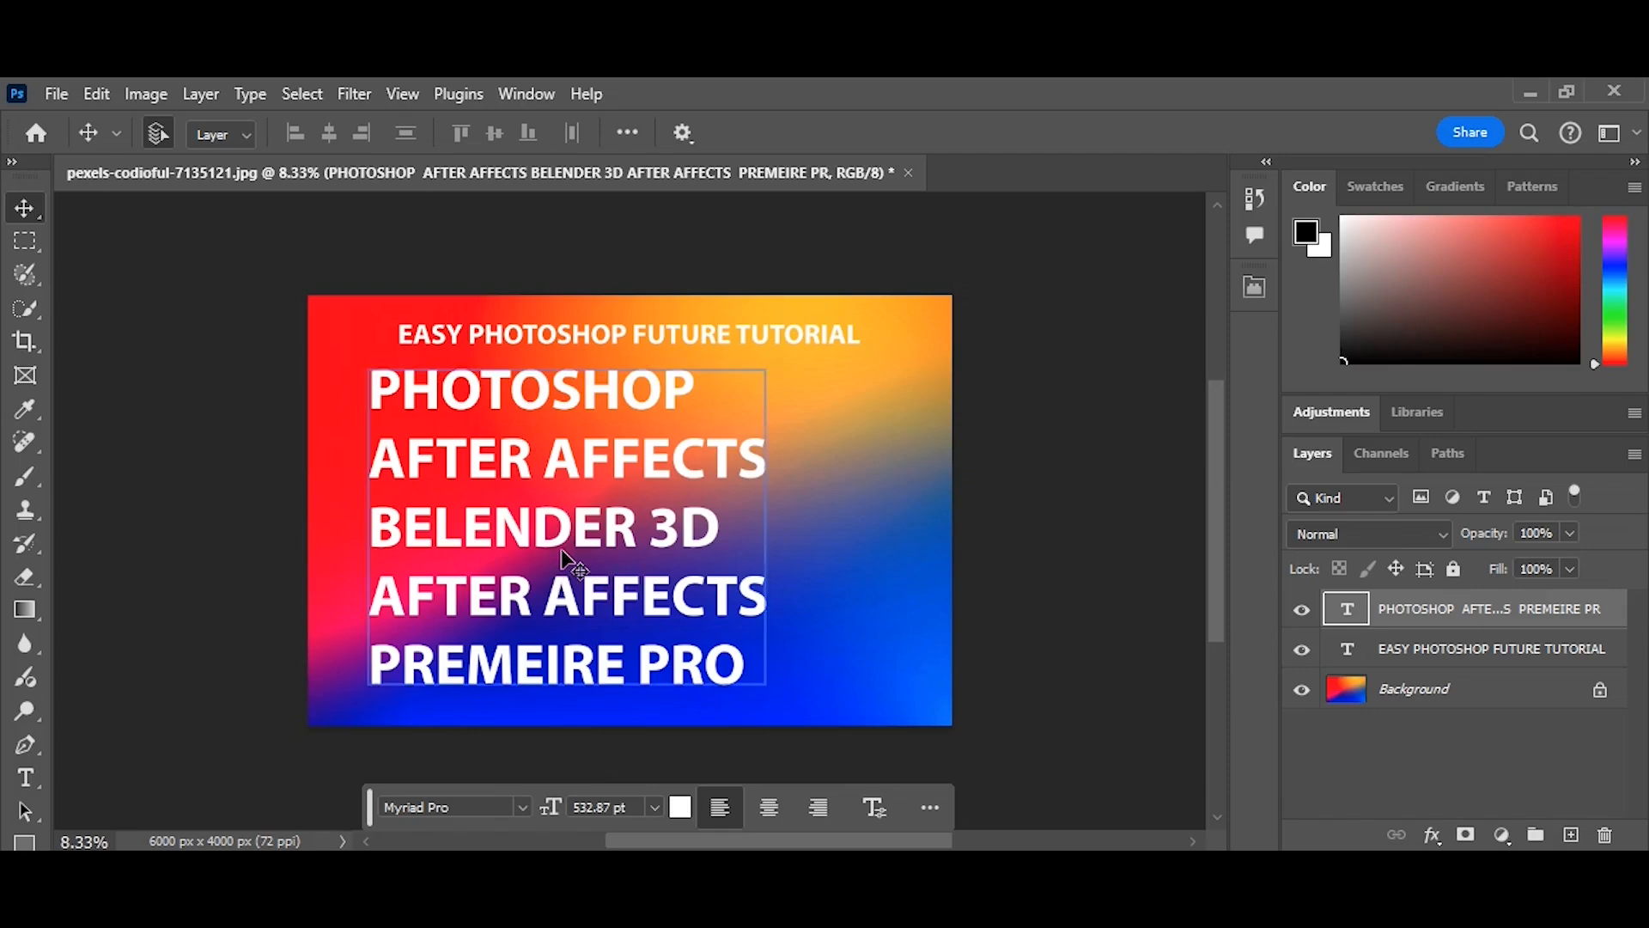
double_click(1345, 609)
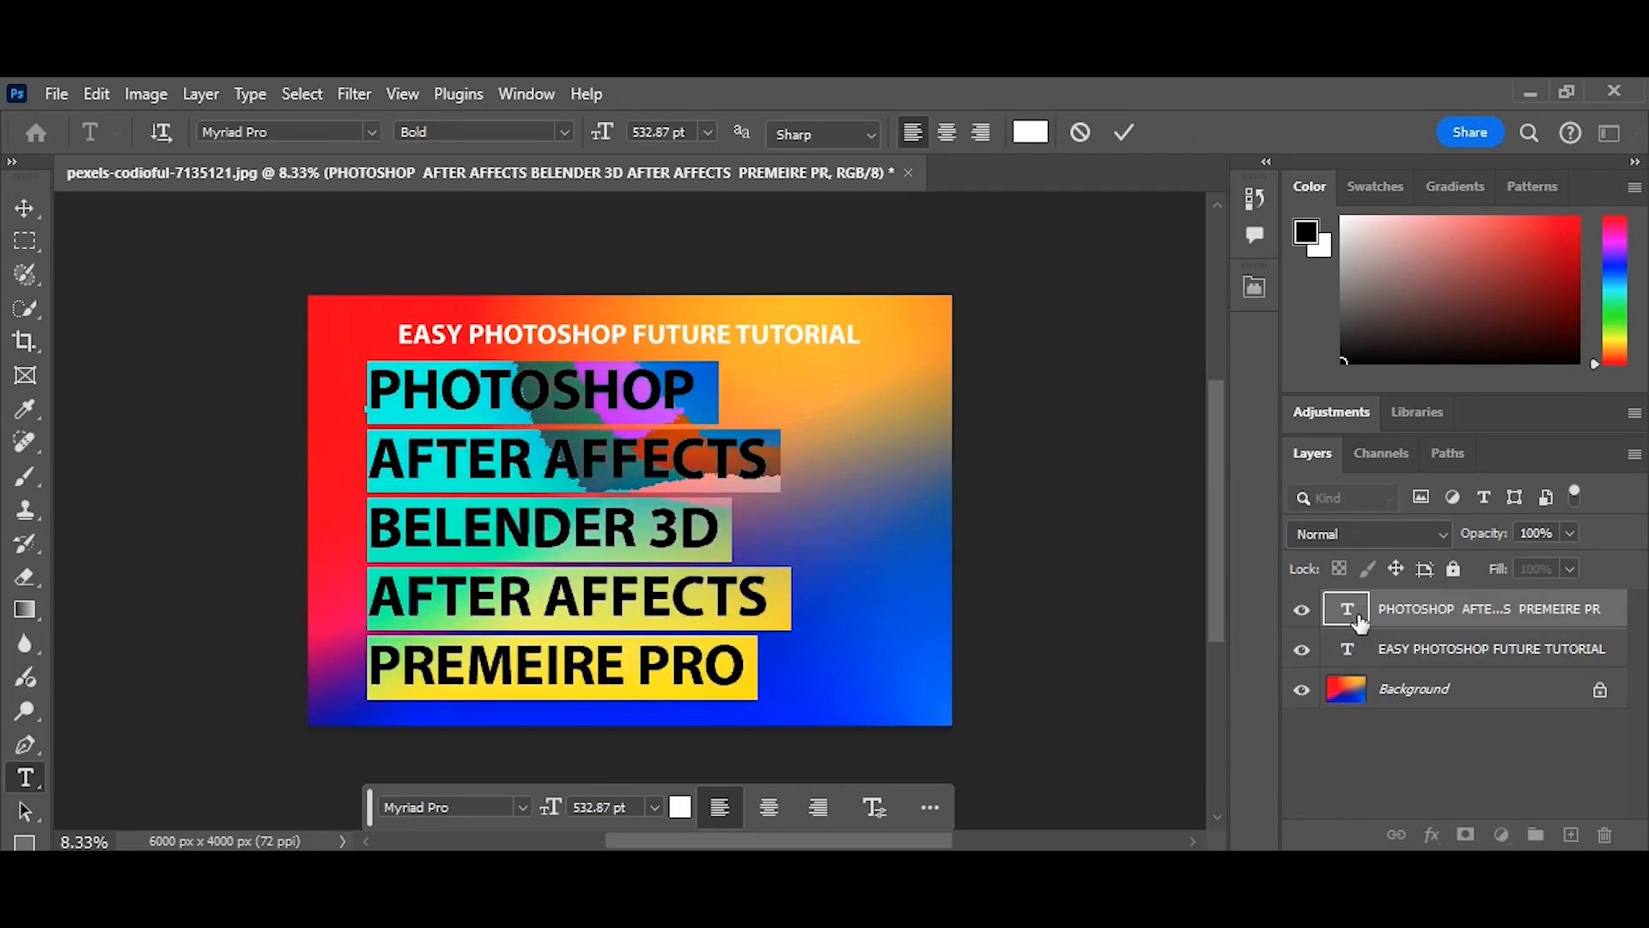
click(1254, 287)
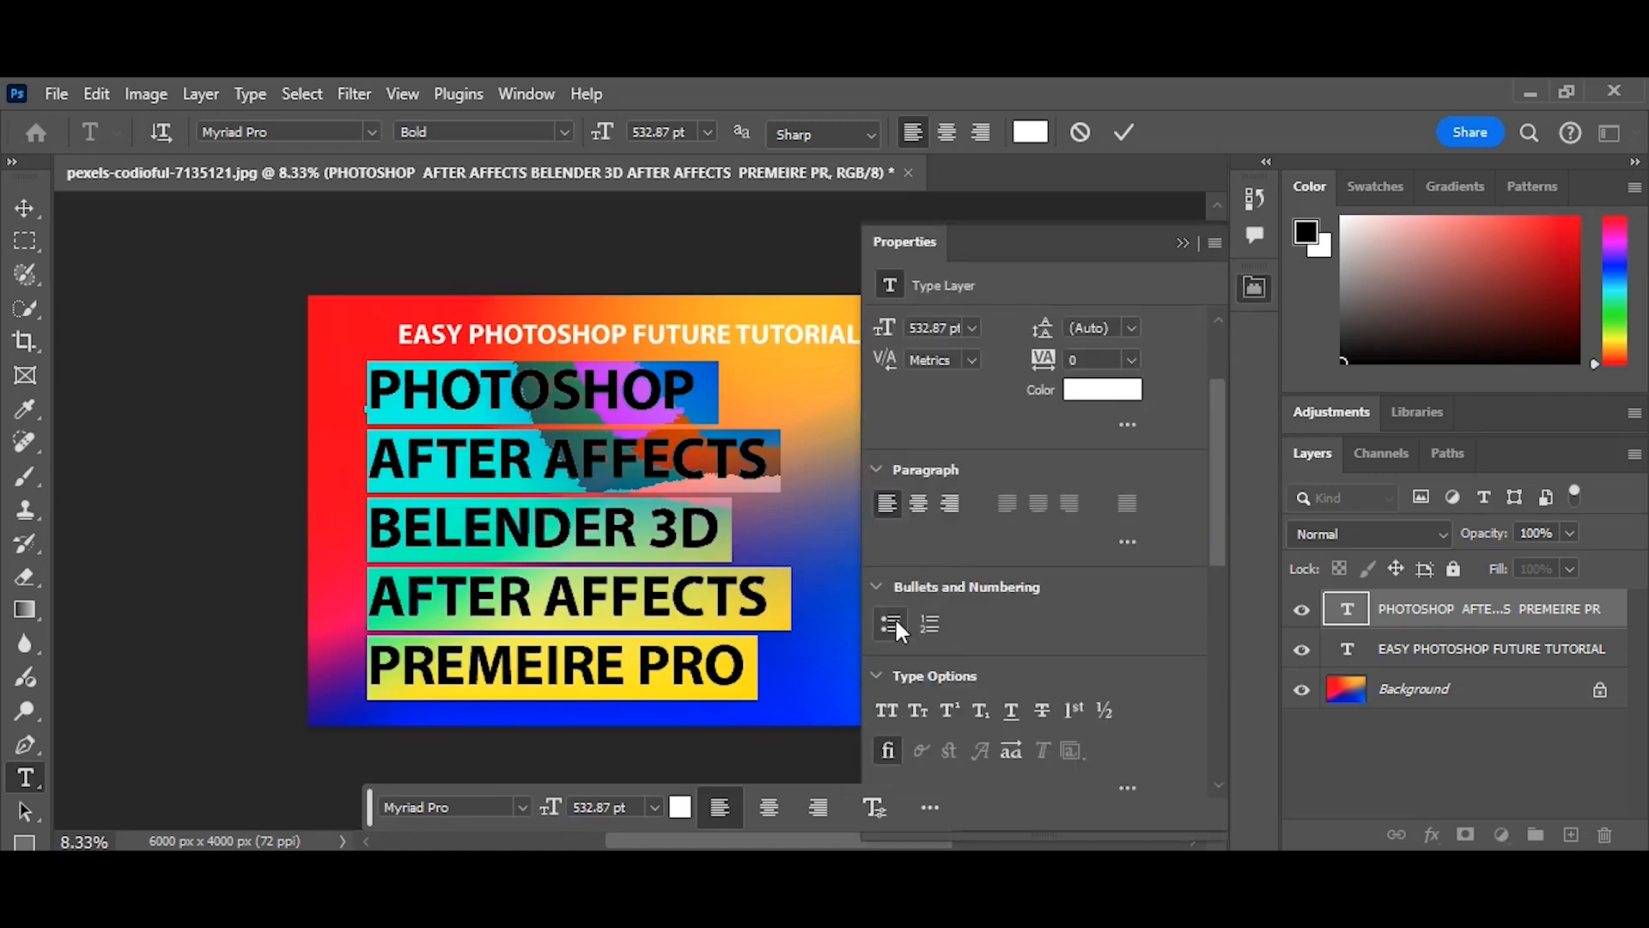
- Apply a bulleted list, switch it to numbers 1 to 5, and finish editing the layer
click(929, 626)
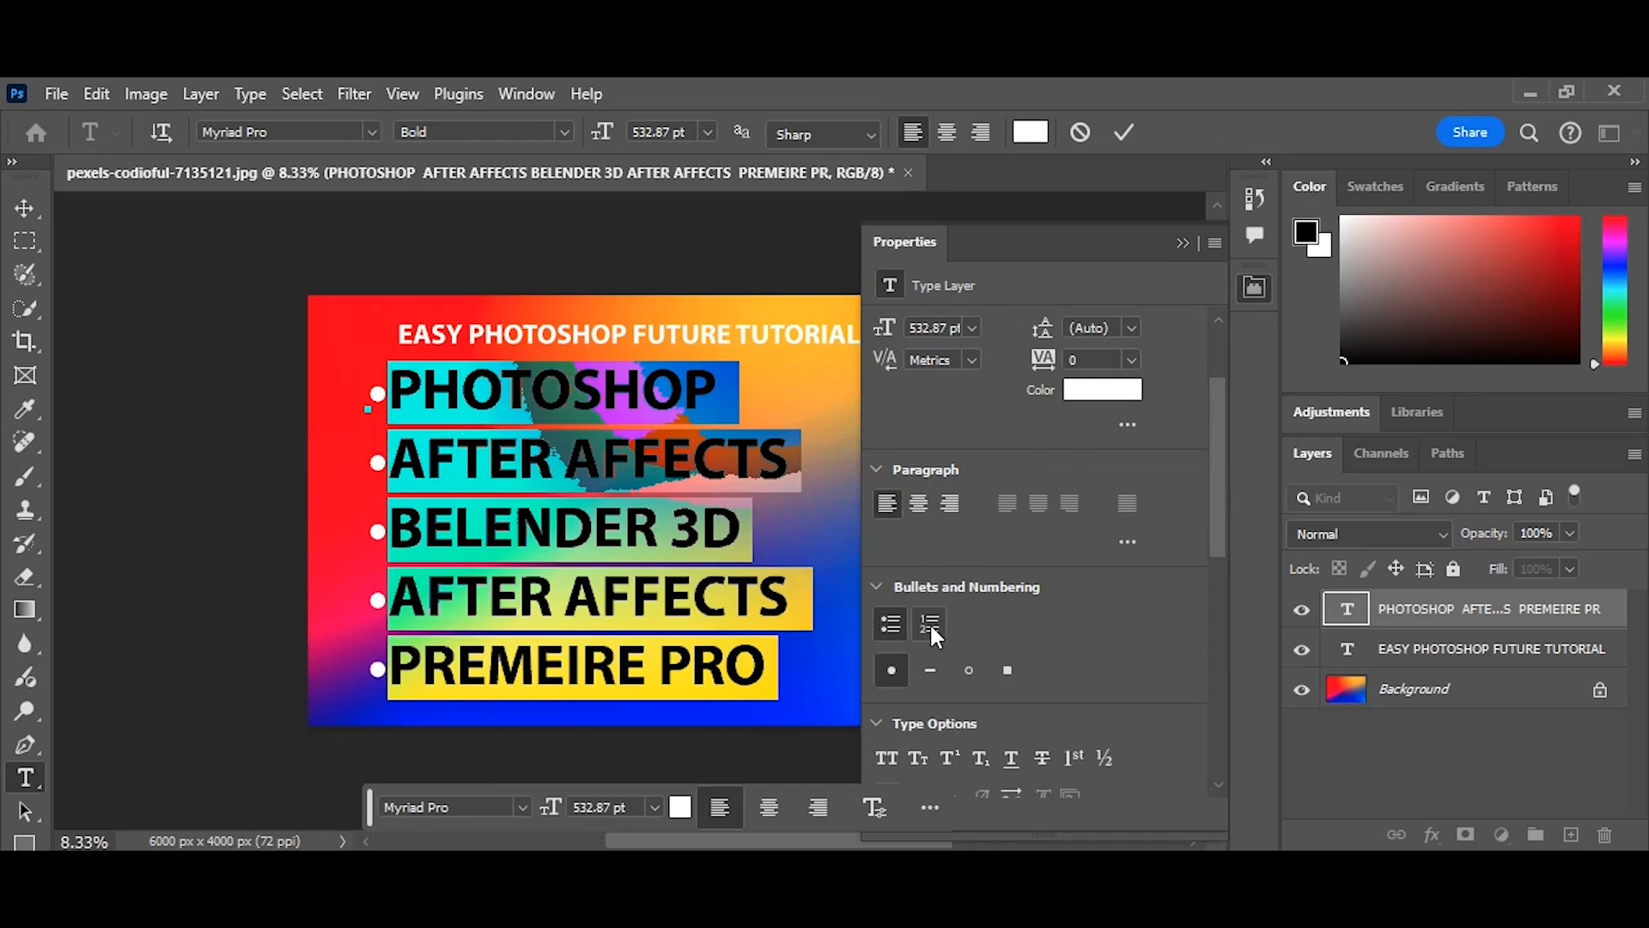
click(930, 624)
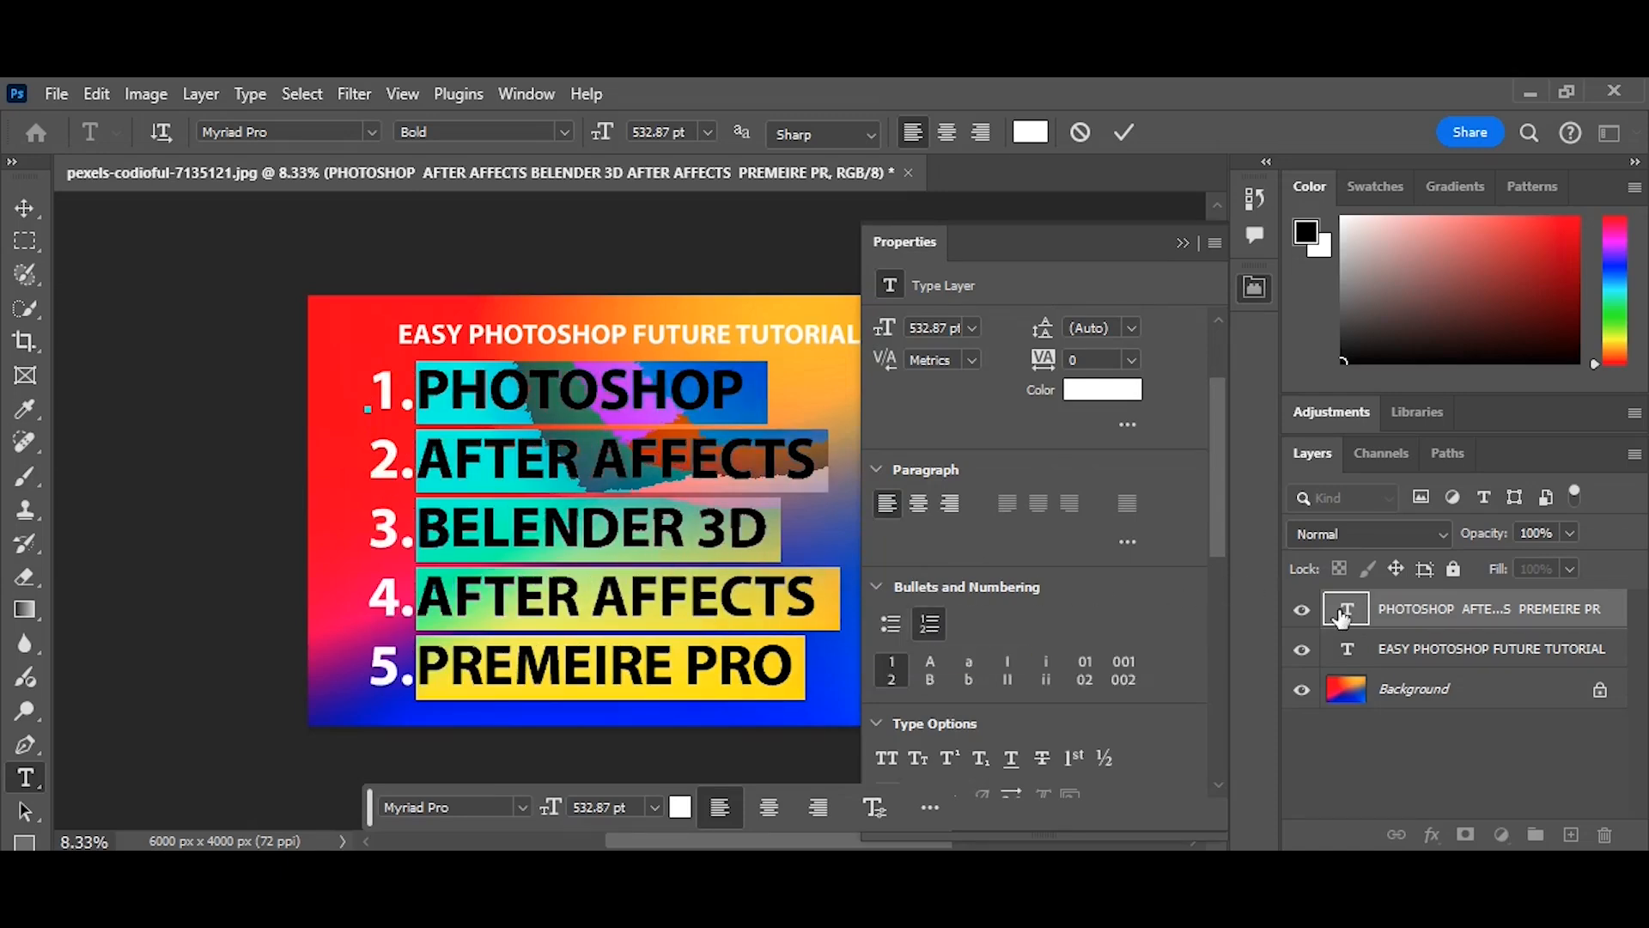
click(1122, 132)
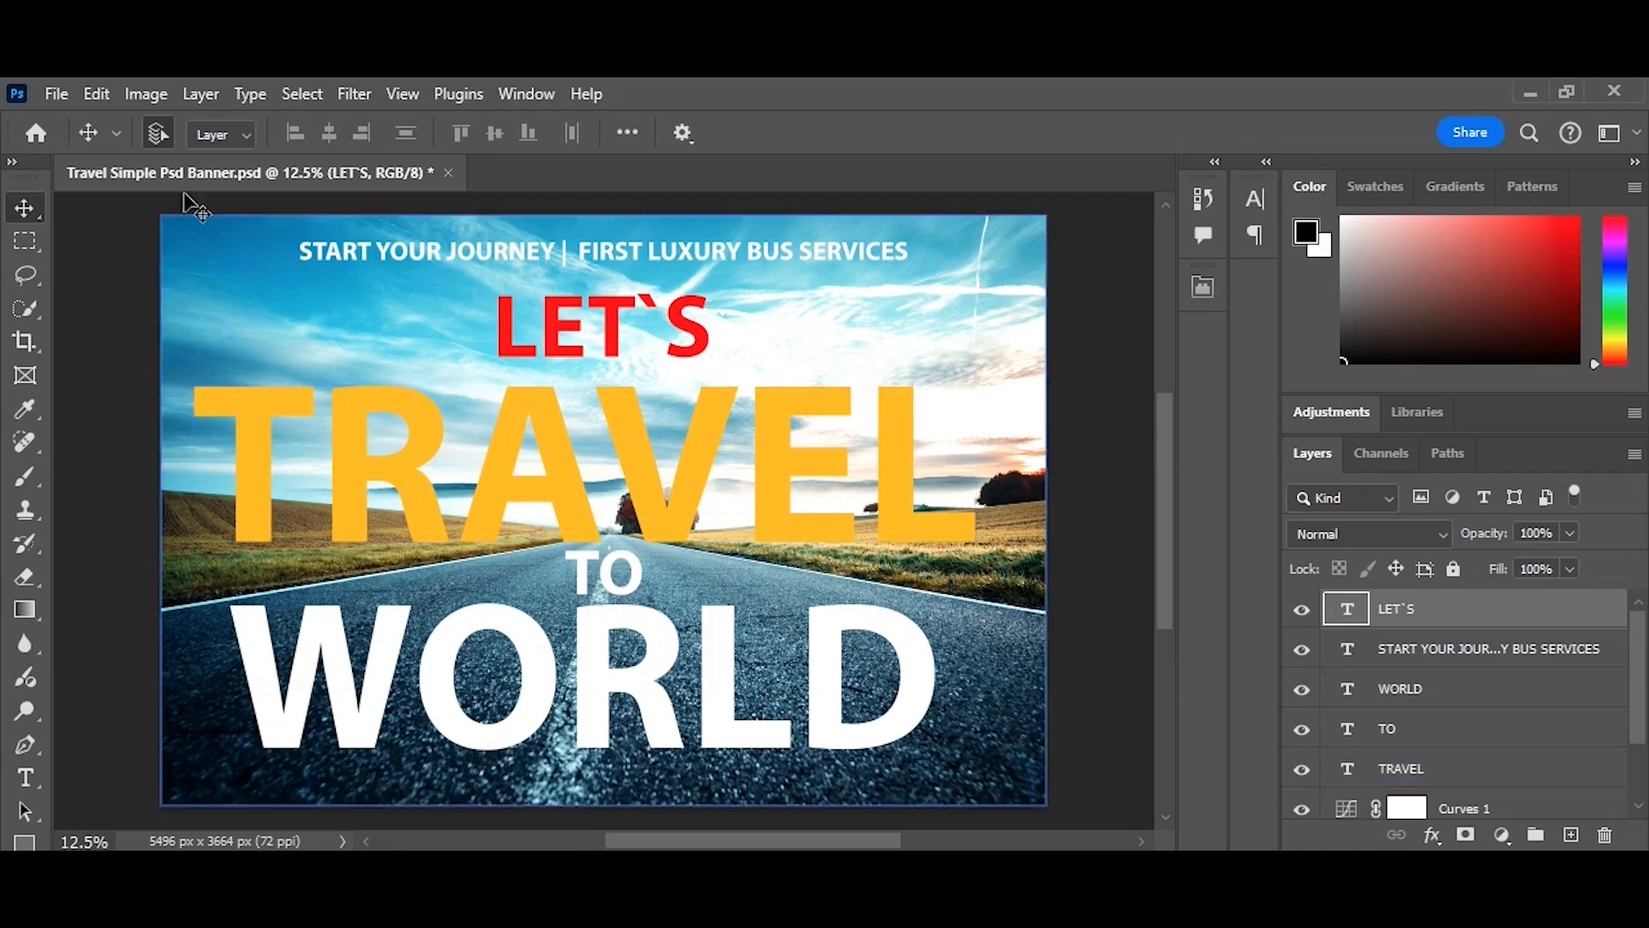
- Rename the TRAVEL text layer to 'TRAVEL.png' for asset export
click(55, 93)
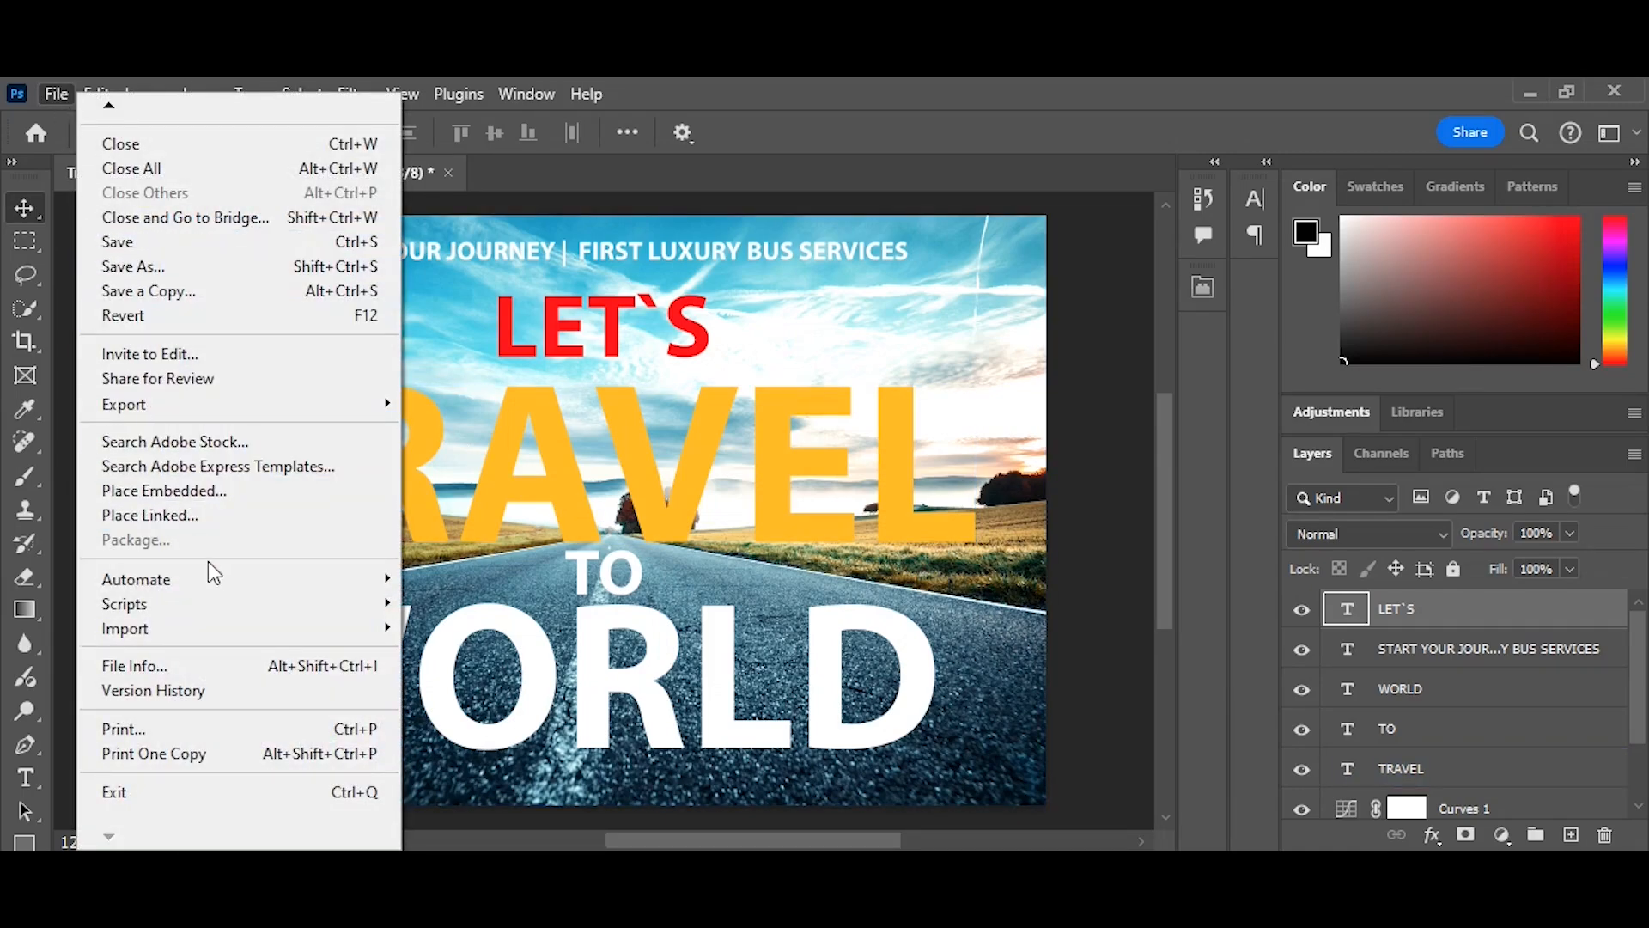
mouse_move(135, 579)
text(.png)
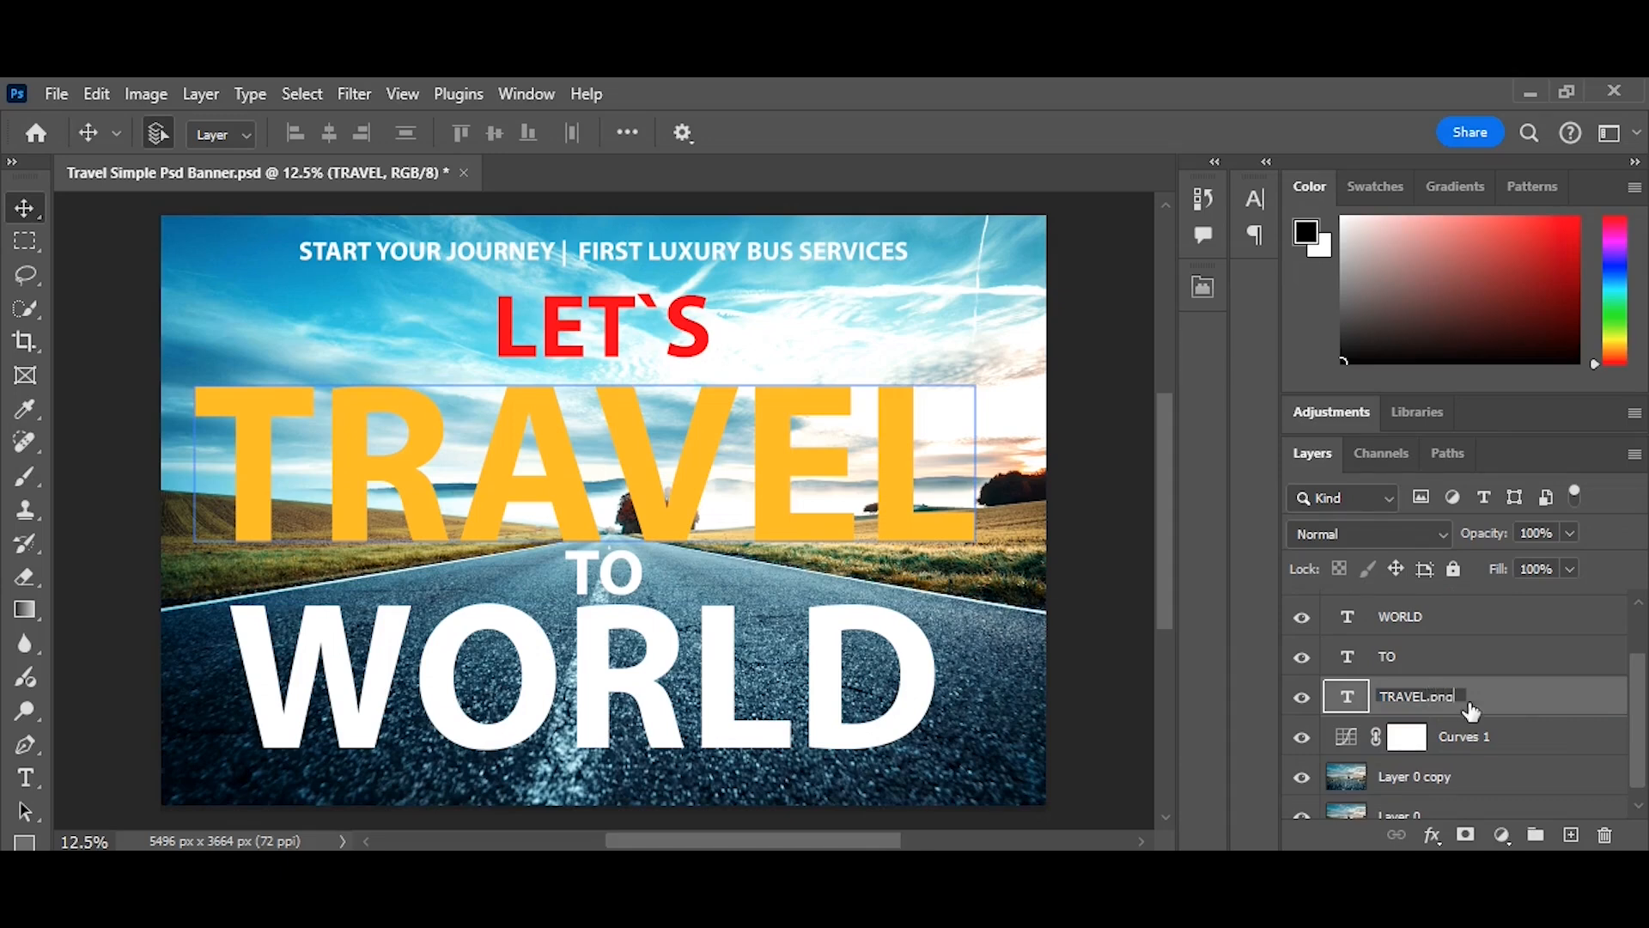
click(1398, 616)
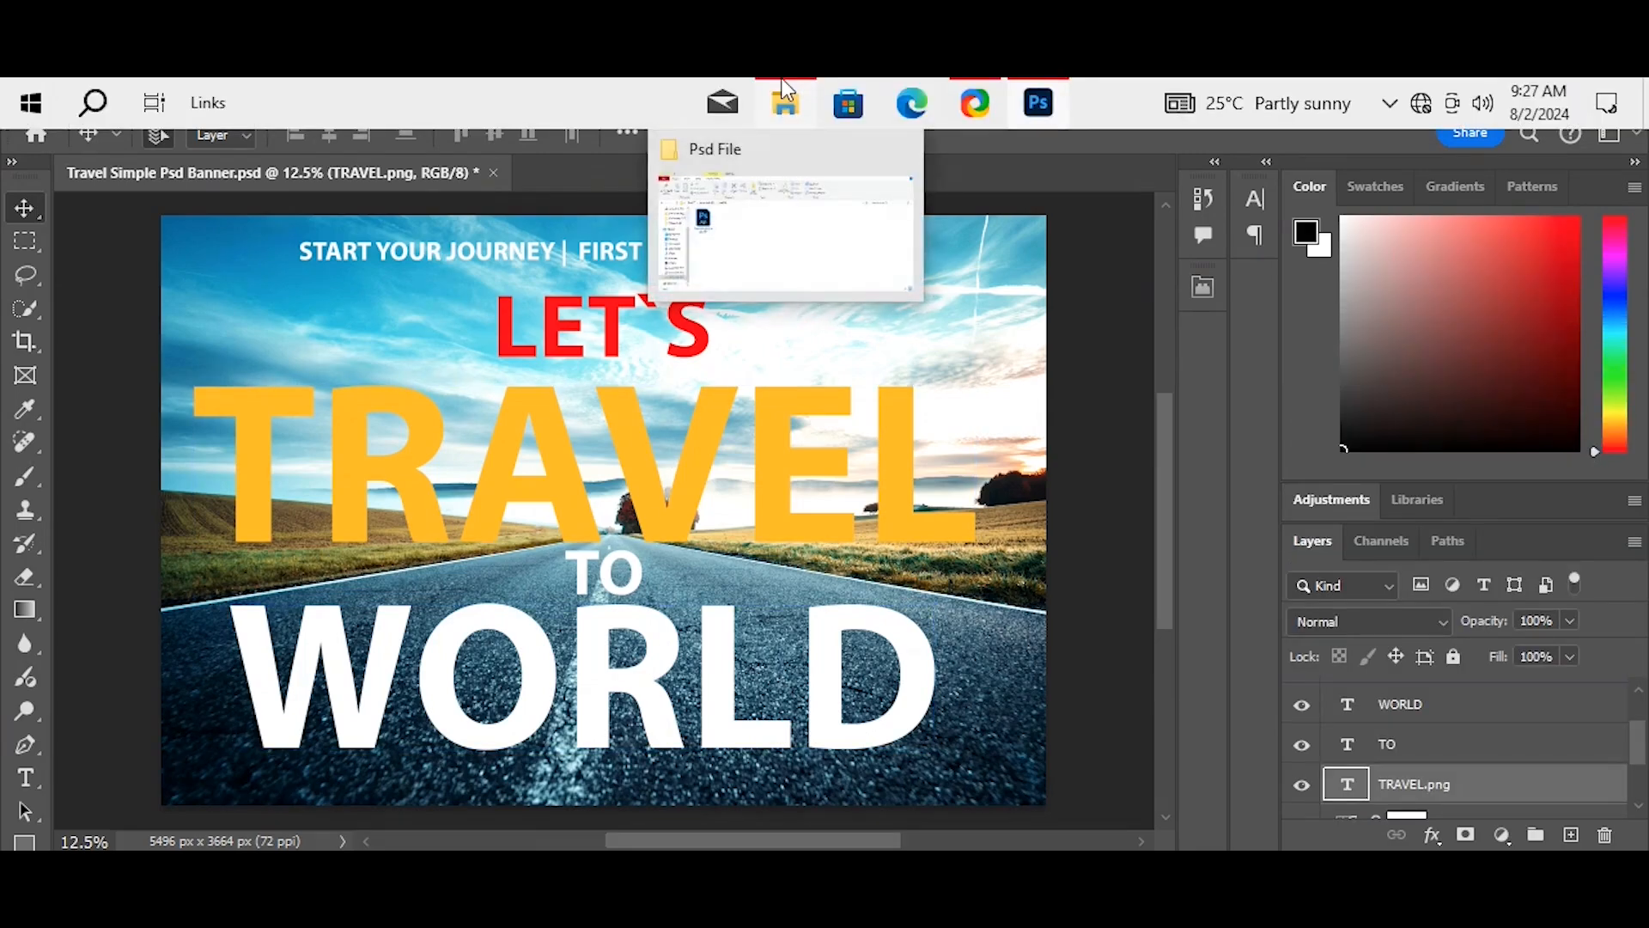
- In File Explorer, open the Travel Simple Psd Banner-assets folder inside Psd File
click(783, 103)
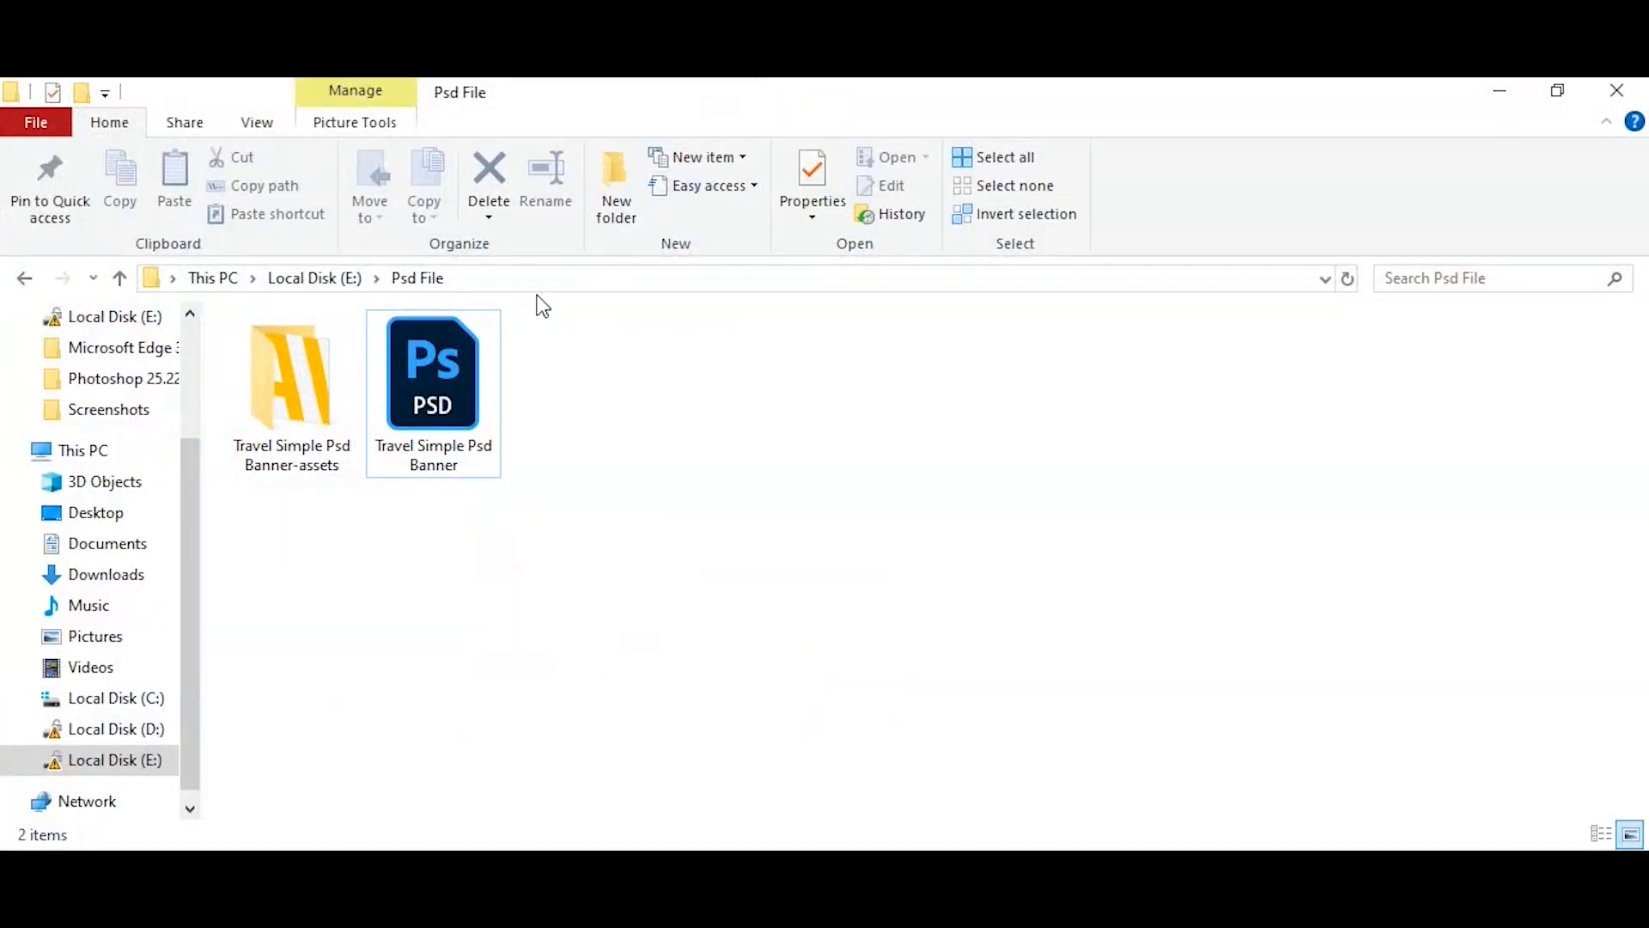
click(292, 378)
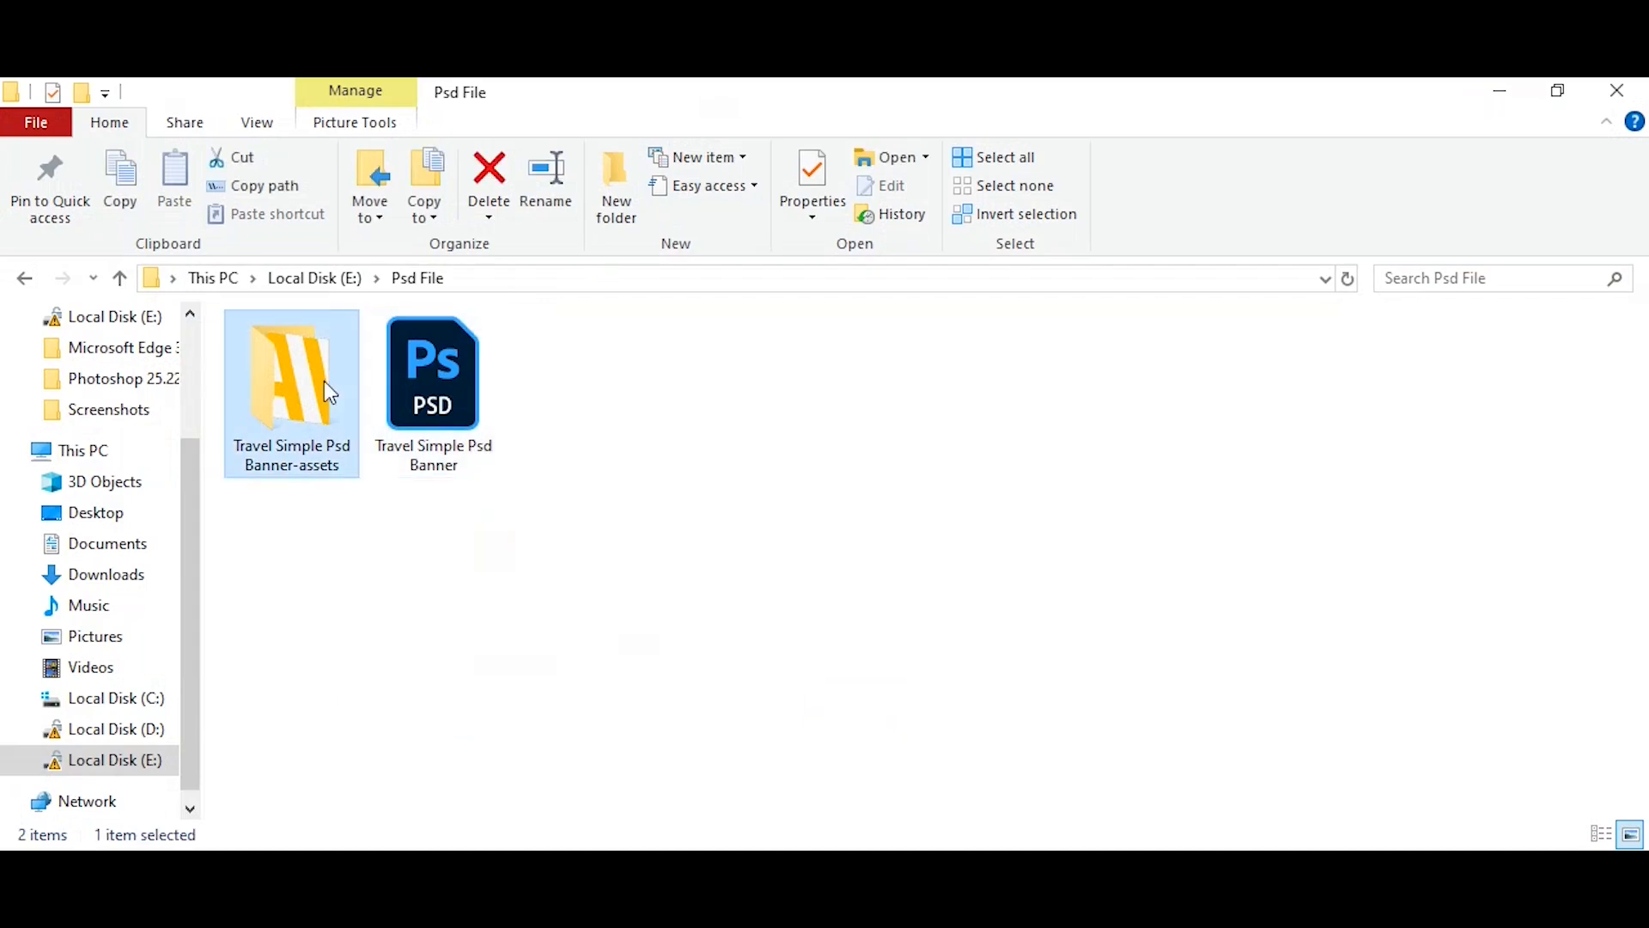
double_click(292, 372)
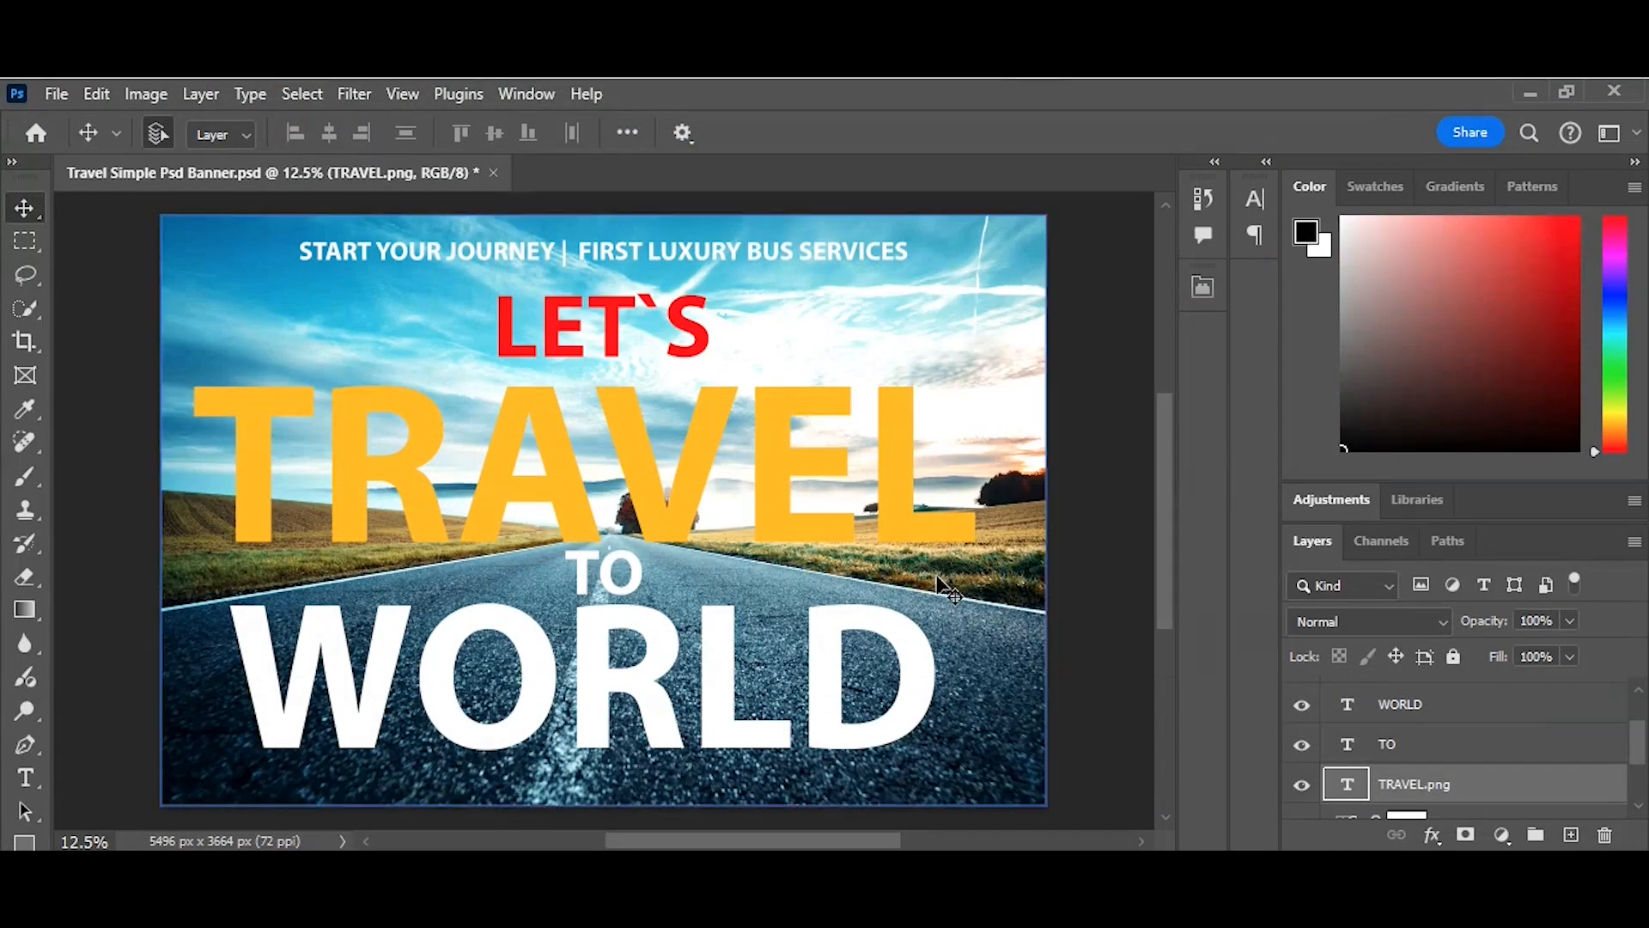
mouse_move(1320, 689)
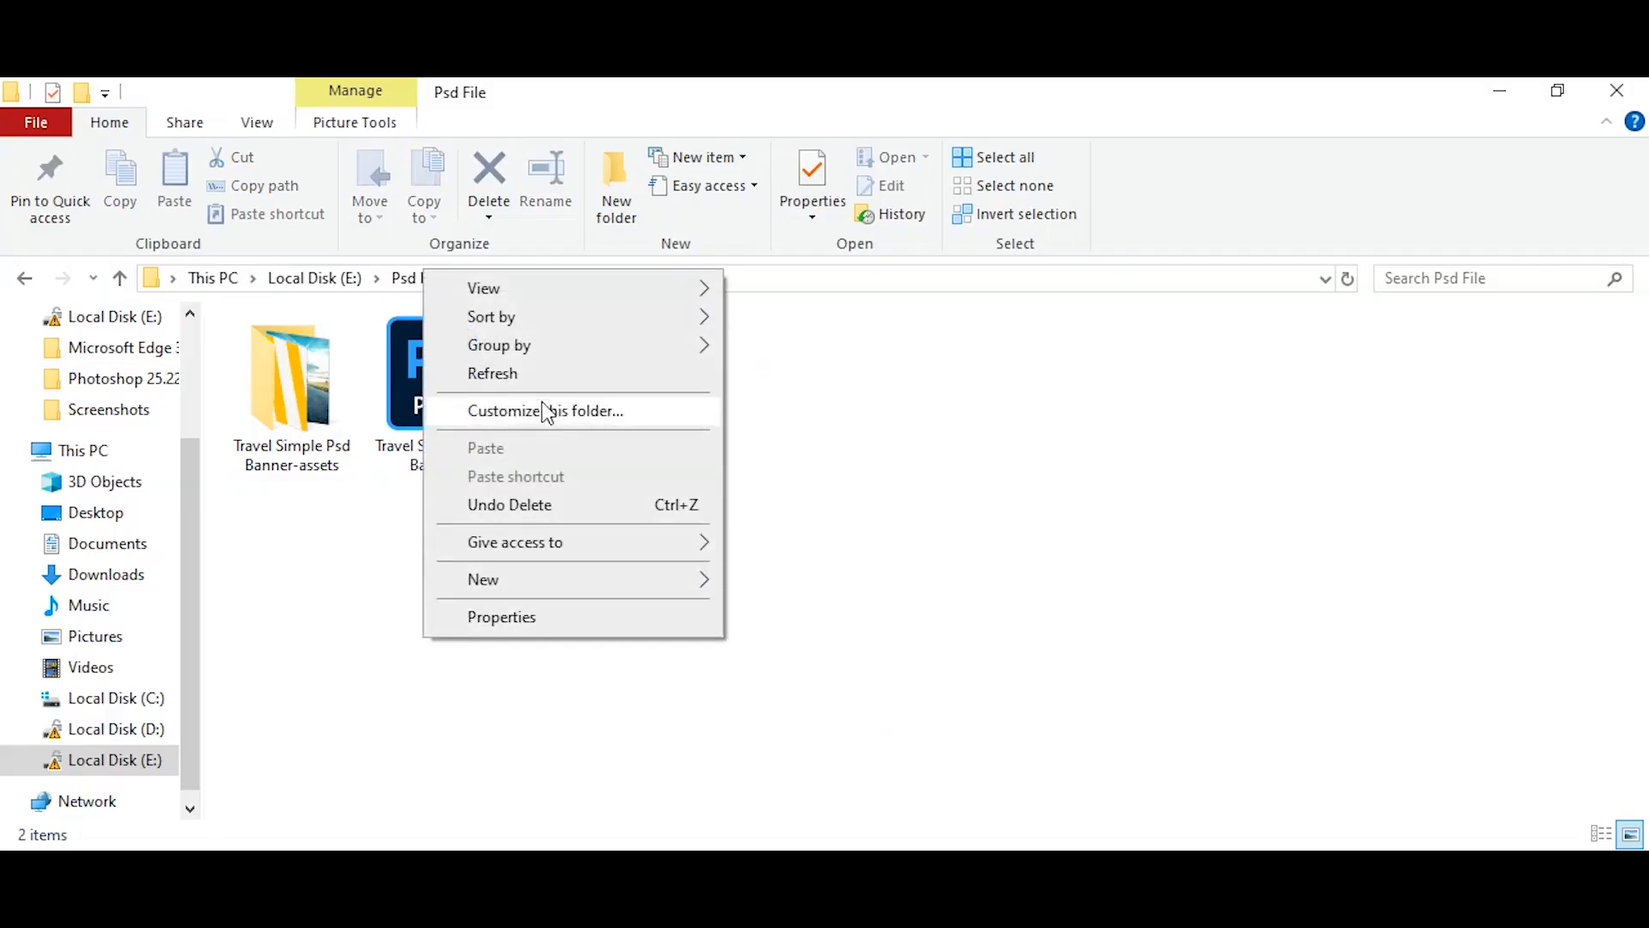
- Open the Travel Simple Psd Banner-assets folder again
double_click(292, 373)
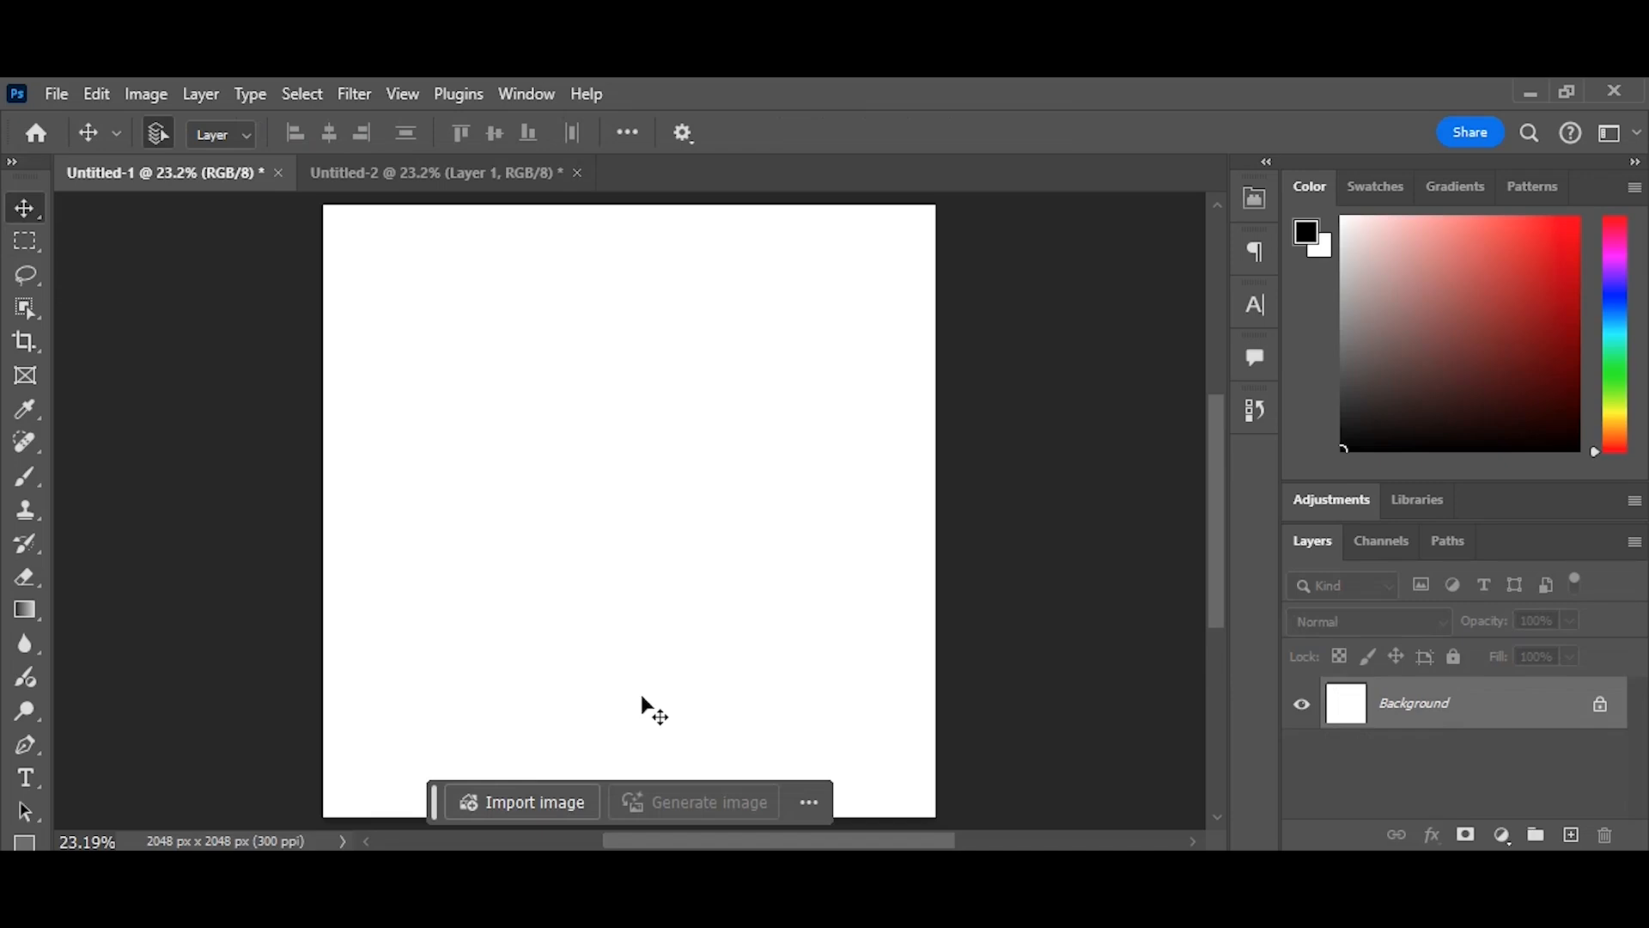
mouse_move(615, 715)
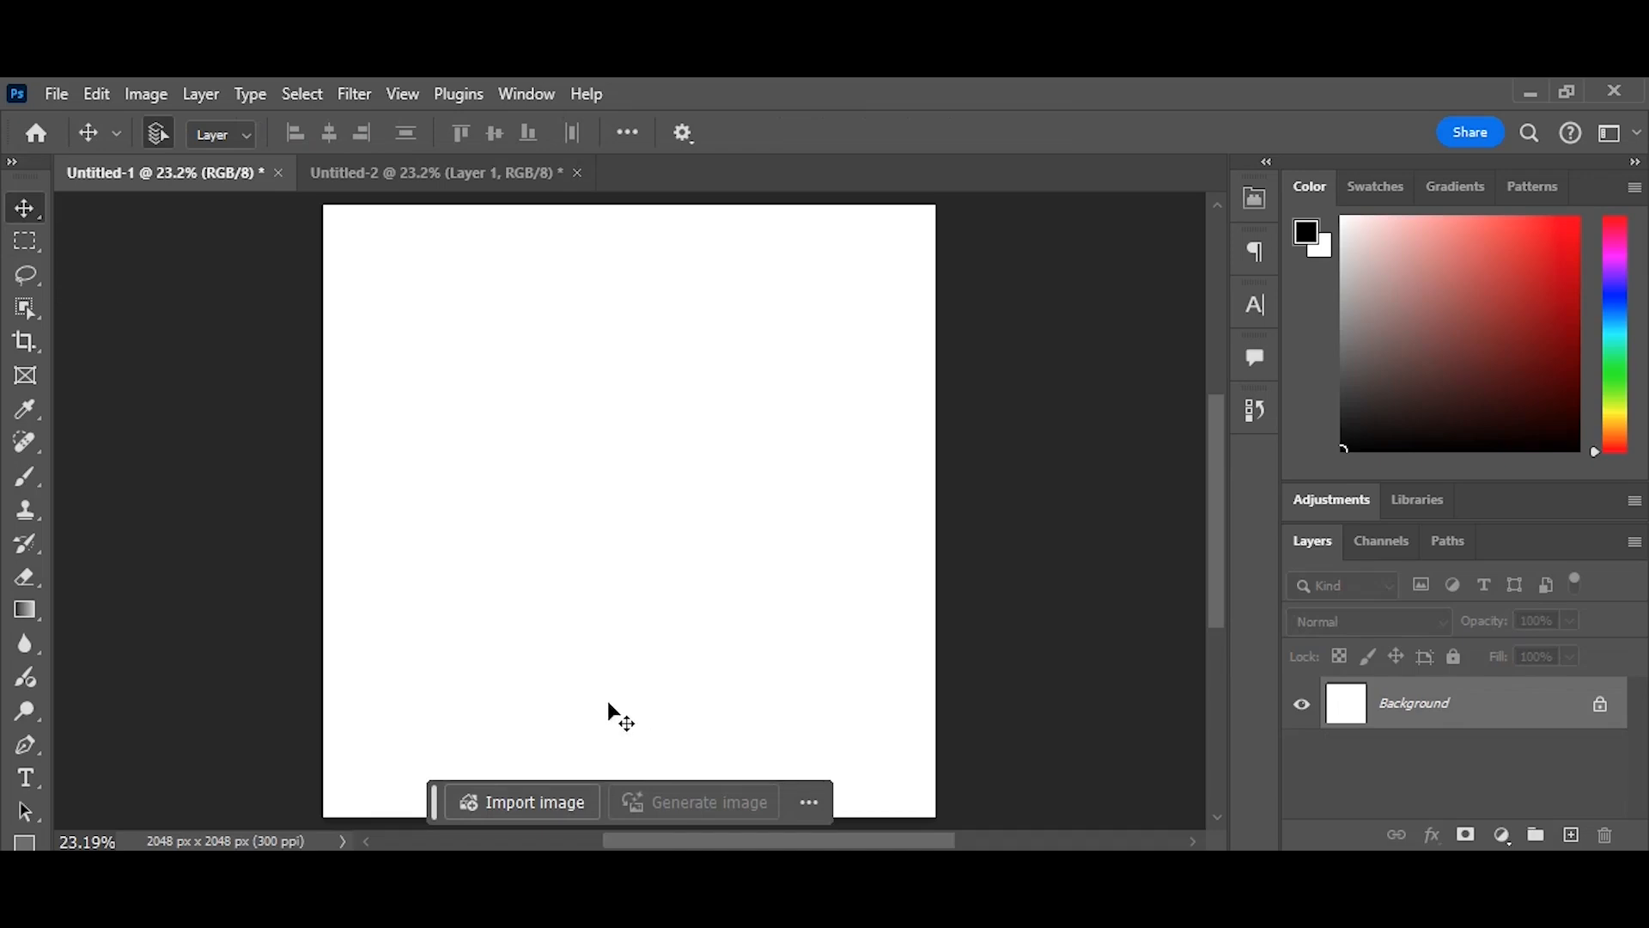
- Draw a rectangle, fill it green with a 34.7 px black stroke, and show its corner radius options
click(24, 610)
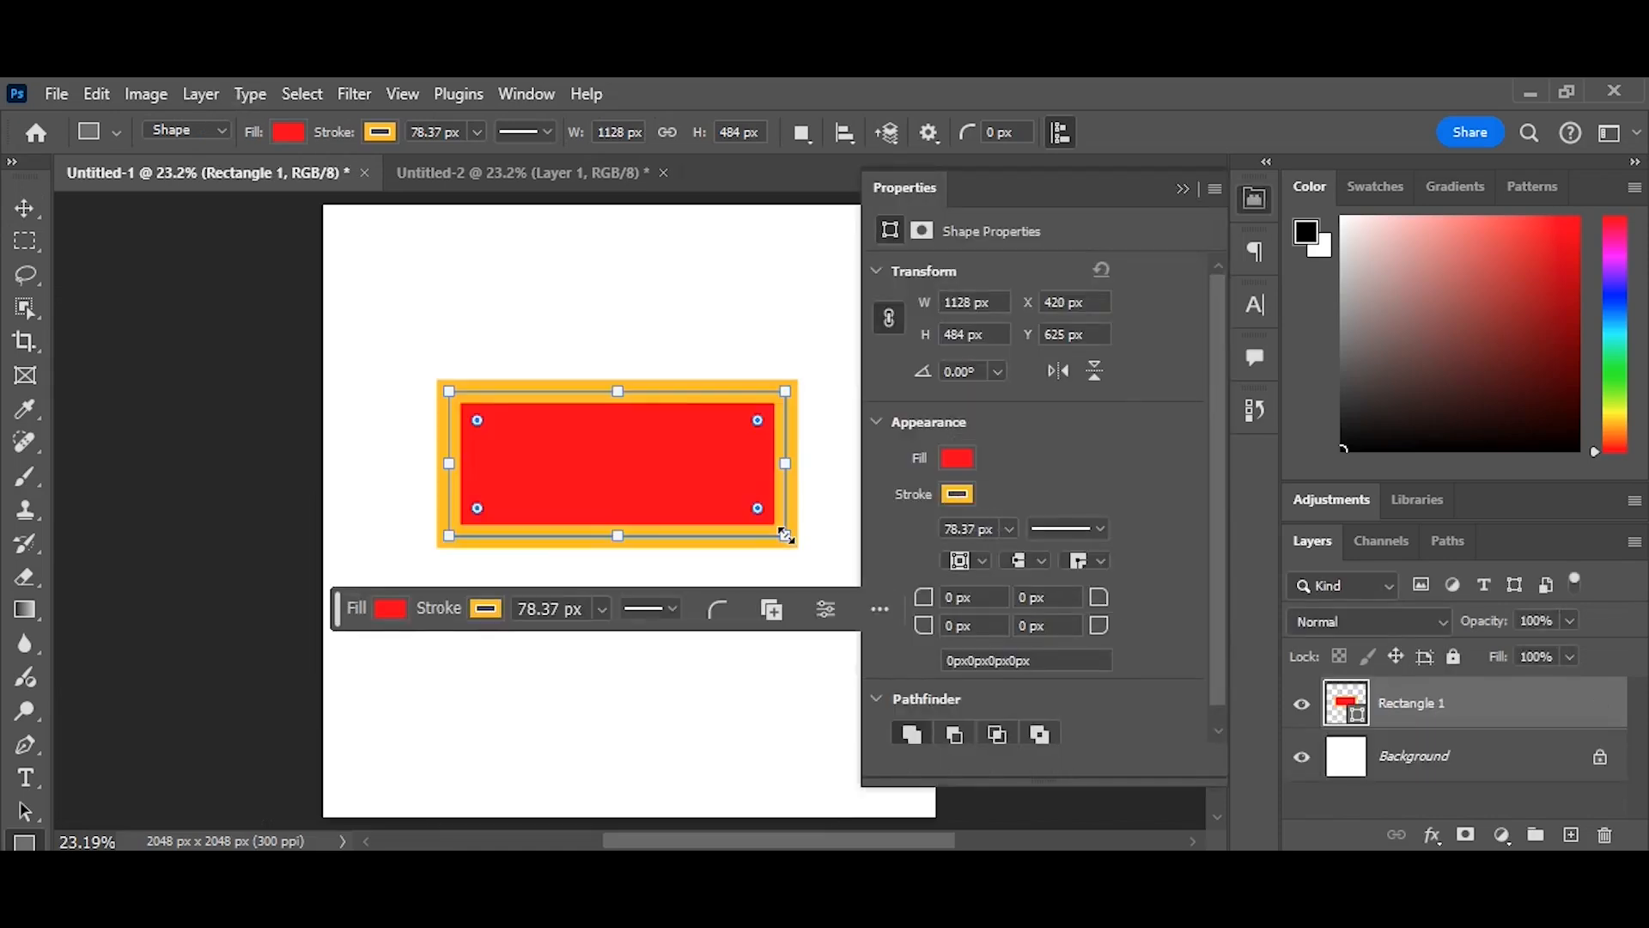
mouse_move(480, 633)
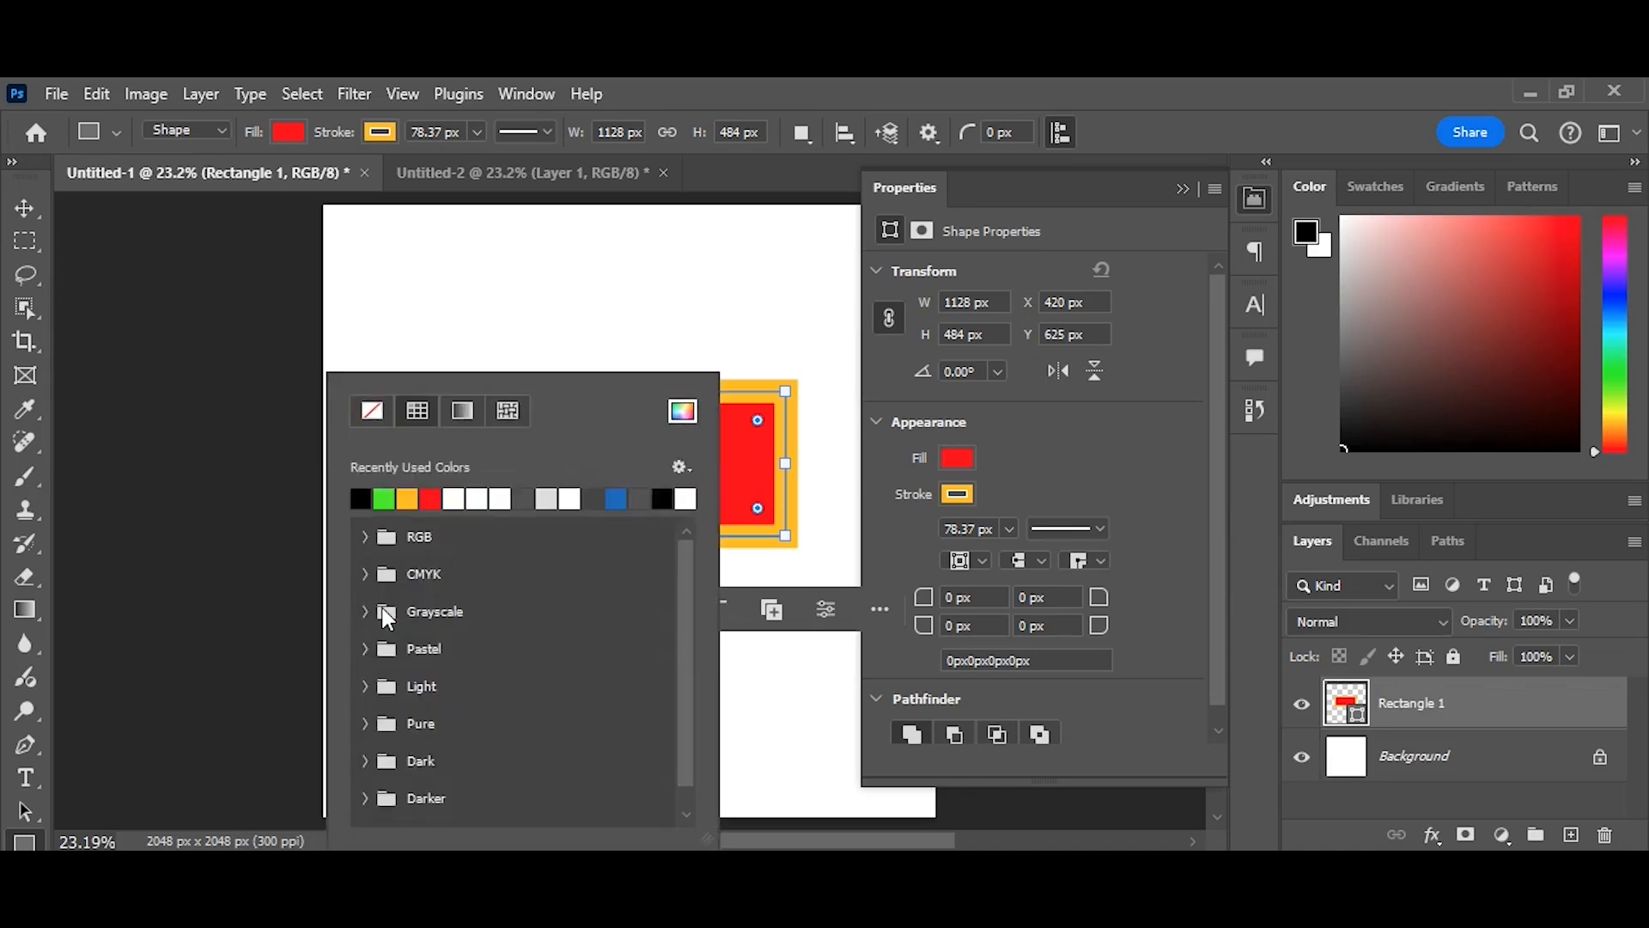
click(359, 498)
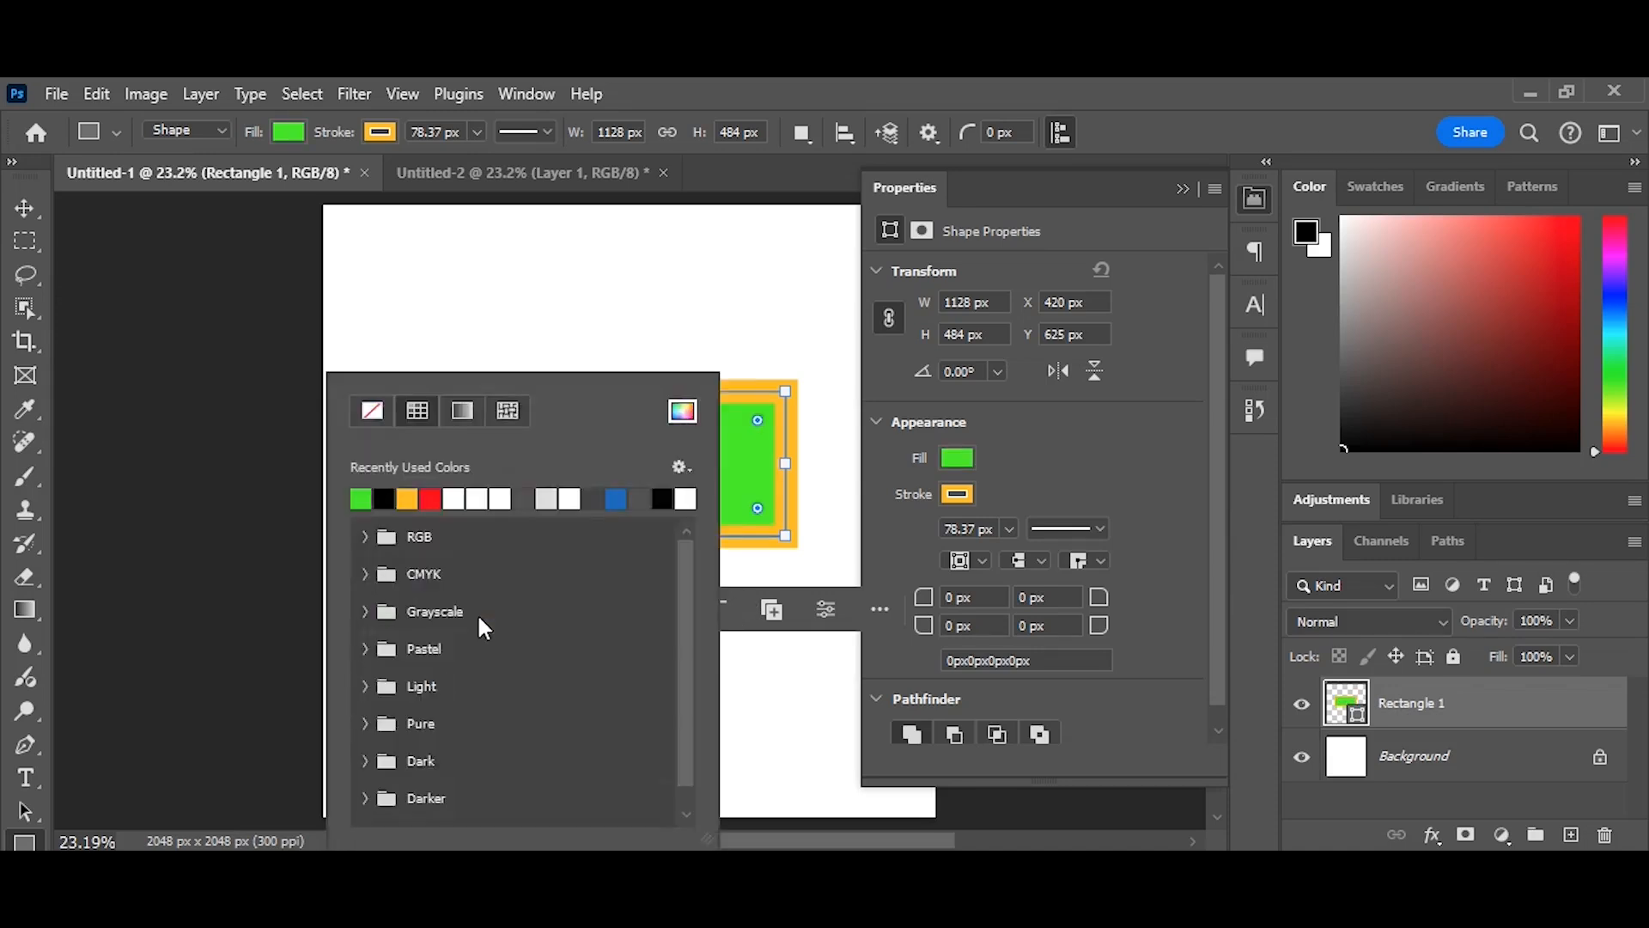
mouse_move(395, 495)
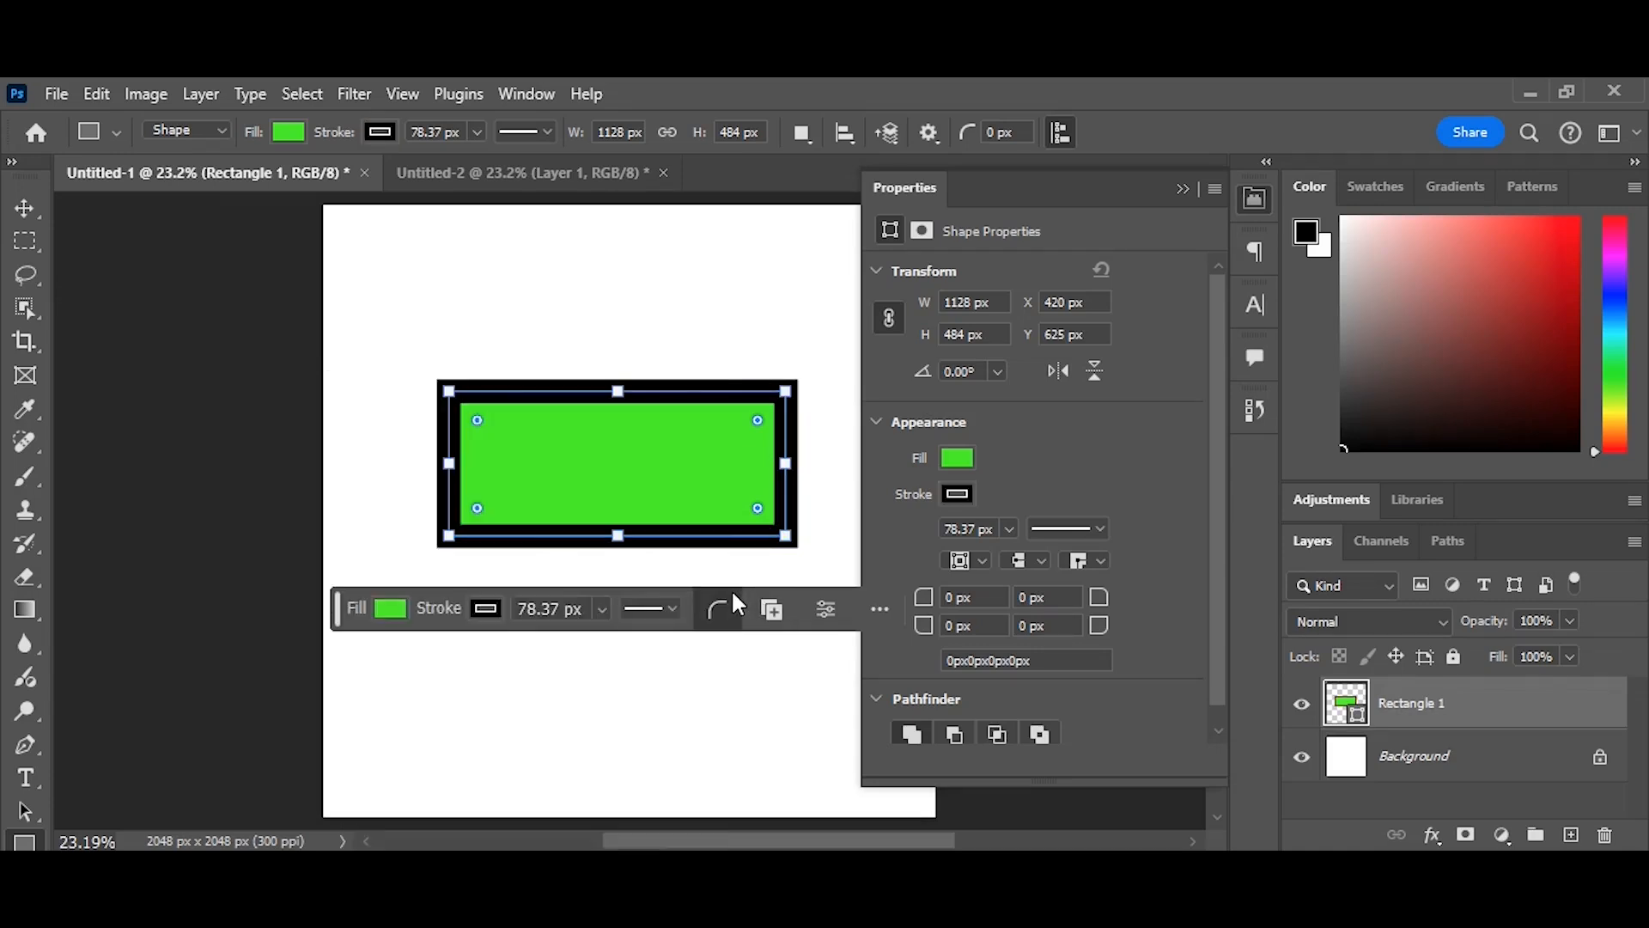
click(719, 608)
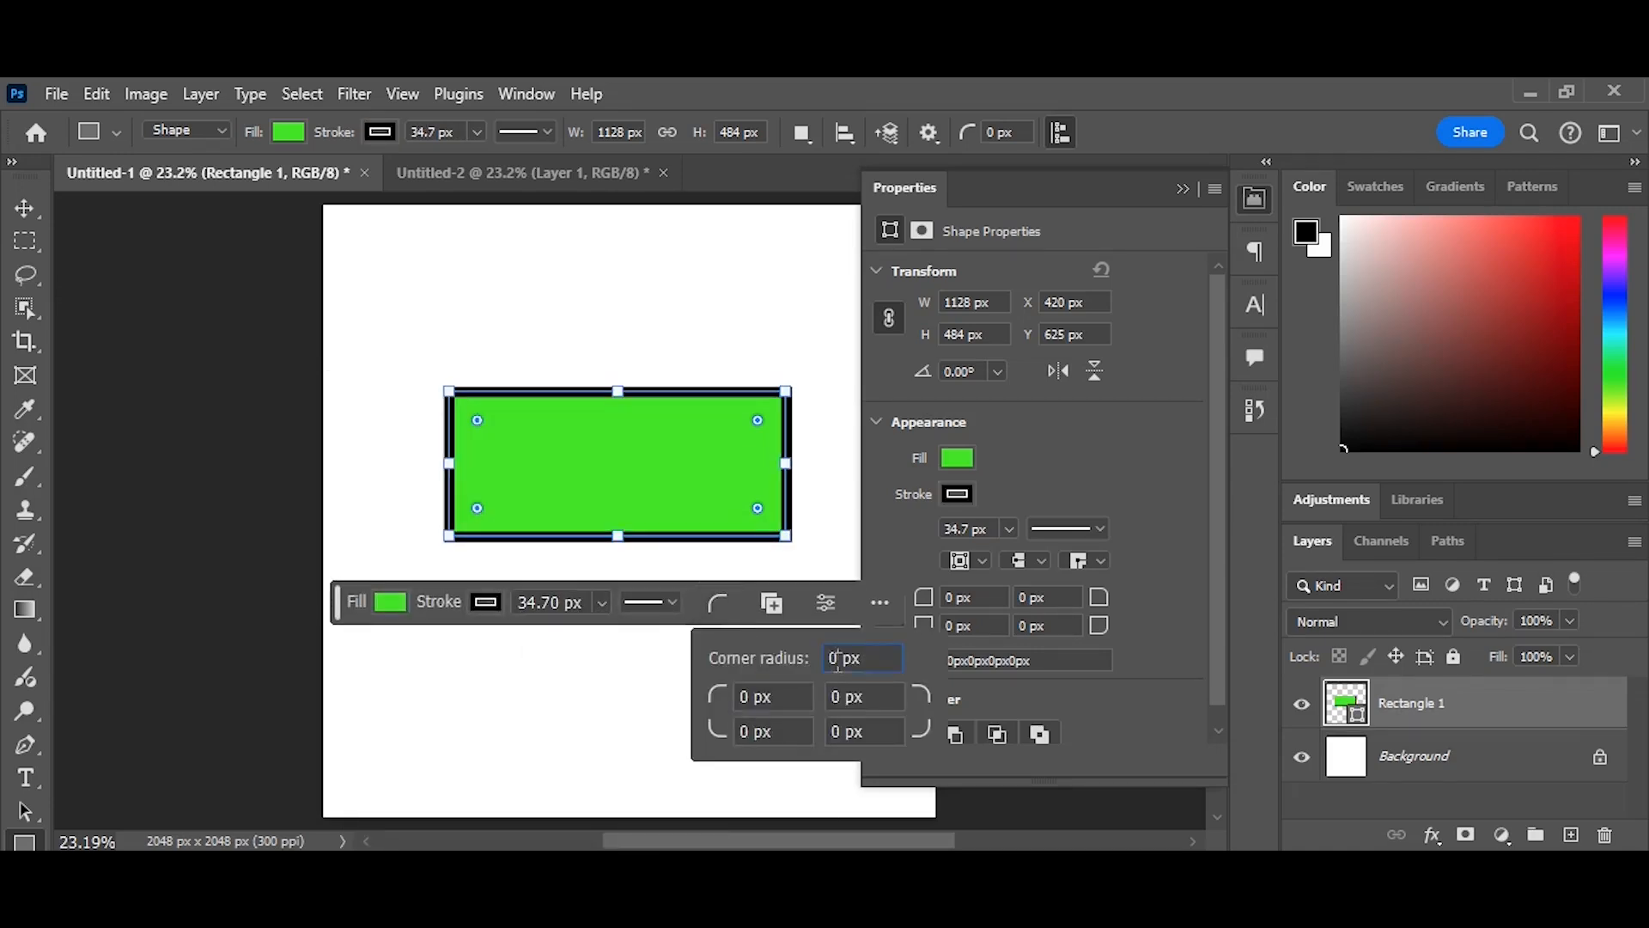
click(519, 171)
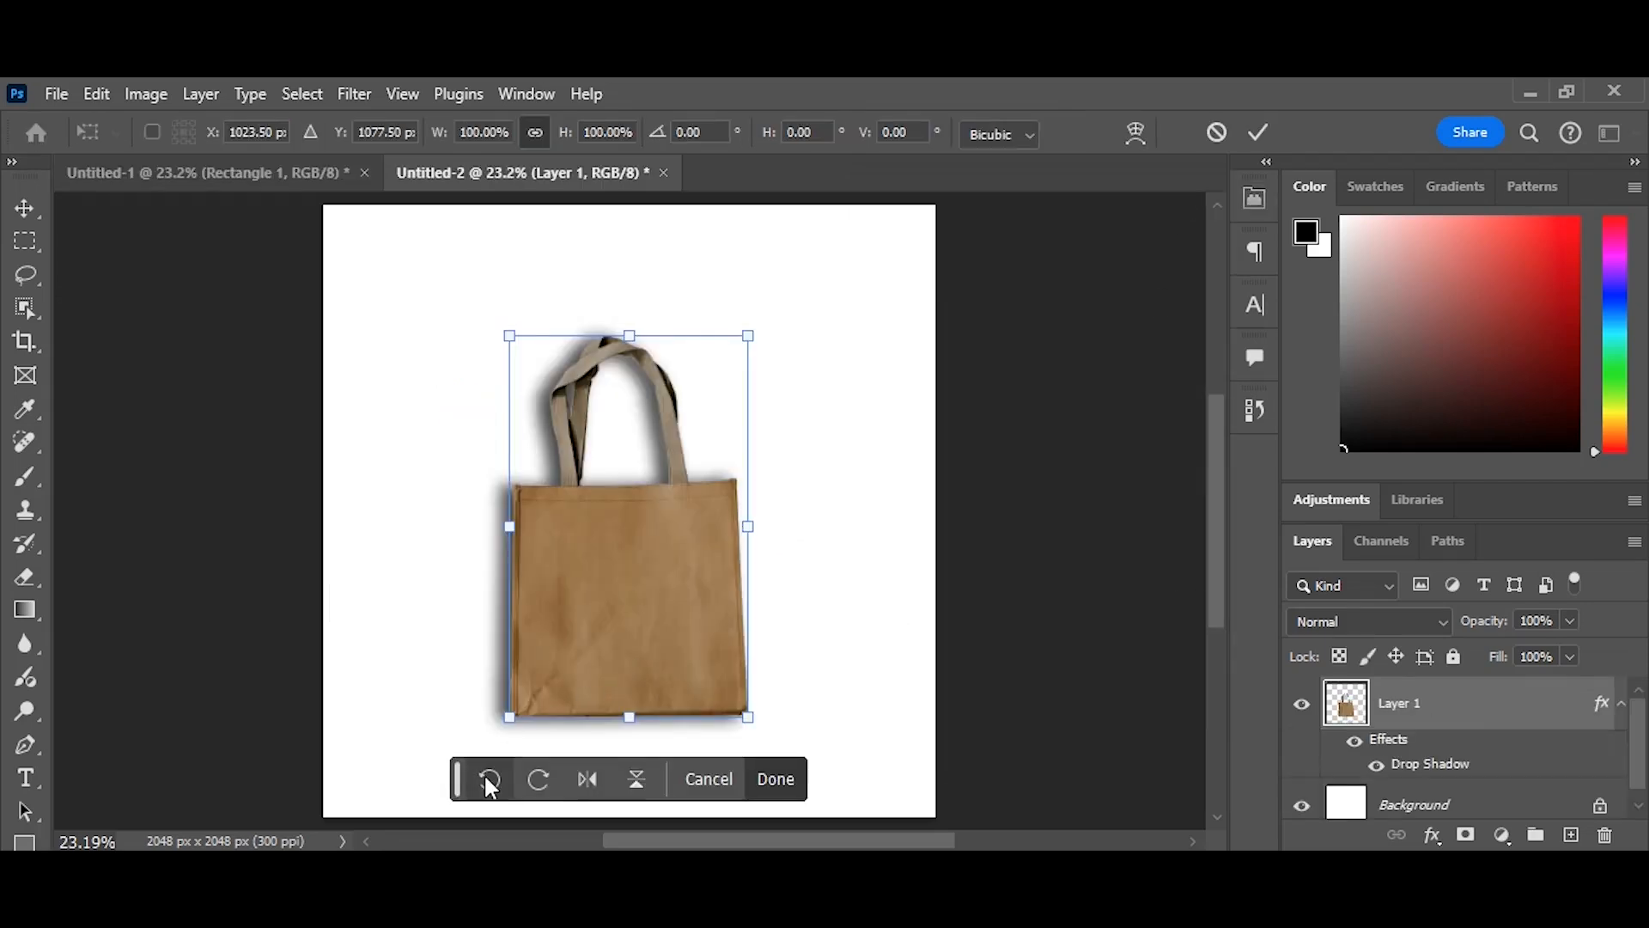
- Rotate the shopping bag 90° onto its side and flip it vertically, handles pointing right
click(489, 778)
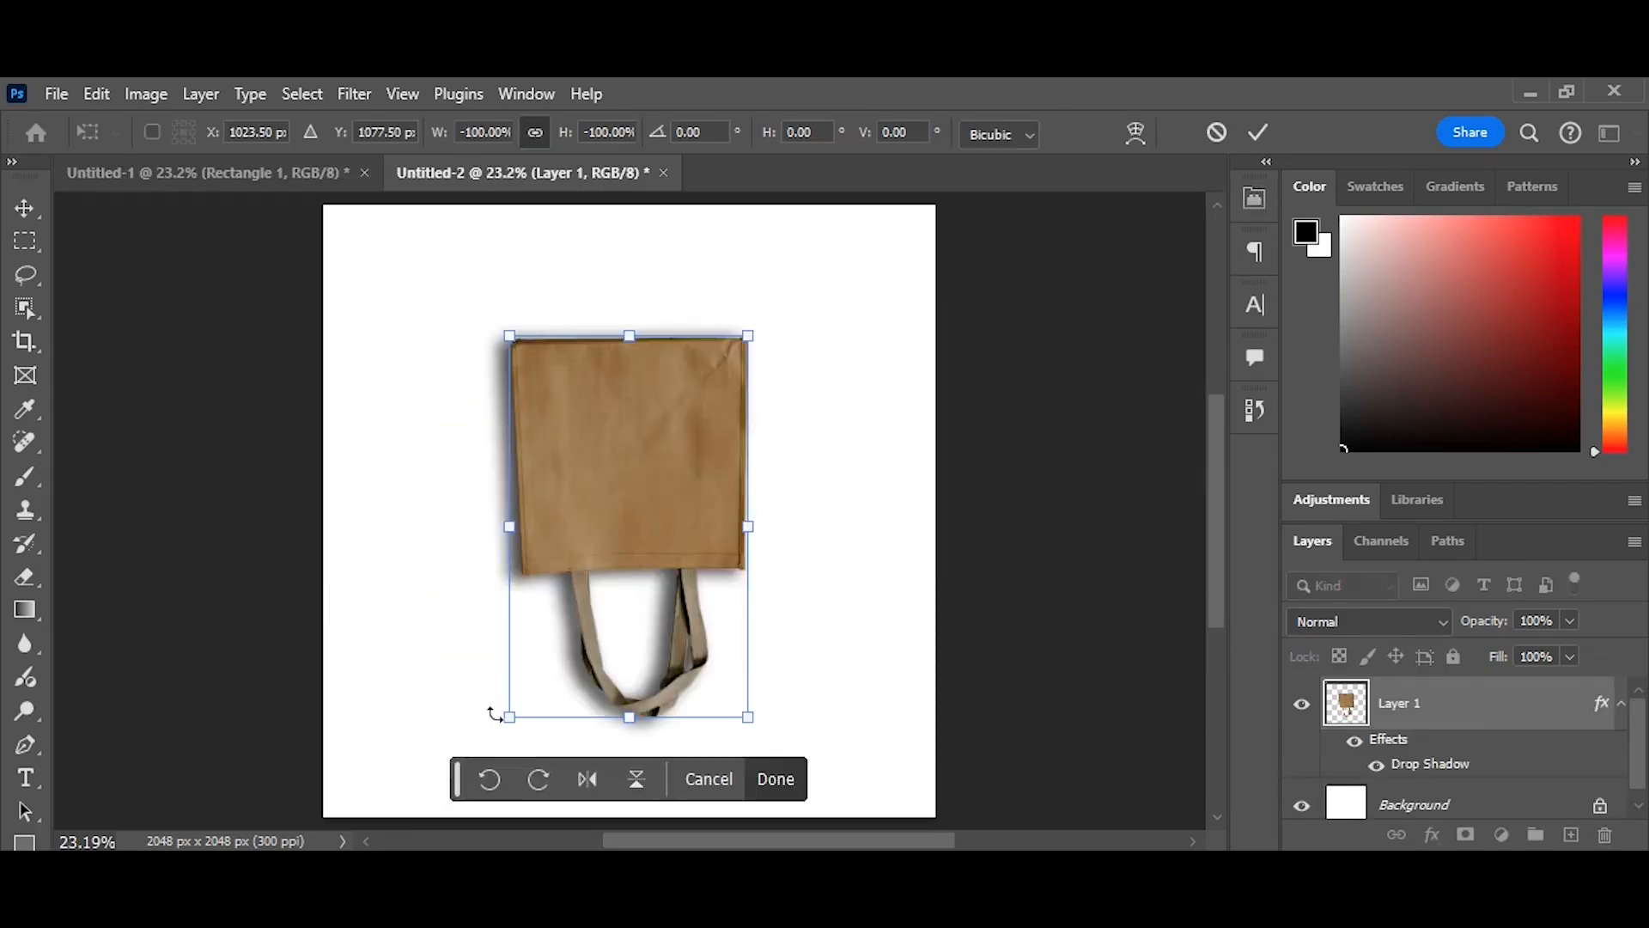
click(587, 706)
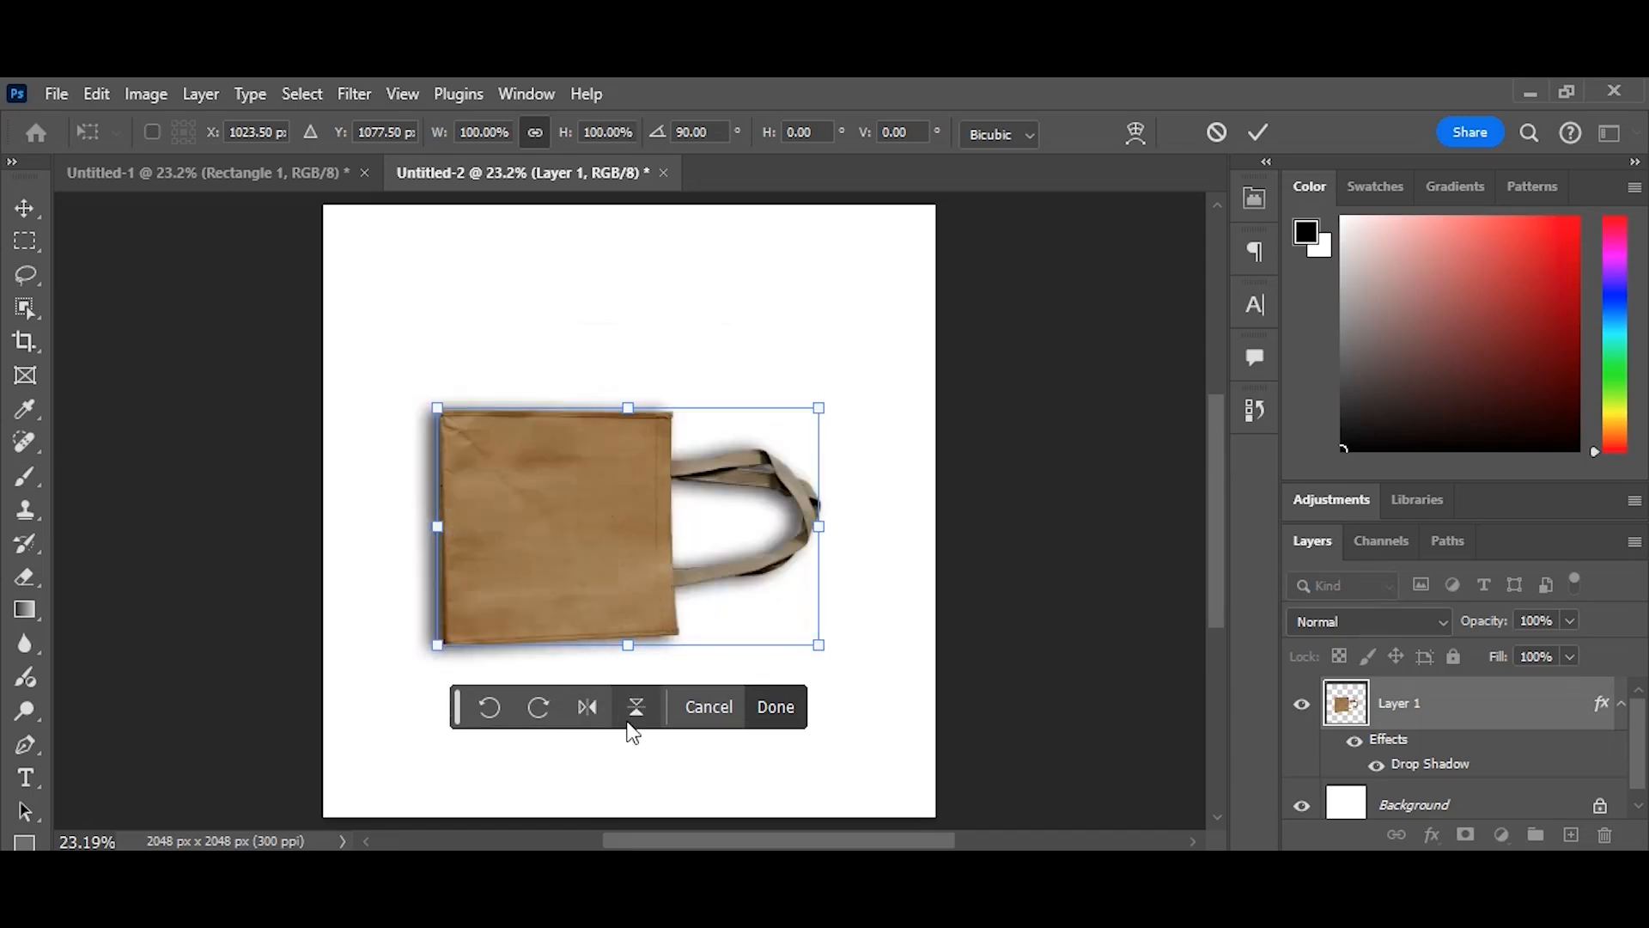
click(588, 706)
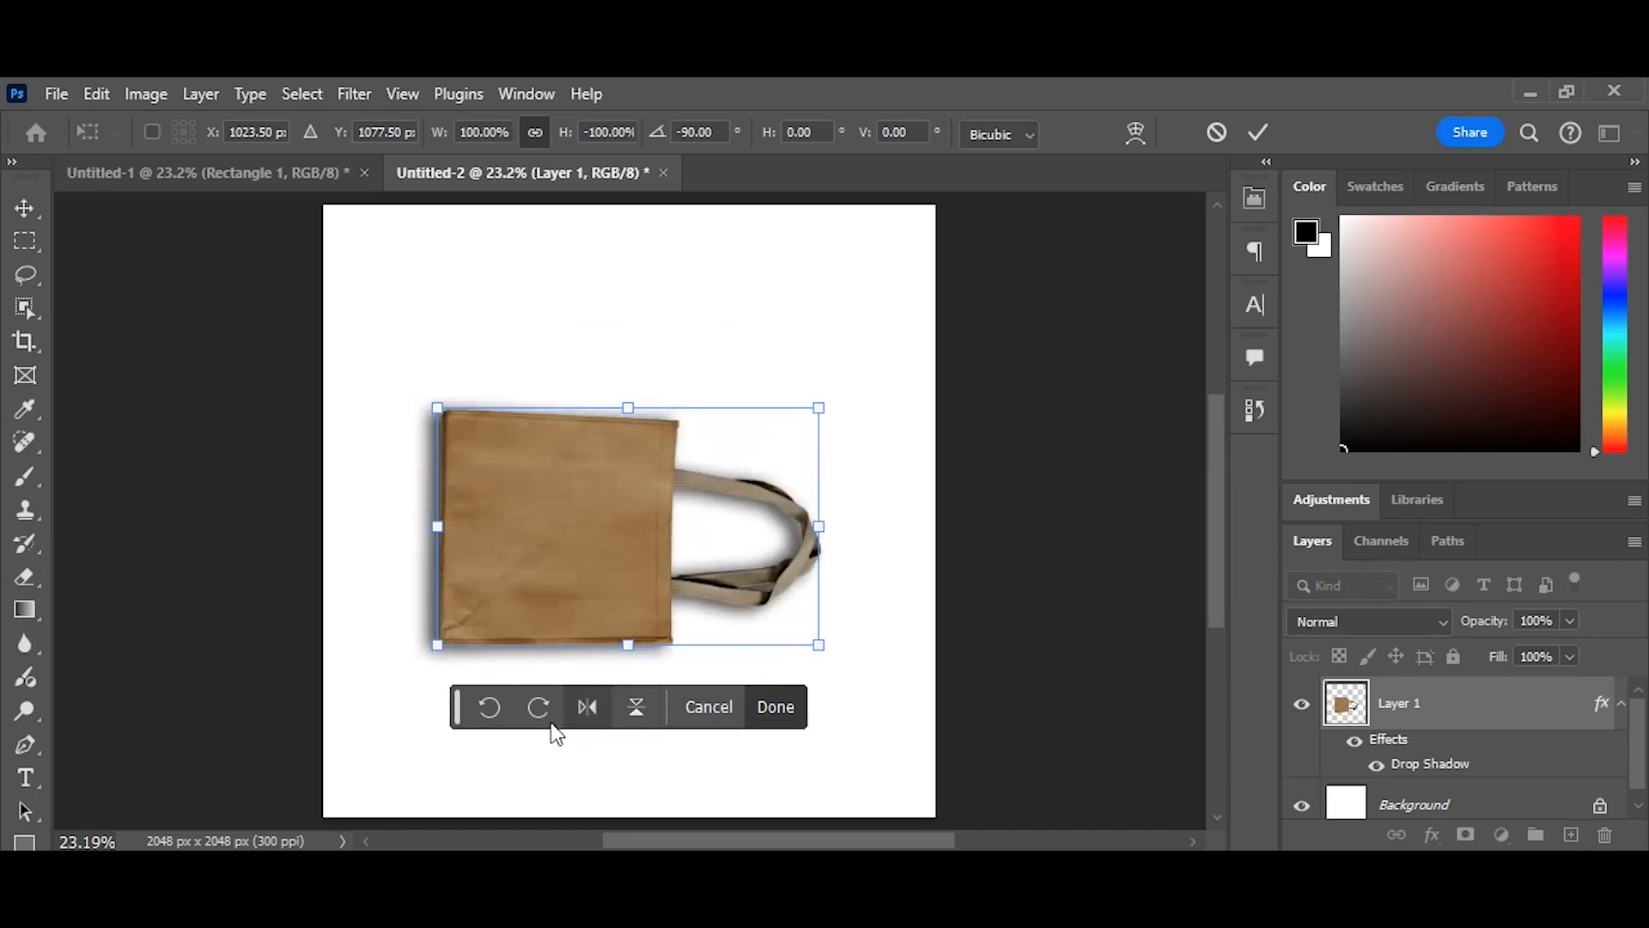
click(538, 706)
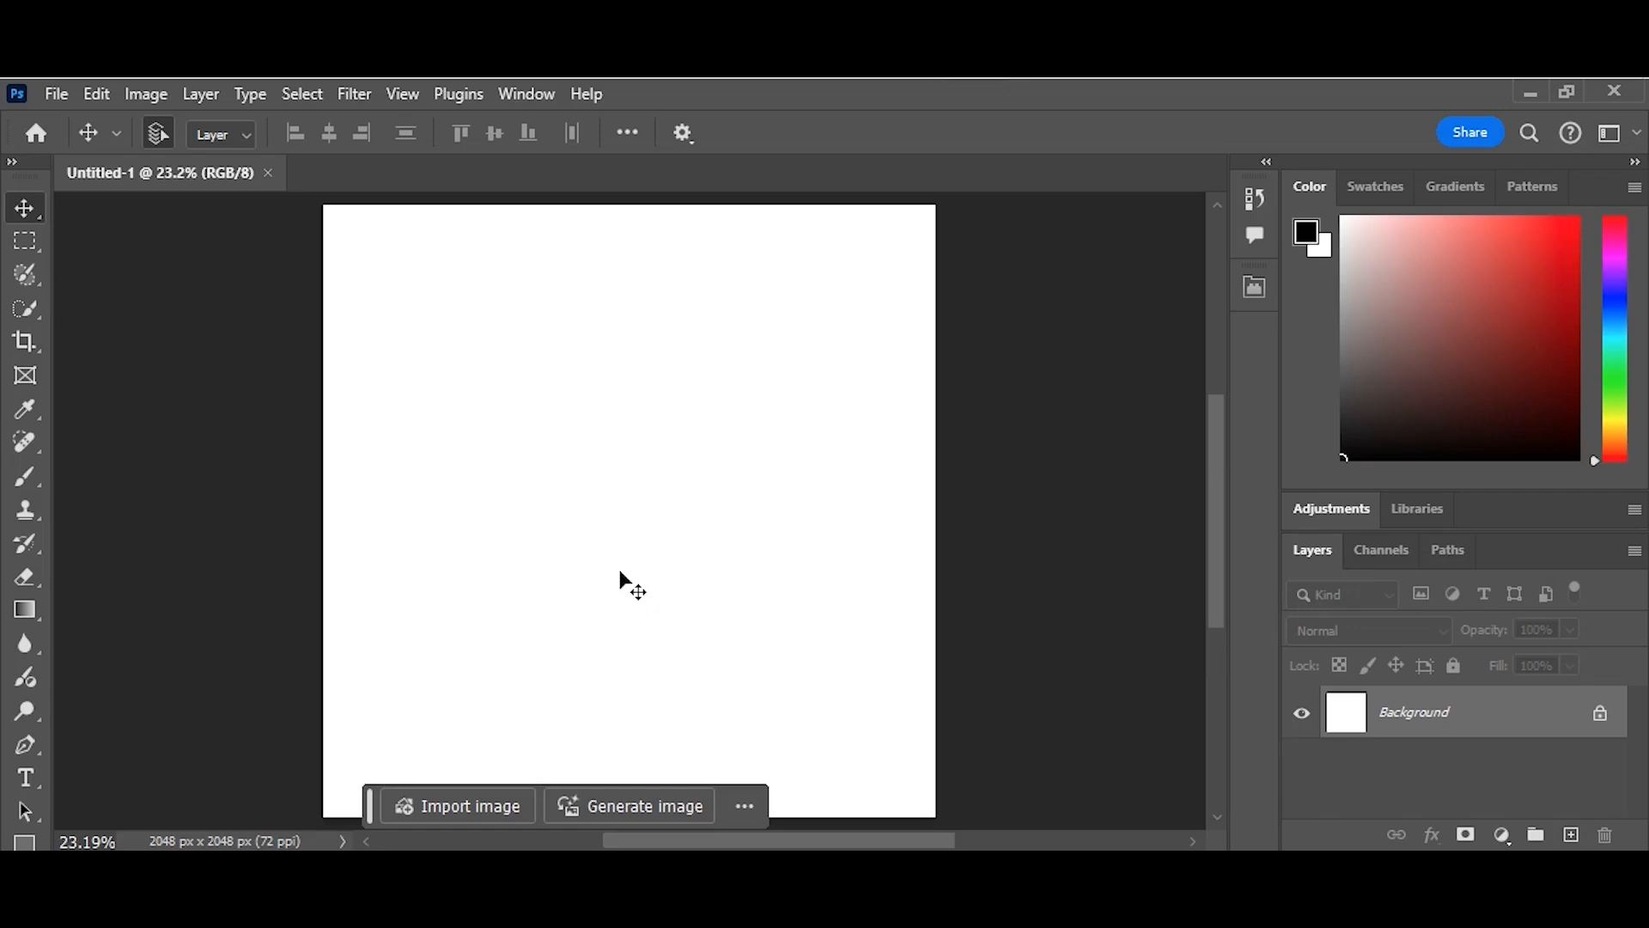
mouse_move(644, 557)
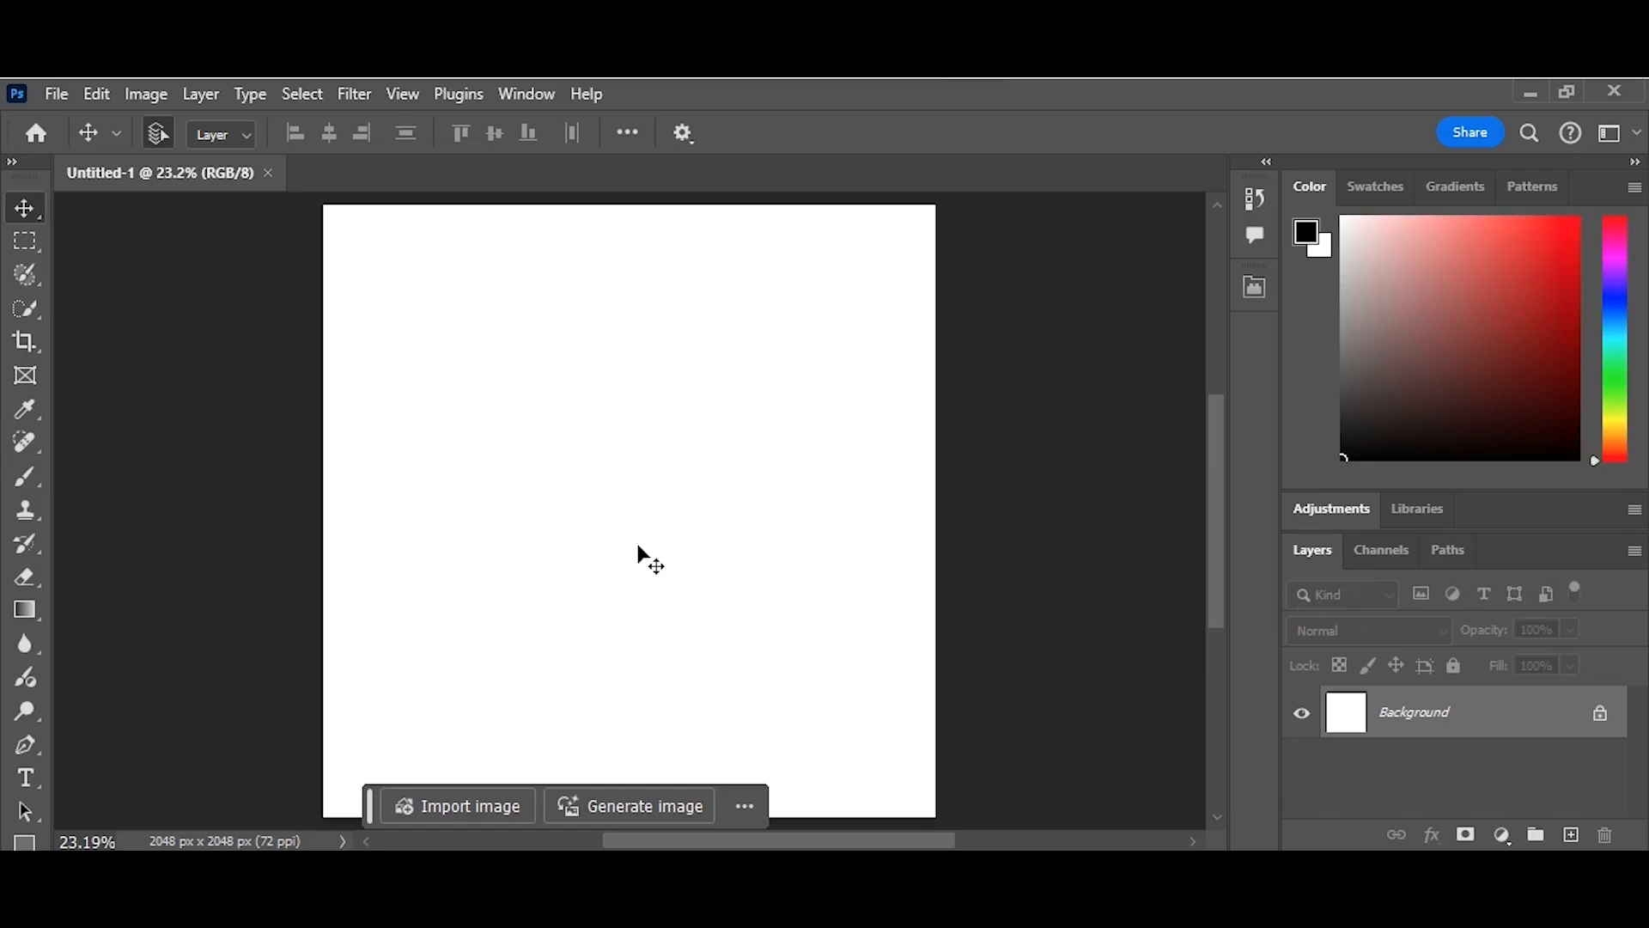
mouse_move(613, 714)
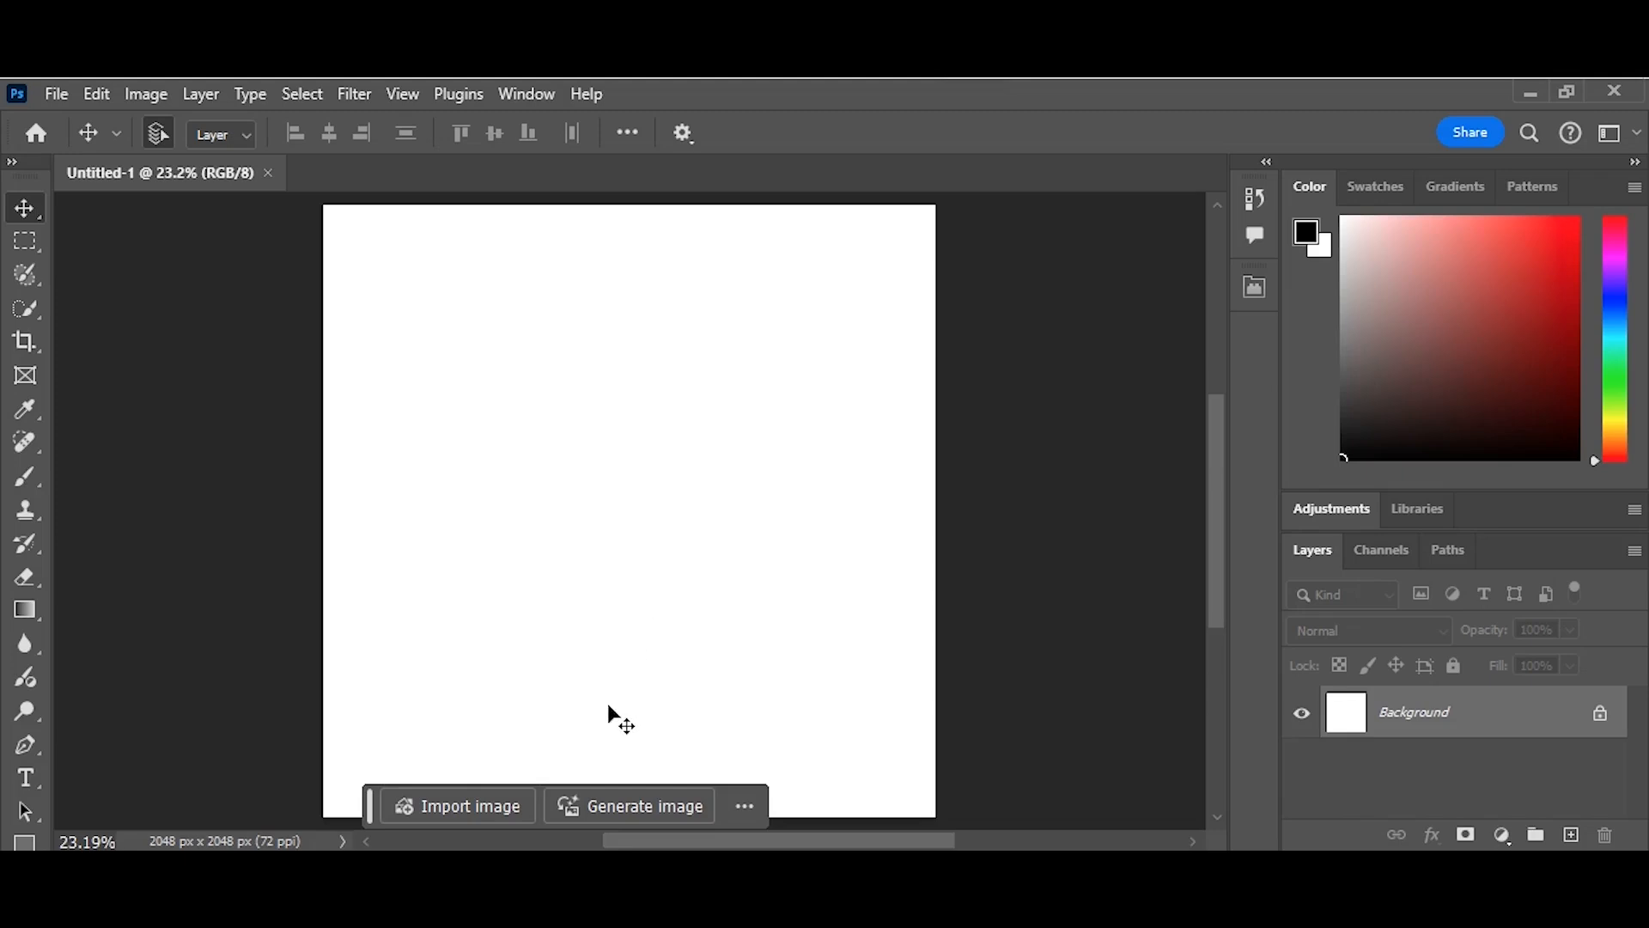
mouse_move(620, 747)
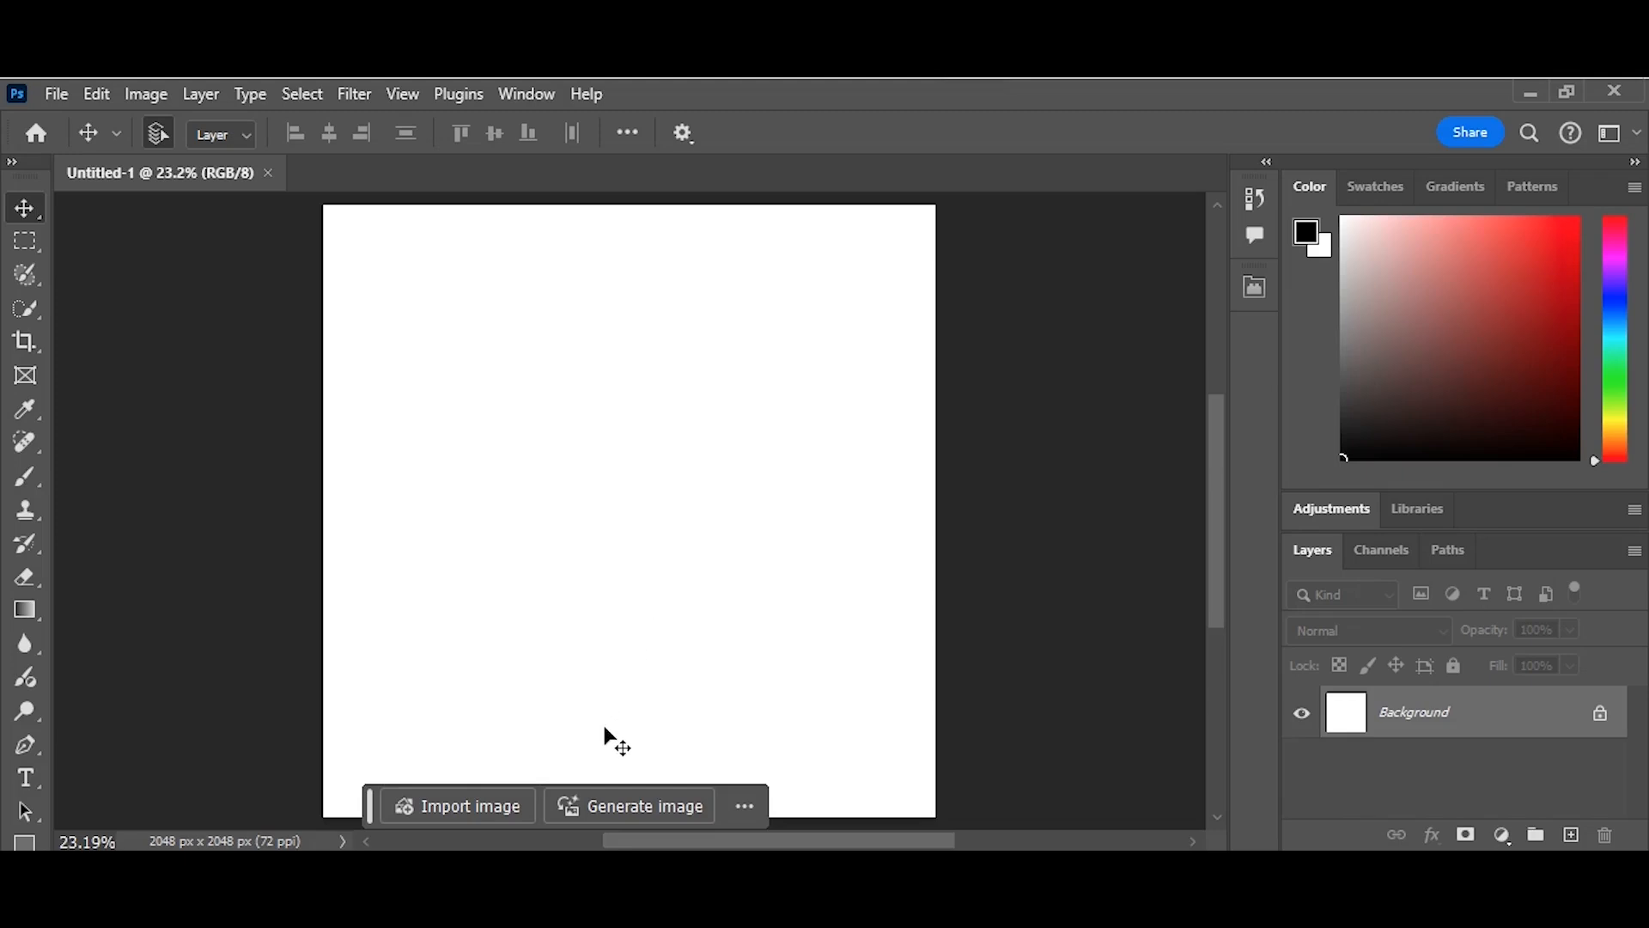
mouse_move(596, 791)
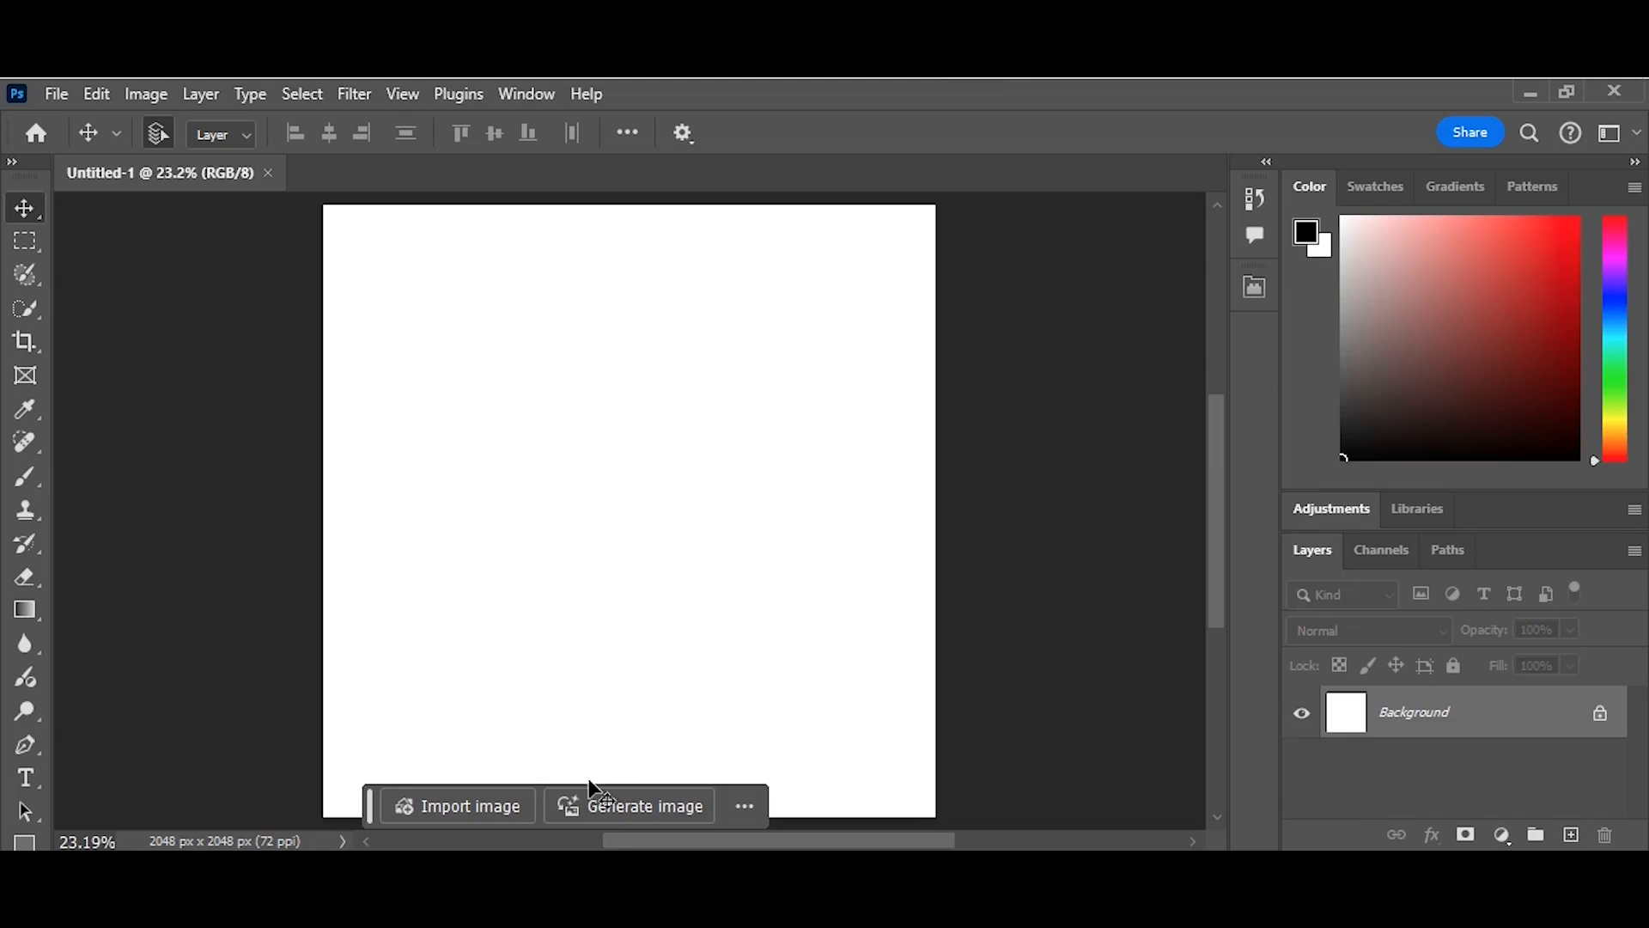
- Enter the Generate image prompt 'Cat looking at glowing butterfly' with content type Photo
click(644, 806)
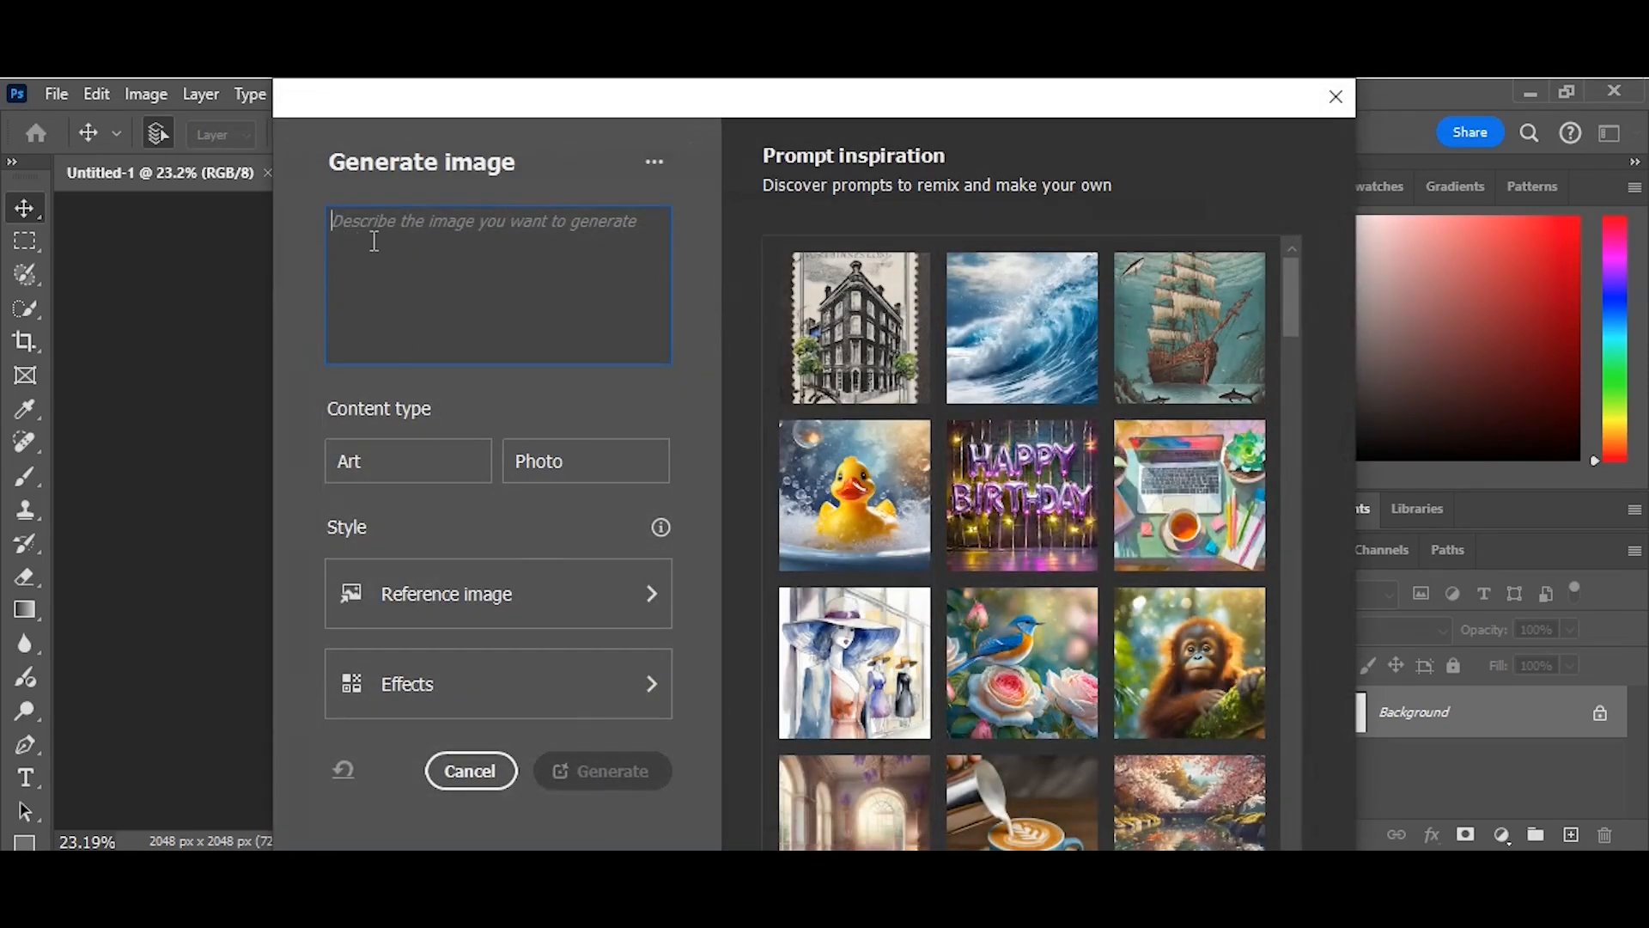
text(Cat look)
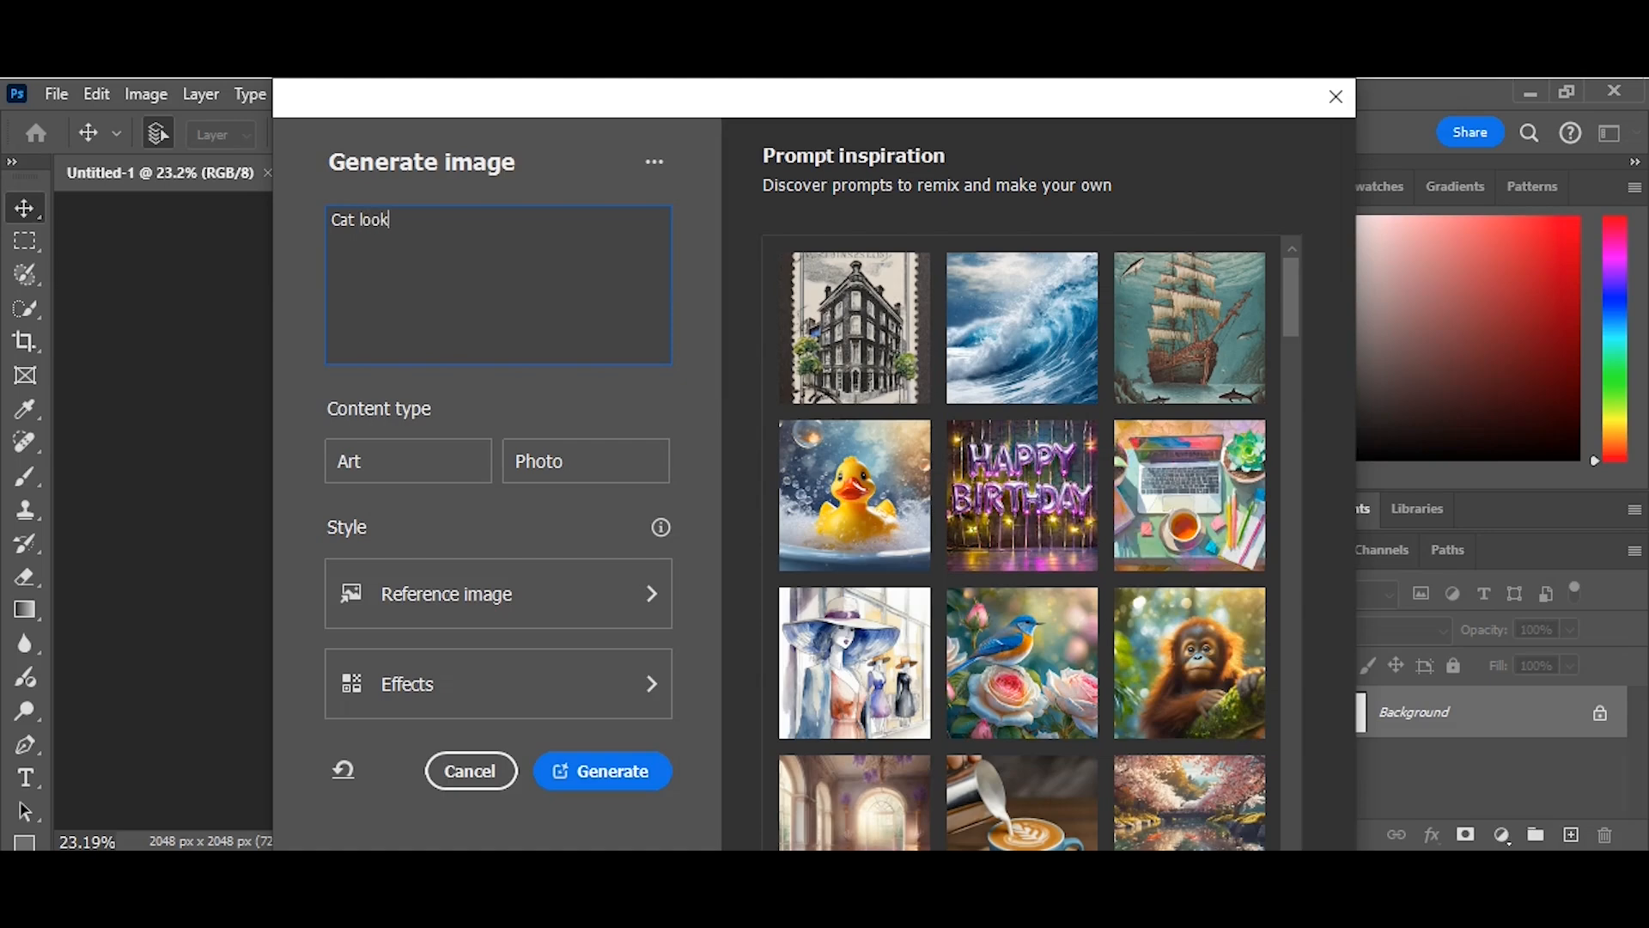
text(ing at glowing butterfly)
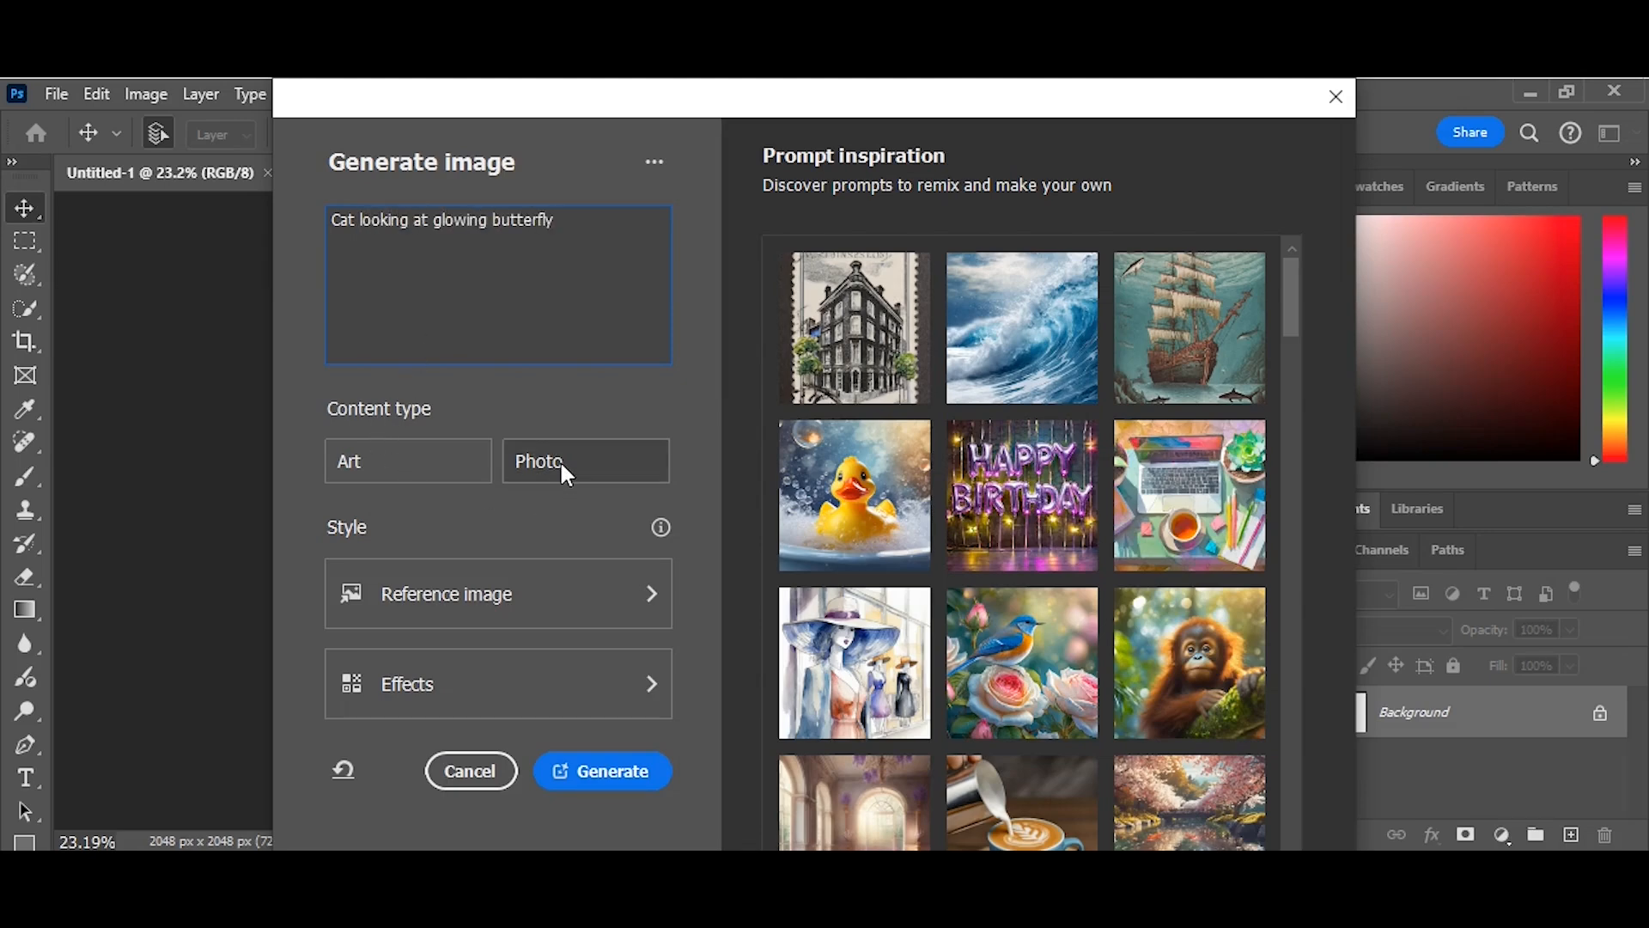
click(586, 460)
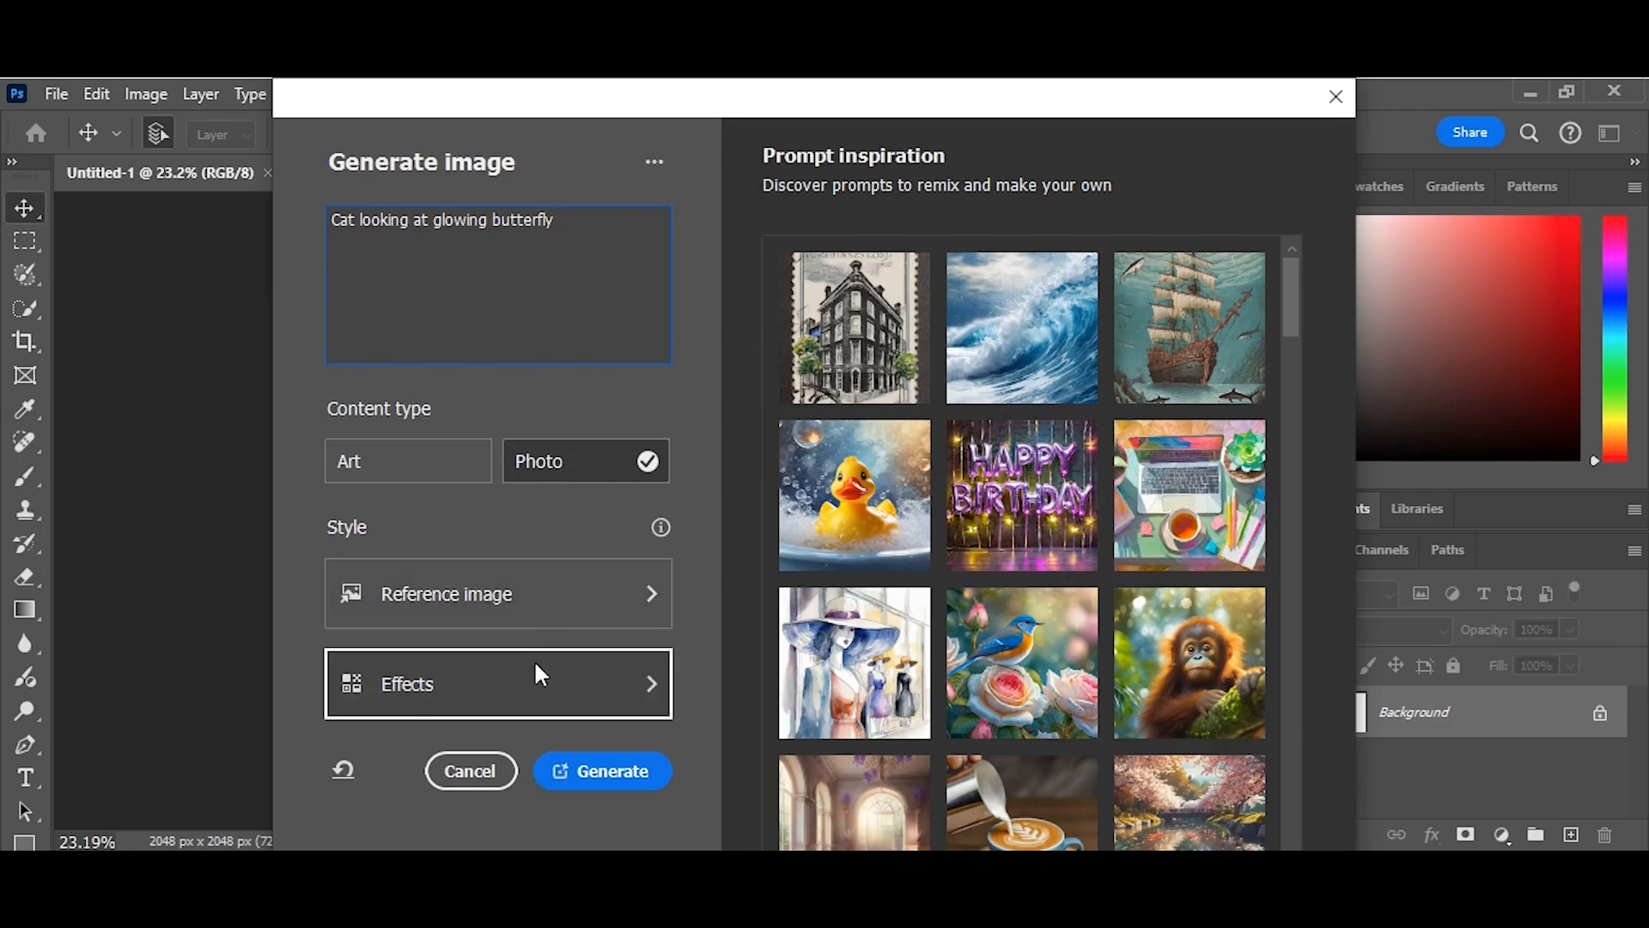
- Choose the Hyper realistic style effect for the generated image
click(498, 683)
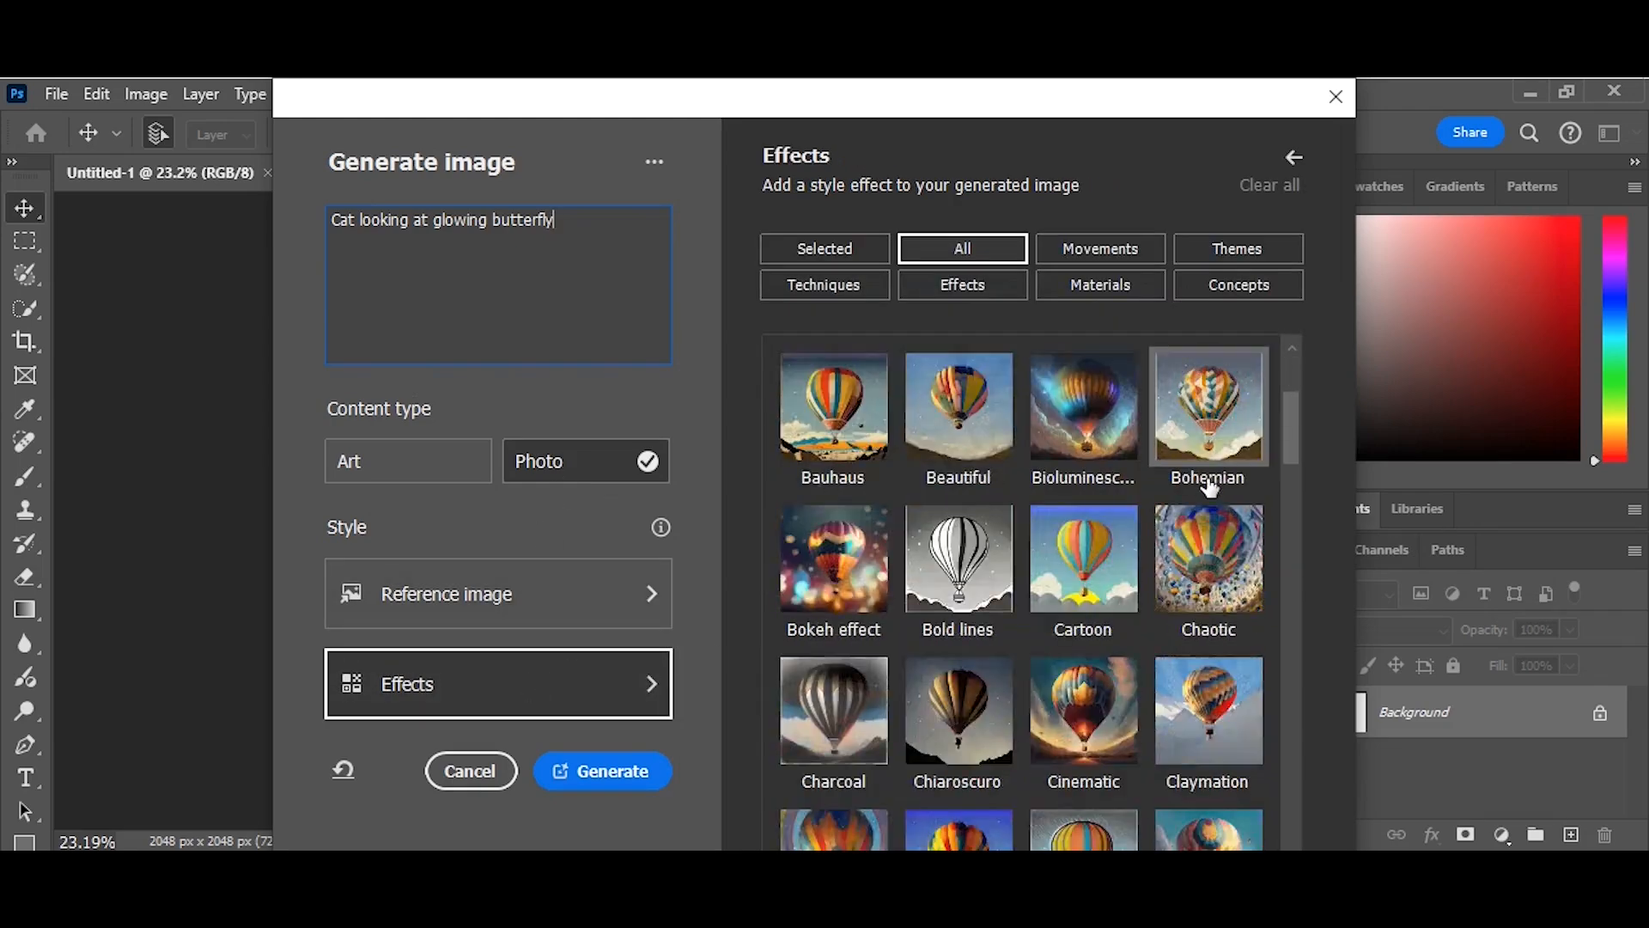
scroll(down, 3)
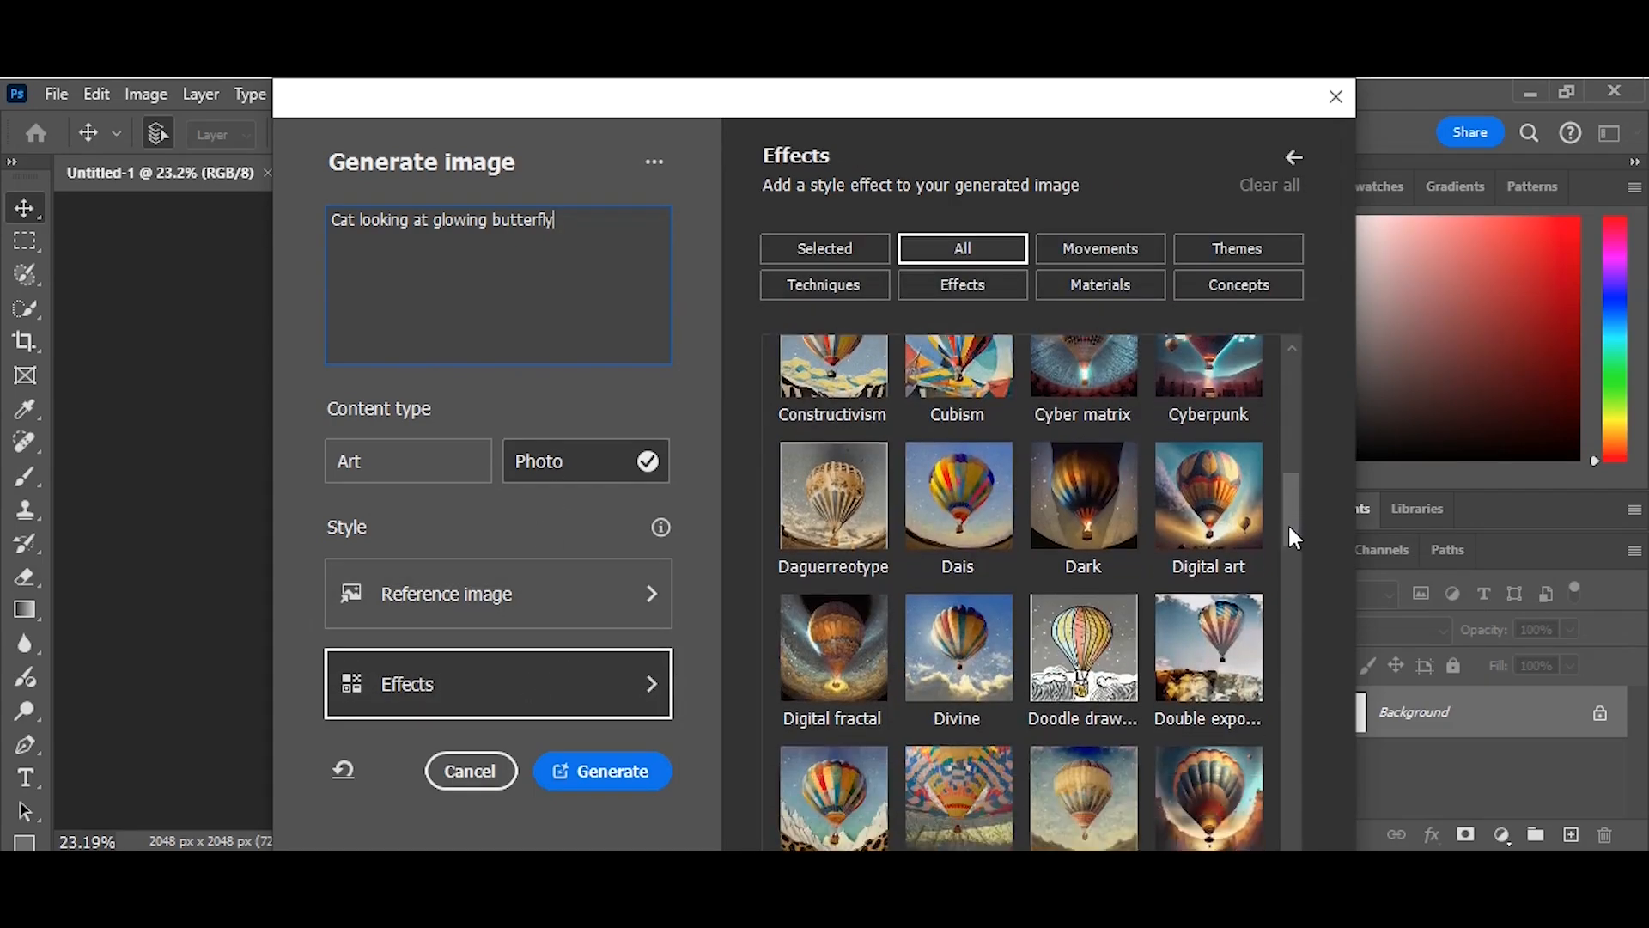
scroll(down, 3)
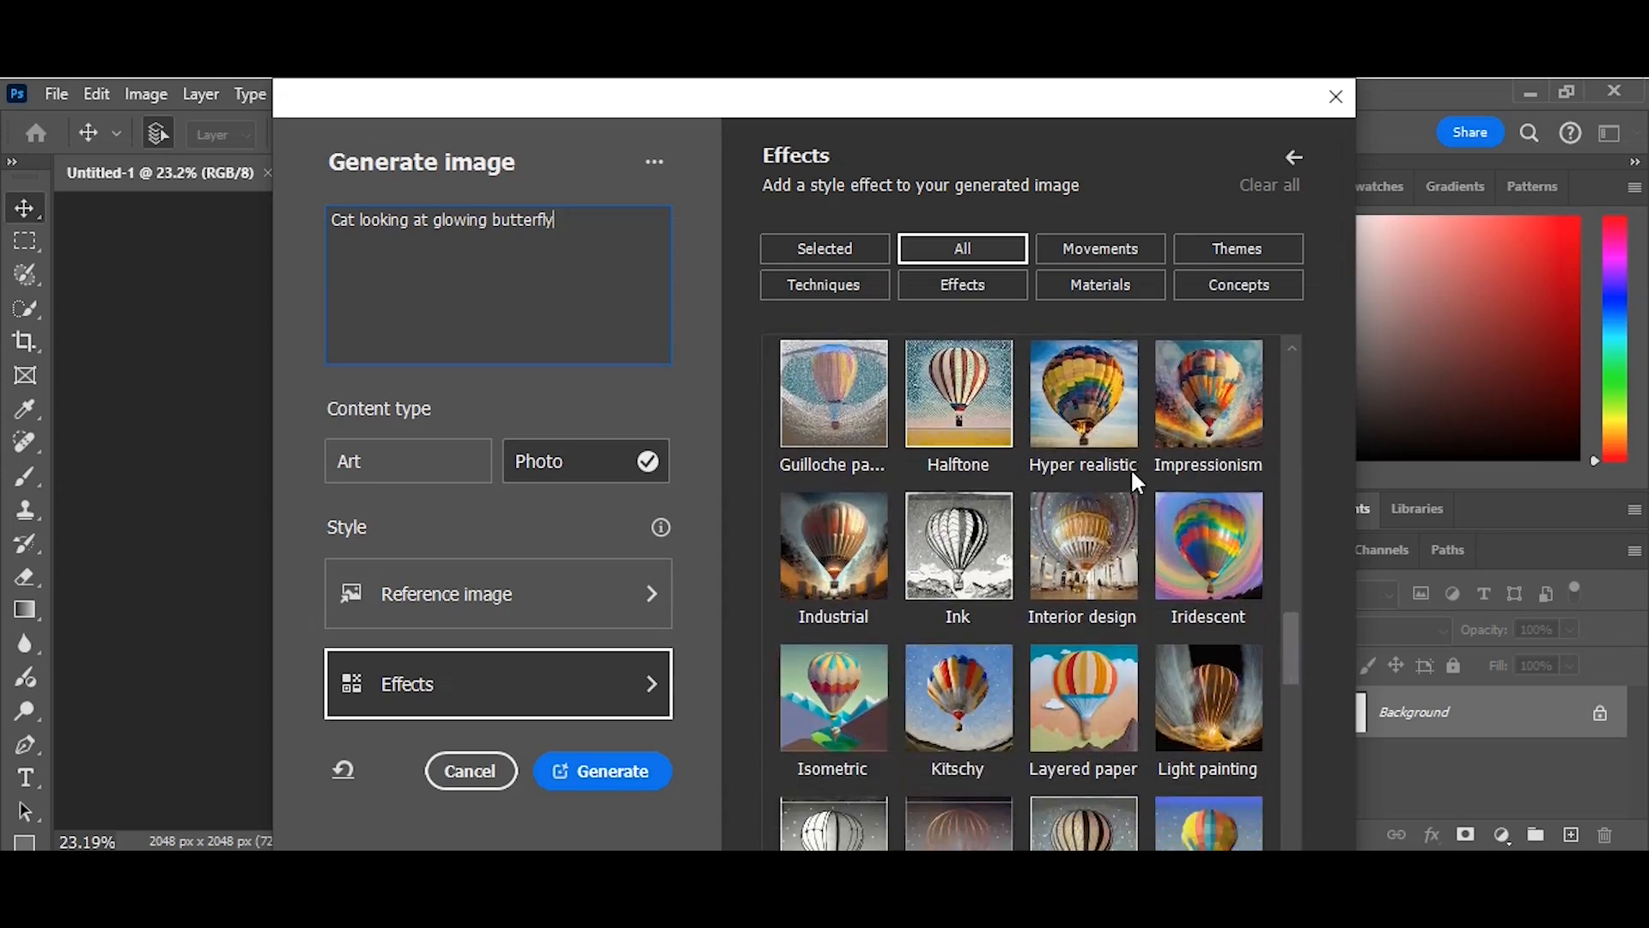
click(1082, 394)
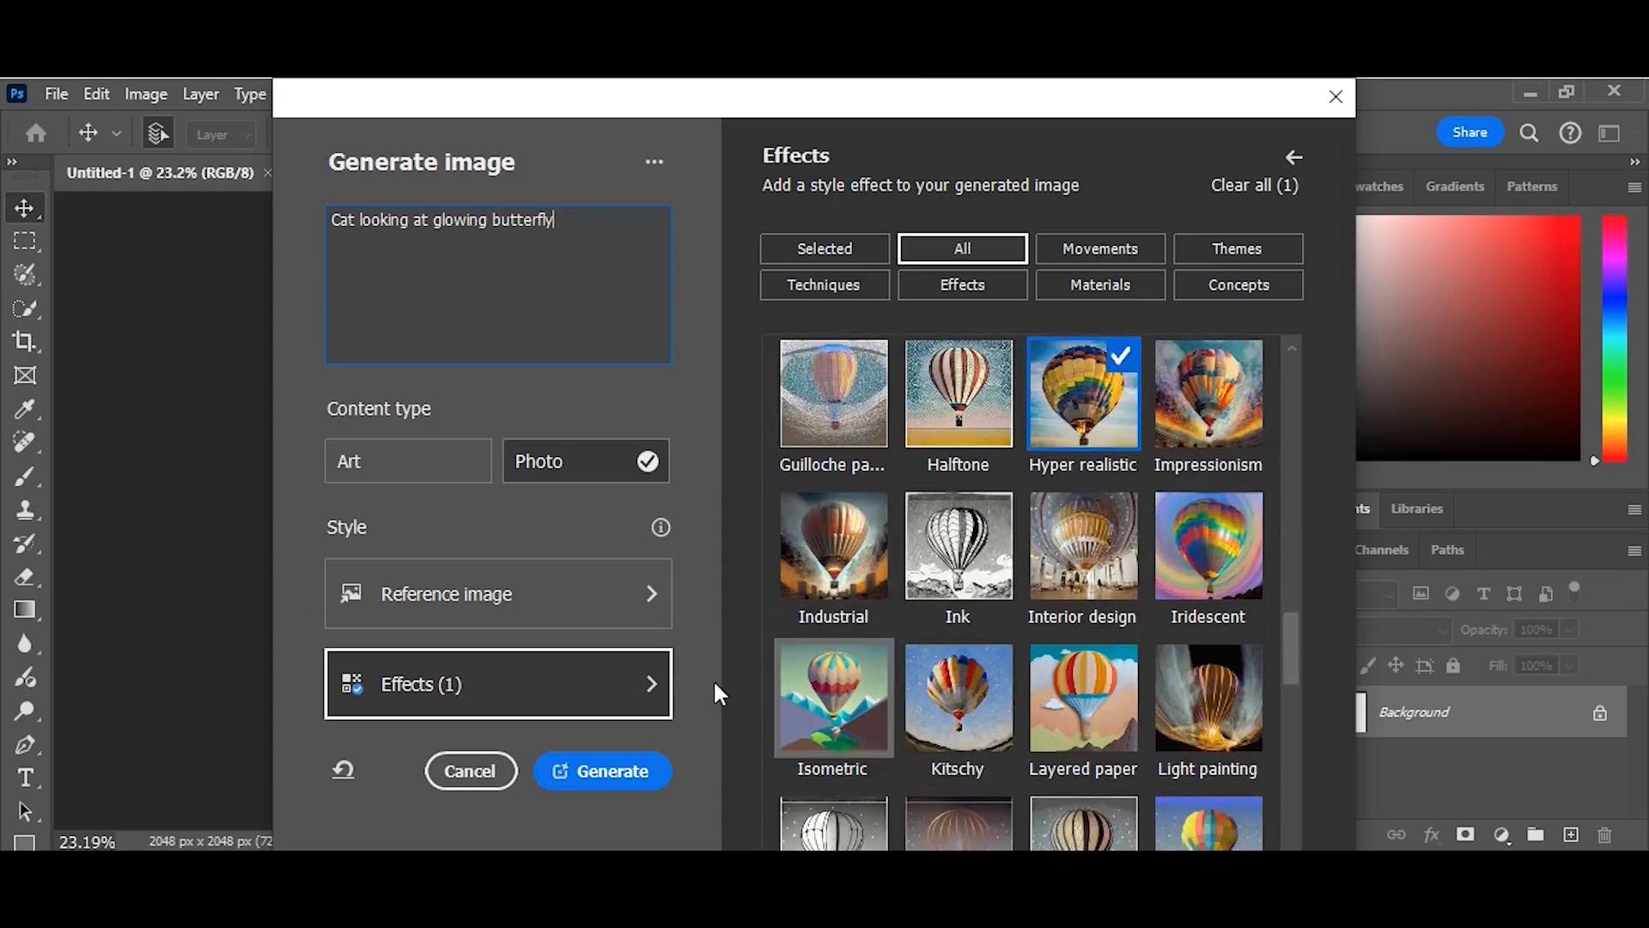
click(601, 771)
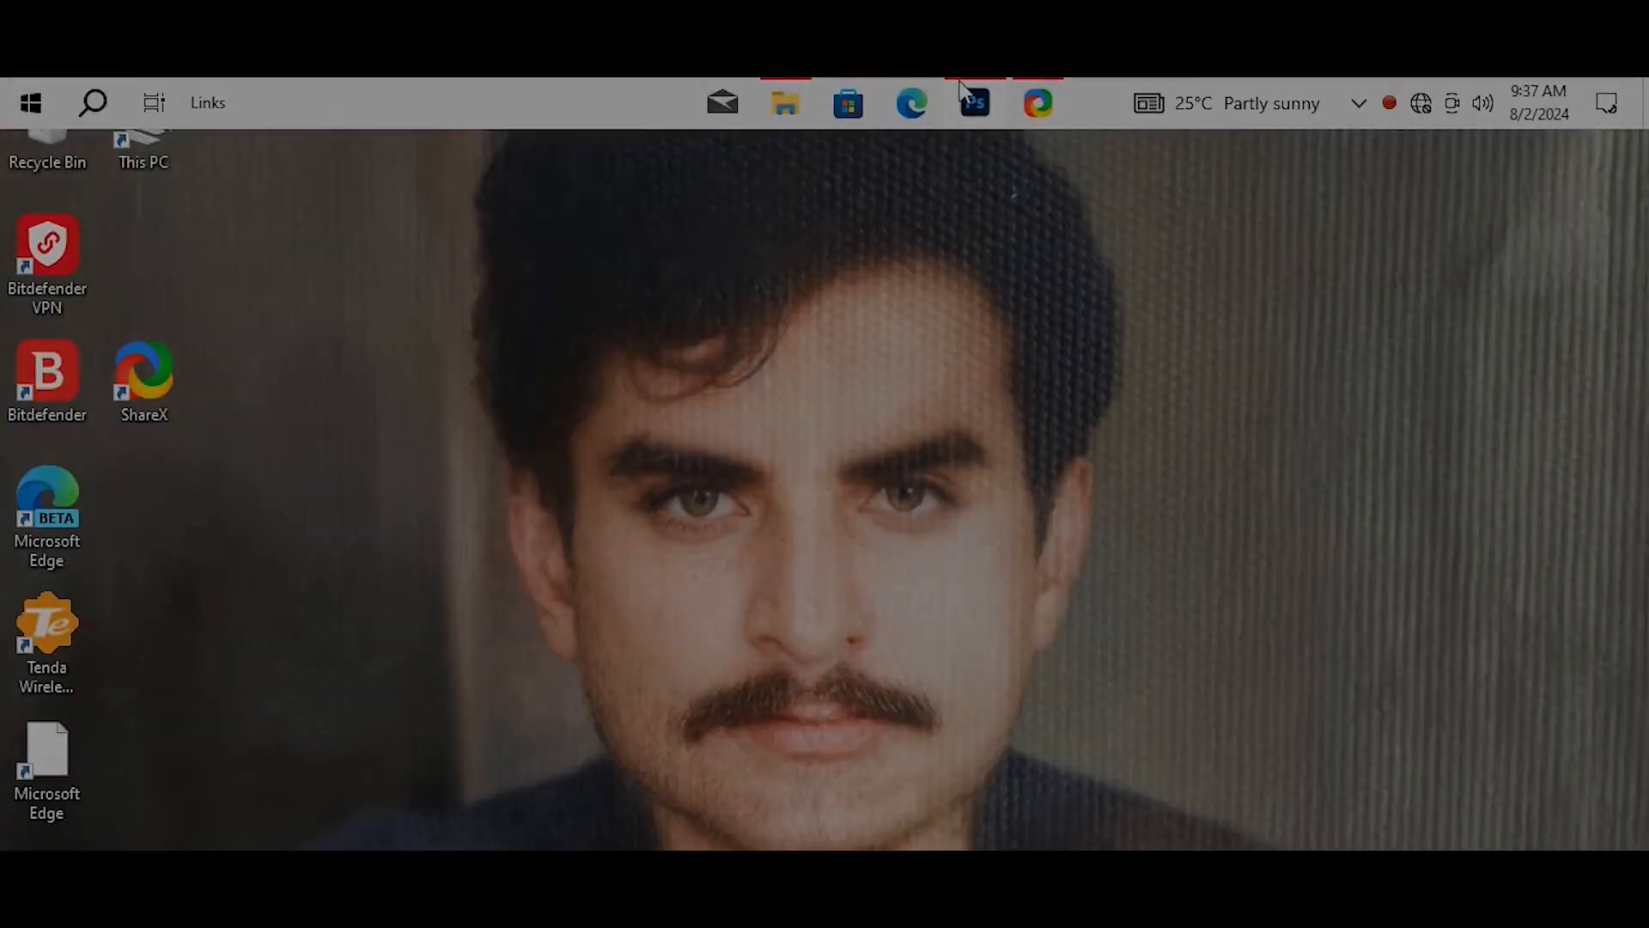
- Return to Photoshop with the sunset pier photo and select the Adjustment Brush tool
click(972, 103)
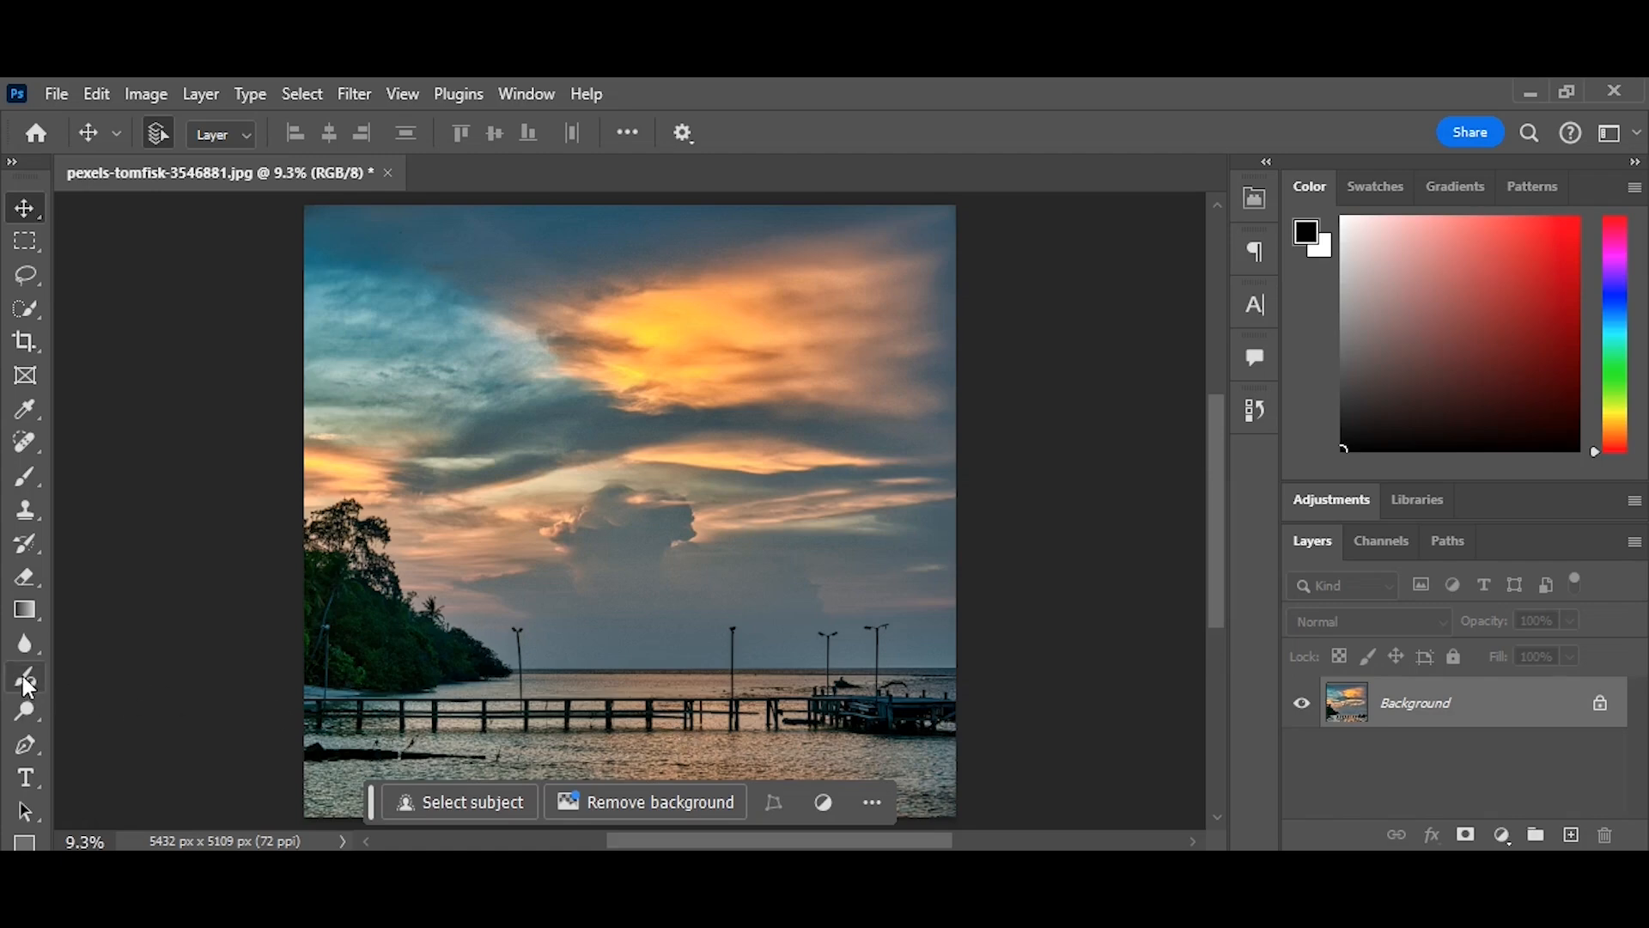
mouse_move(409, 725)
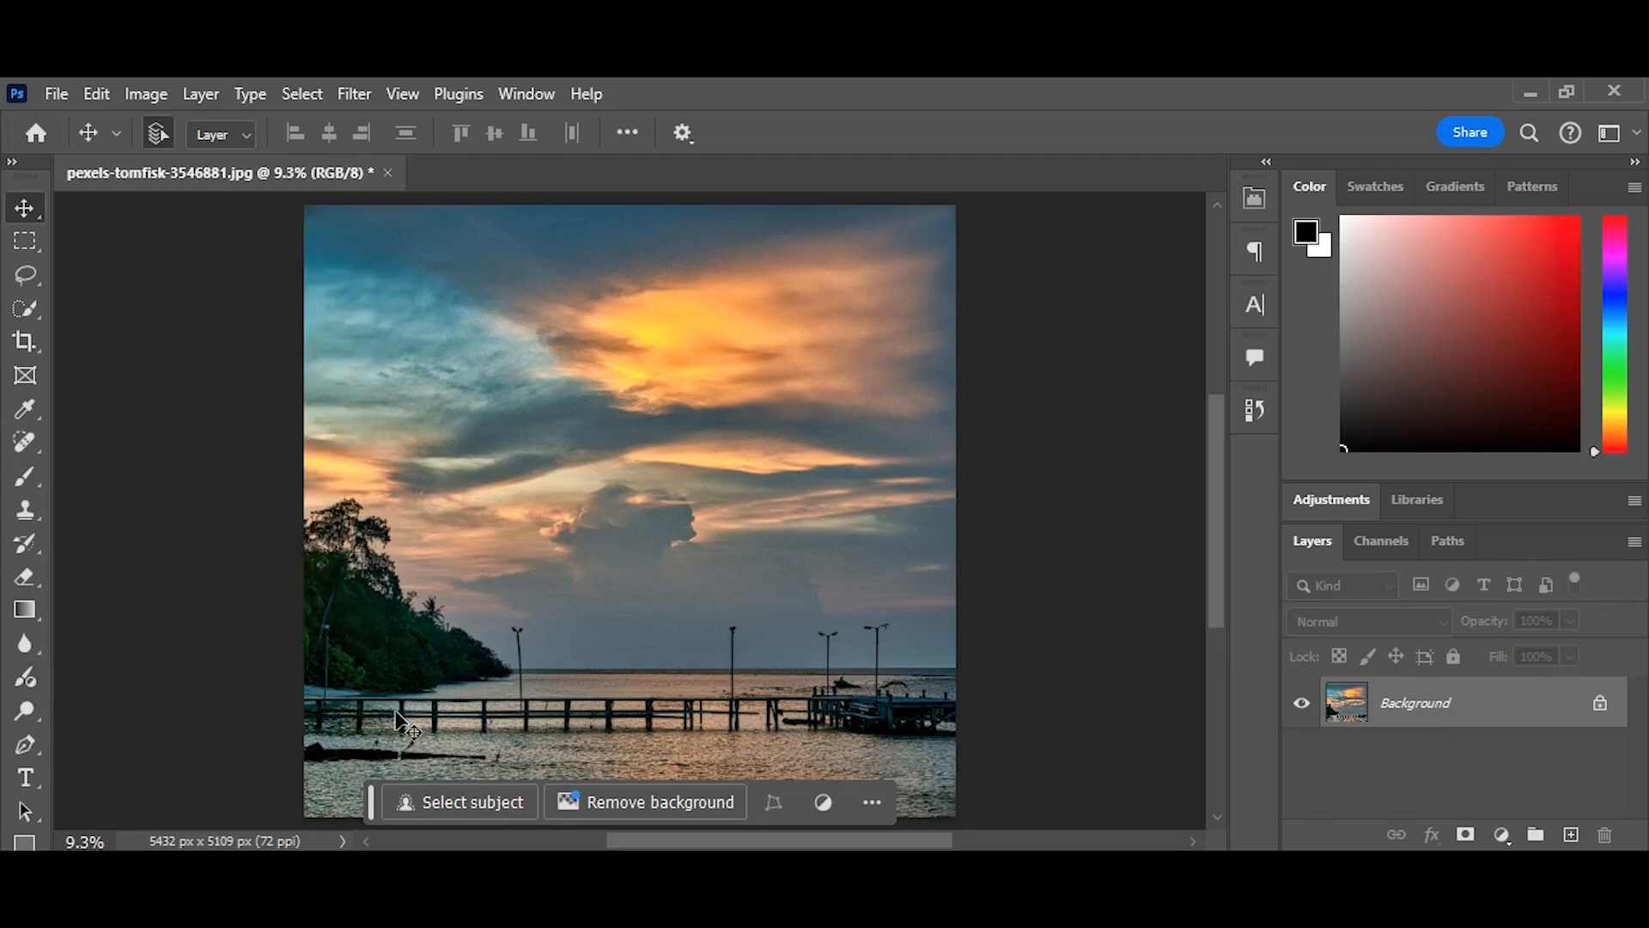
mouse_move(618, 503)
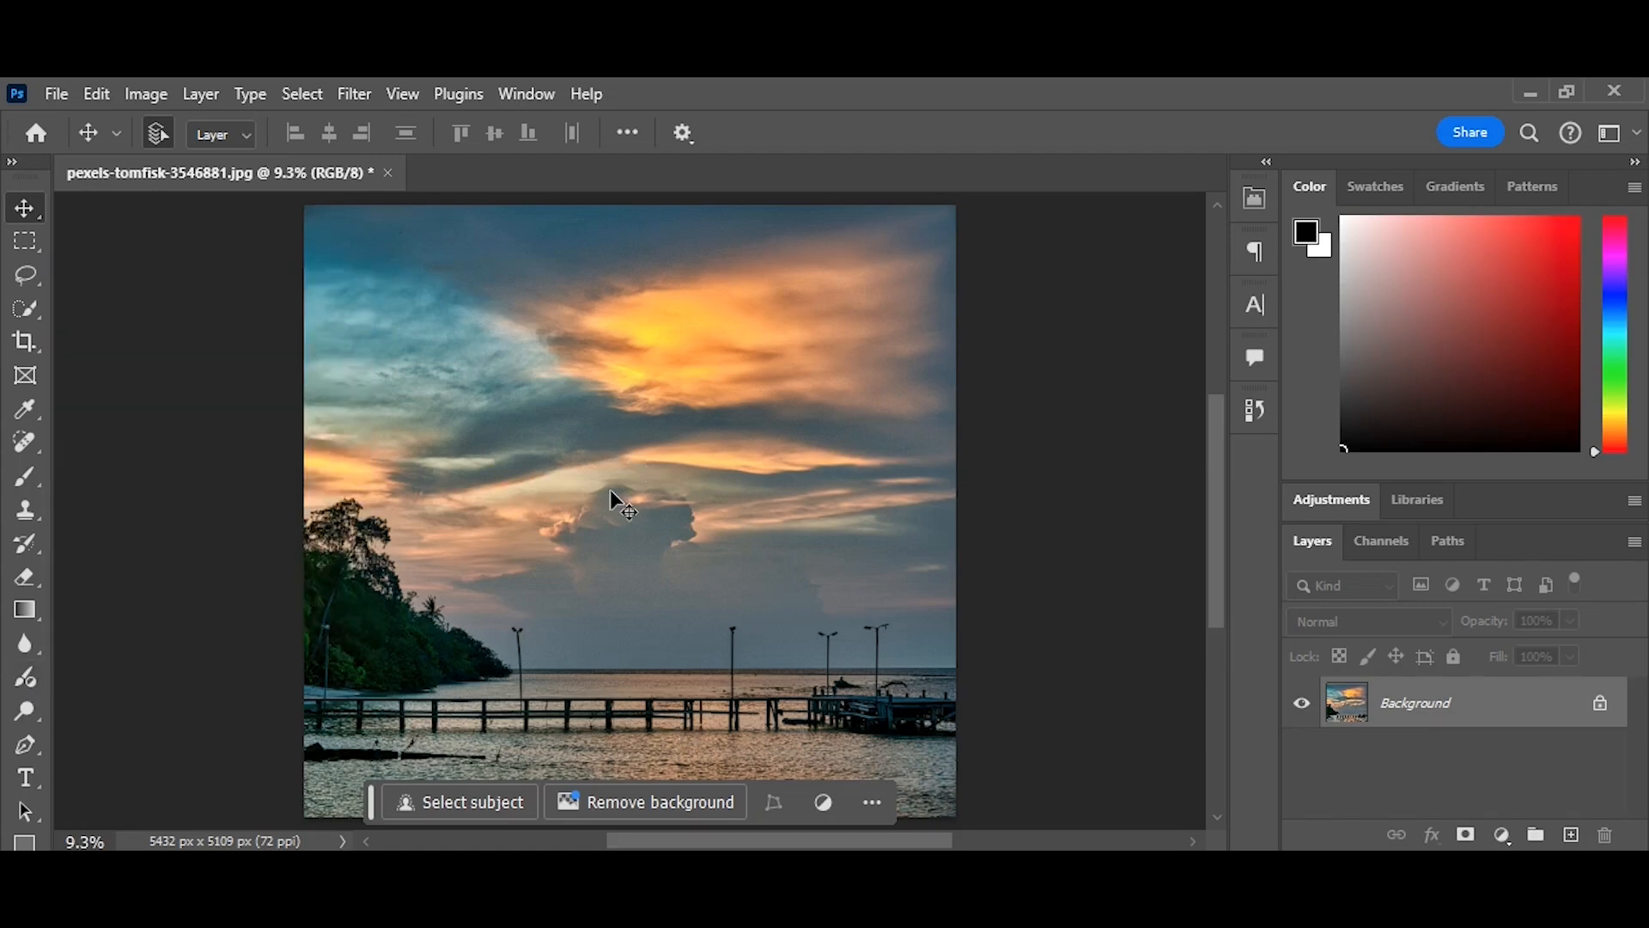
mouse_move(640, 426)
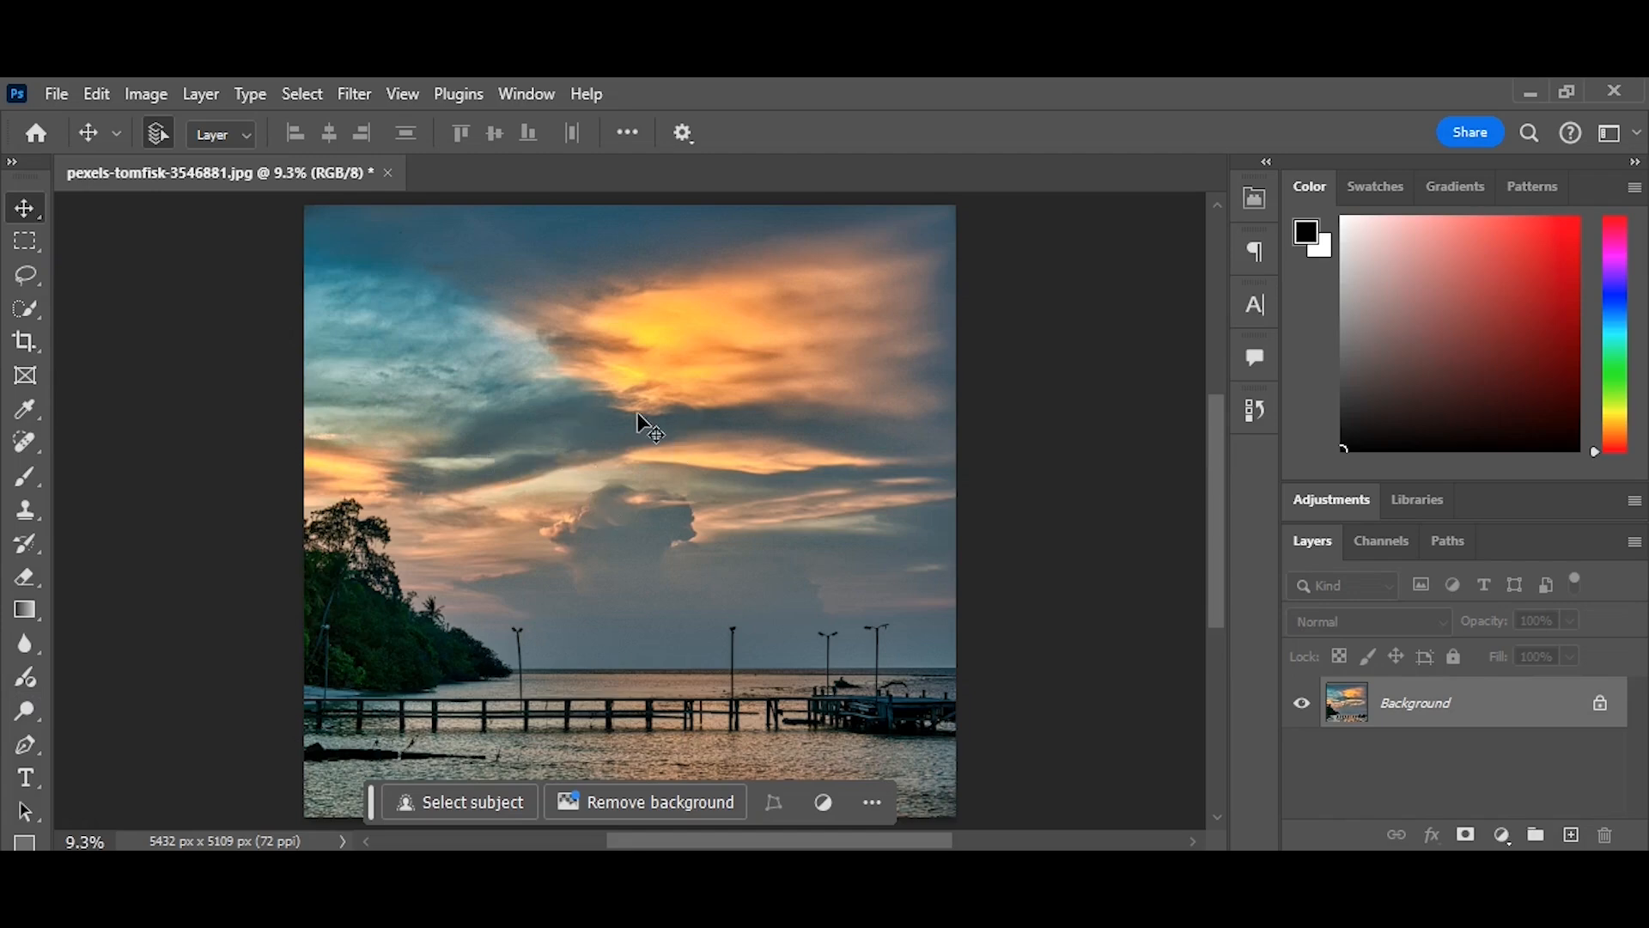
click(24, 678)
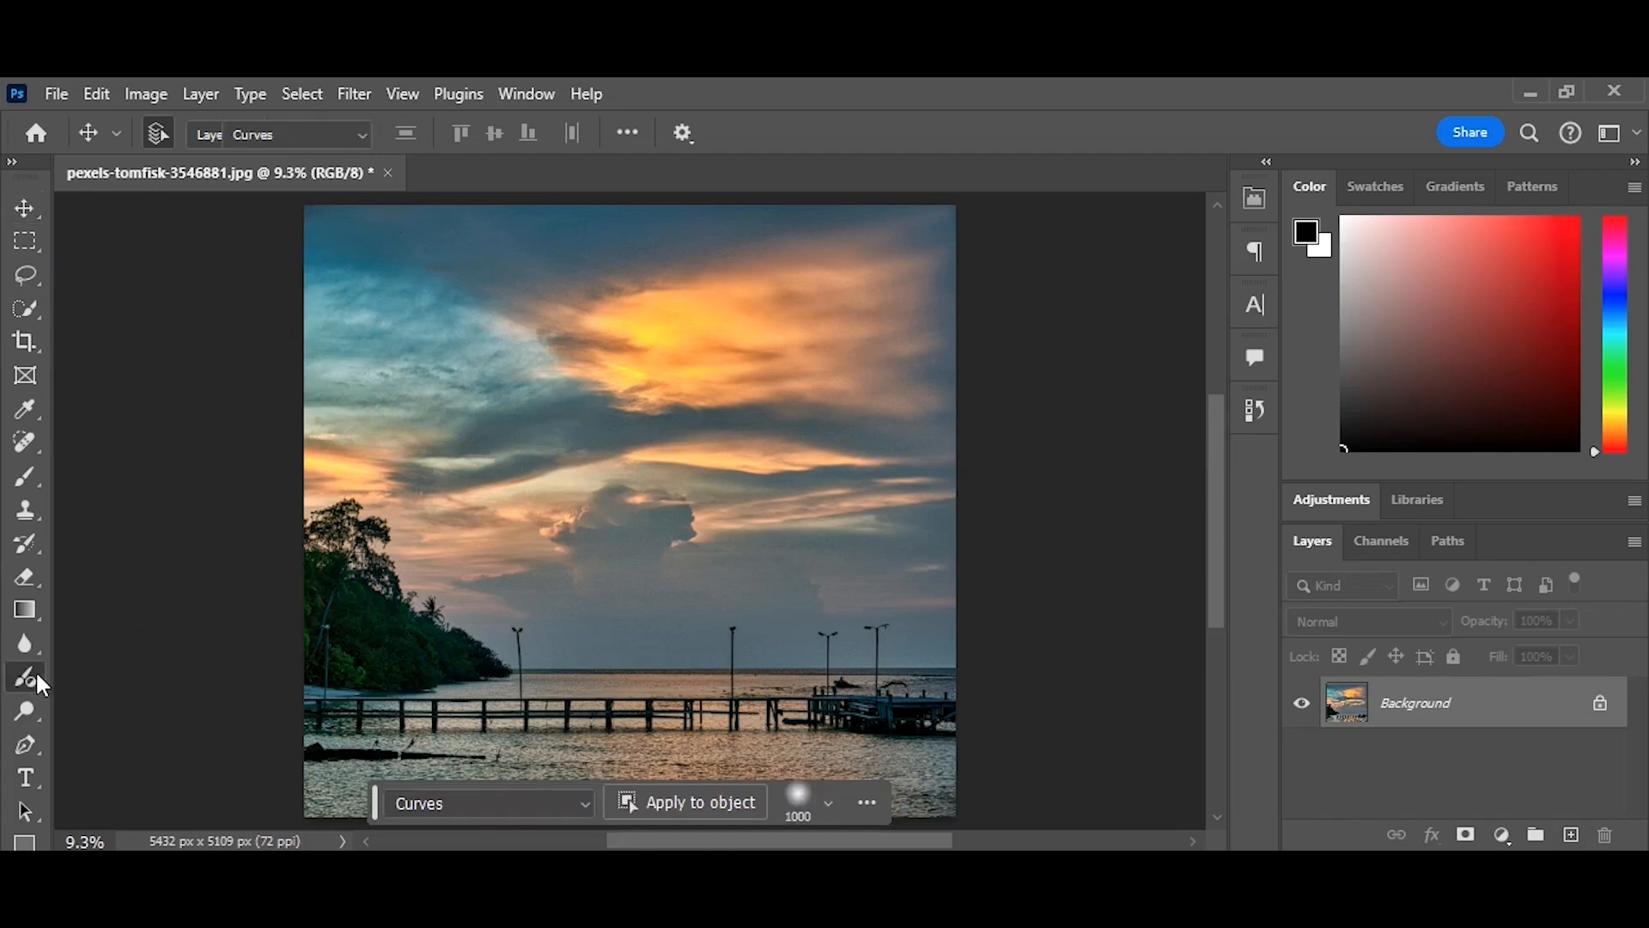
- Paint a Curves adjustment and reshape the curve to darken and intensify the sunset sky
click(297, 134)
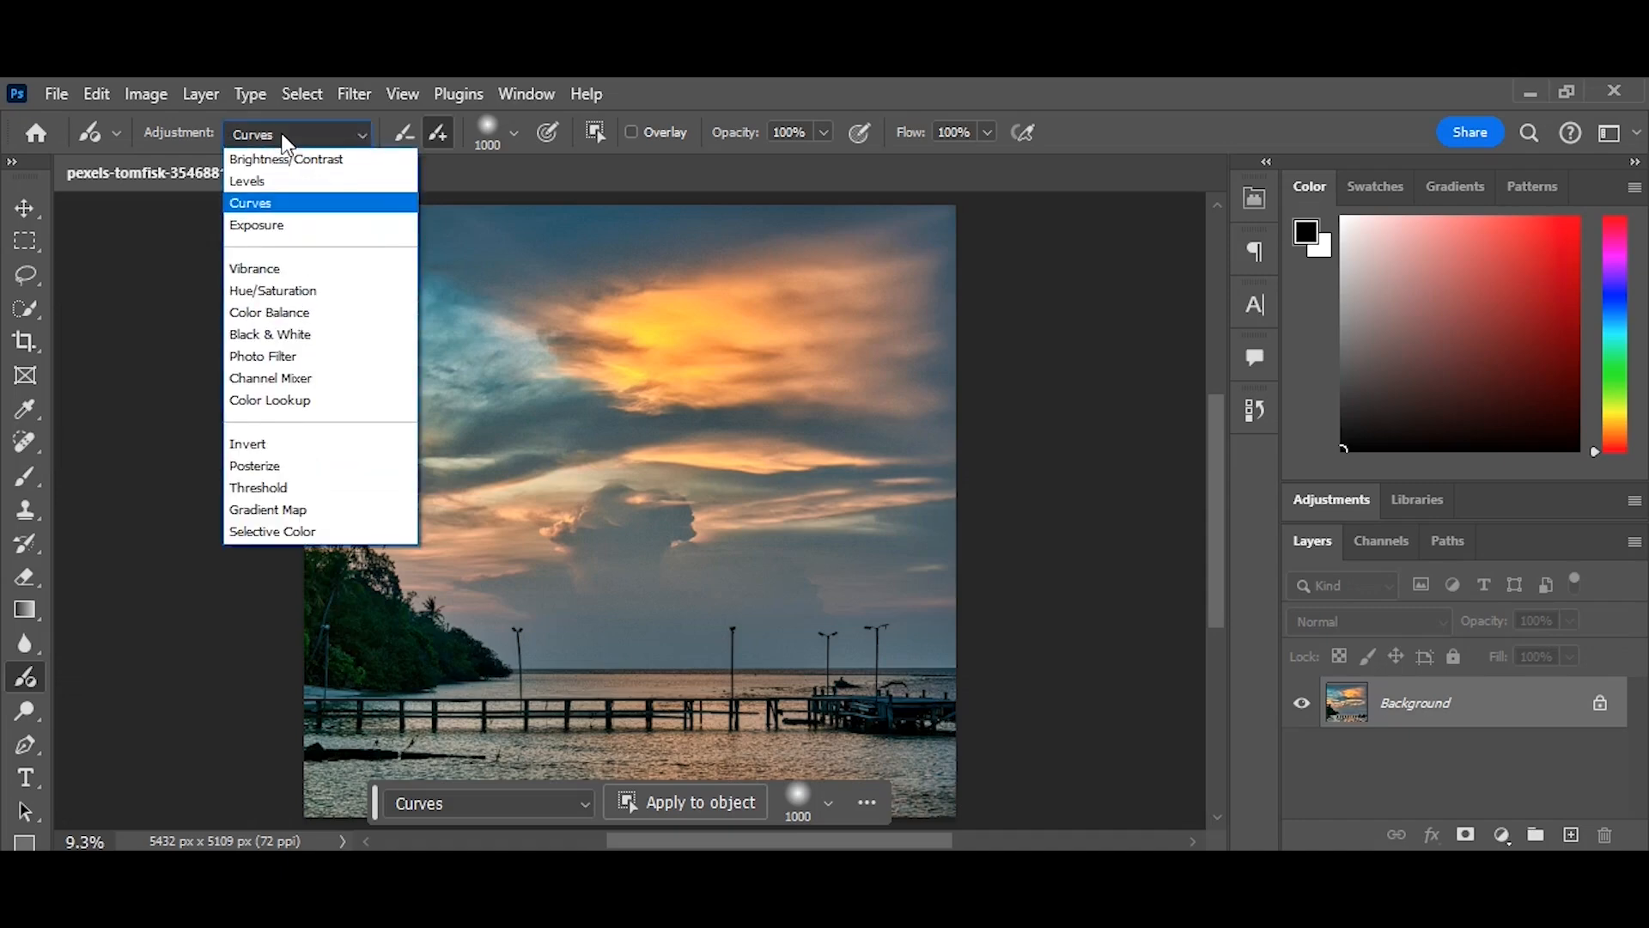
click(251, 203)
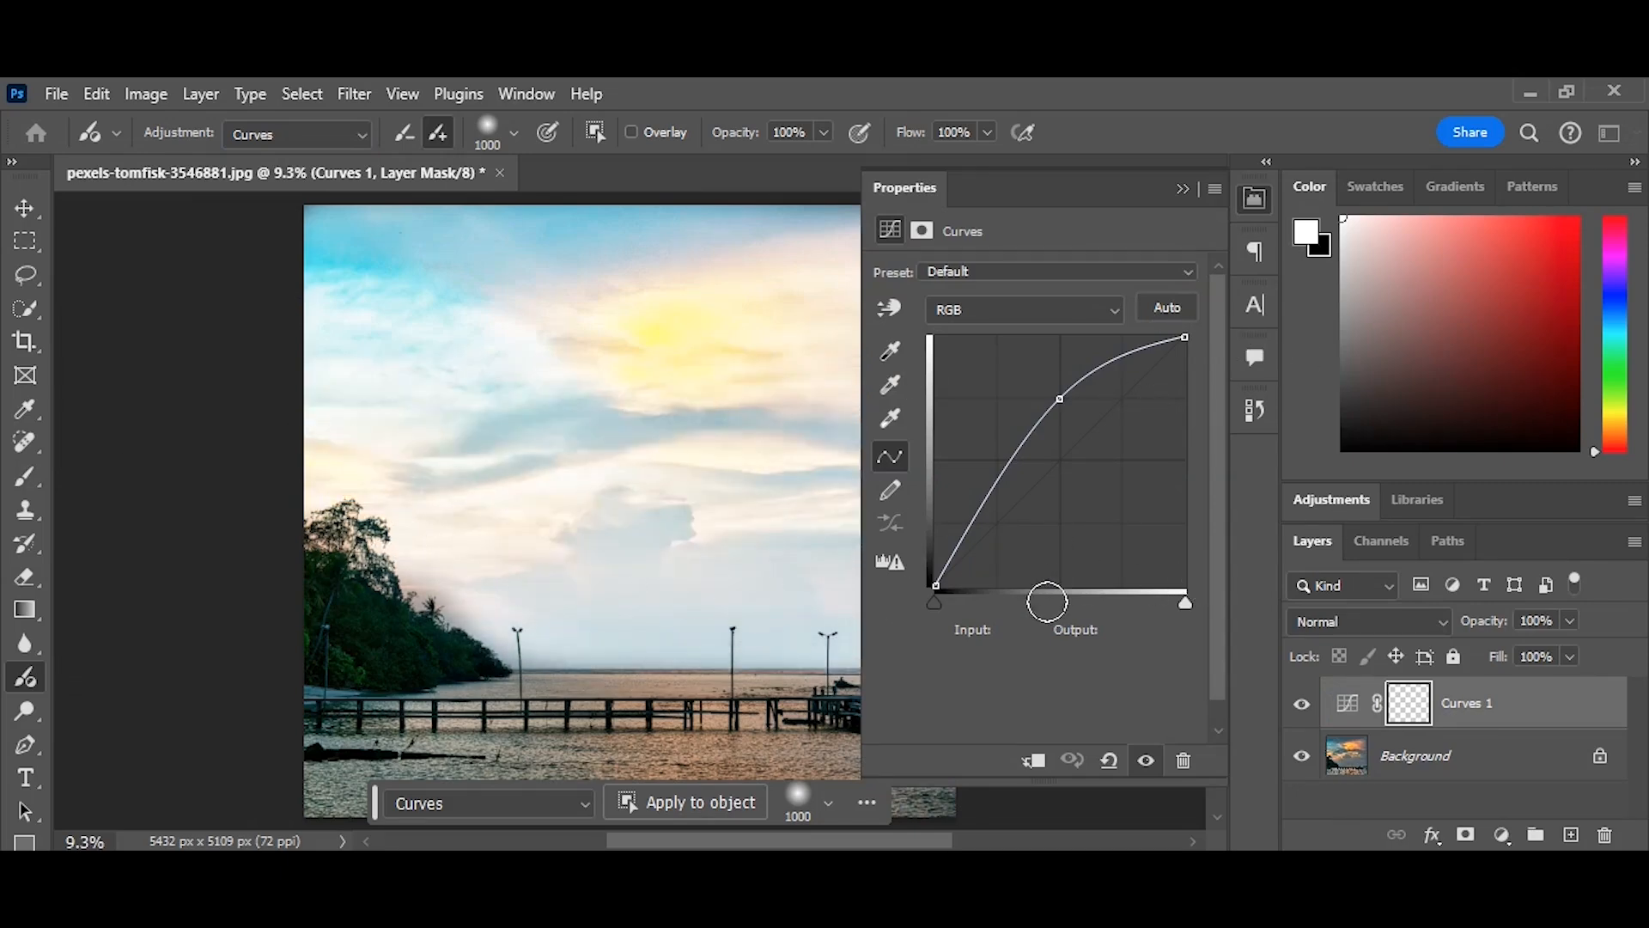
click(1108, 761)
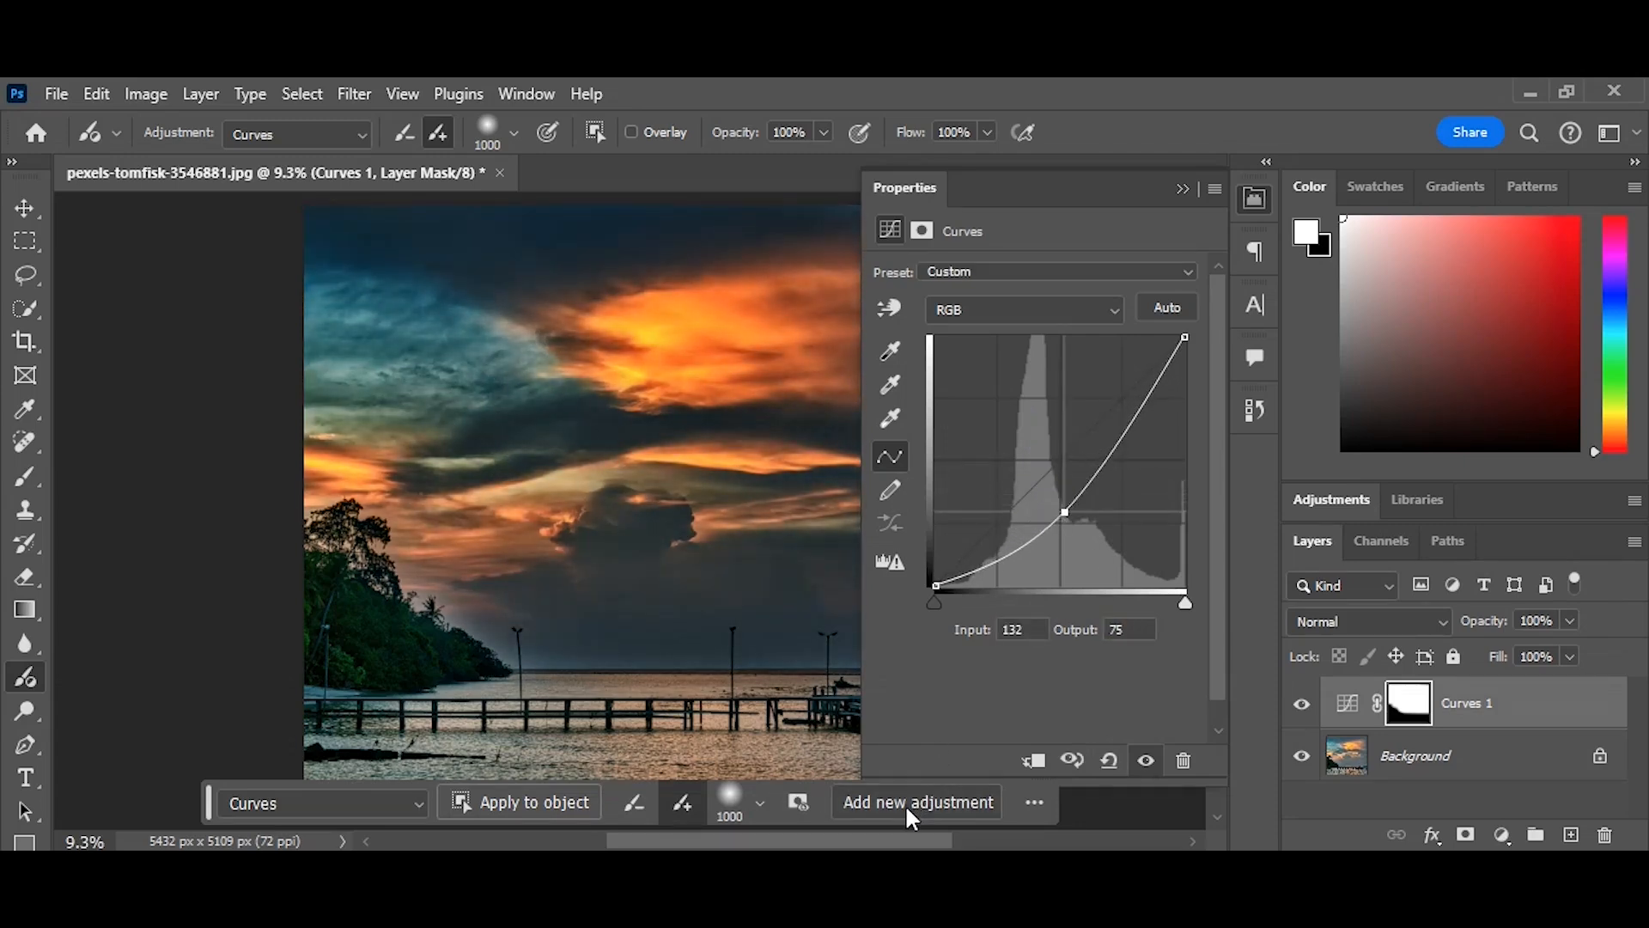
- Add a new Hue/Saturation adjustment for the brush
click(915, 803)
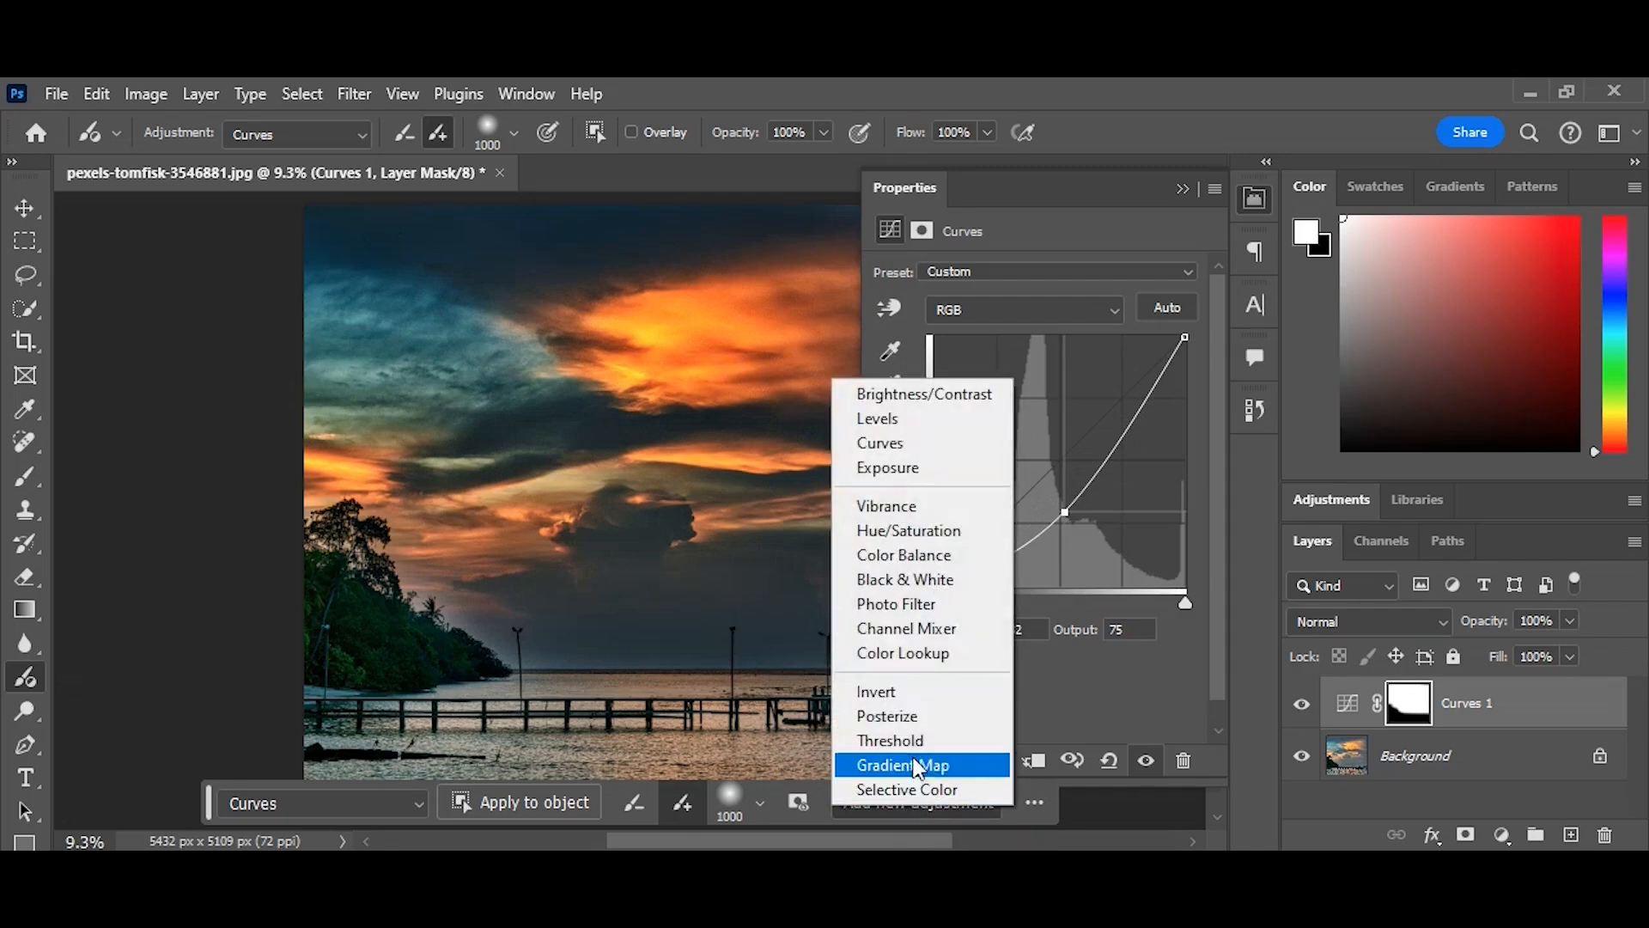
click(909, 531)
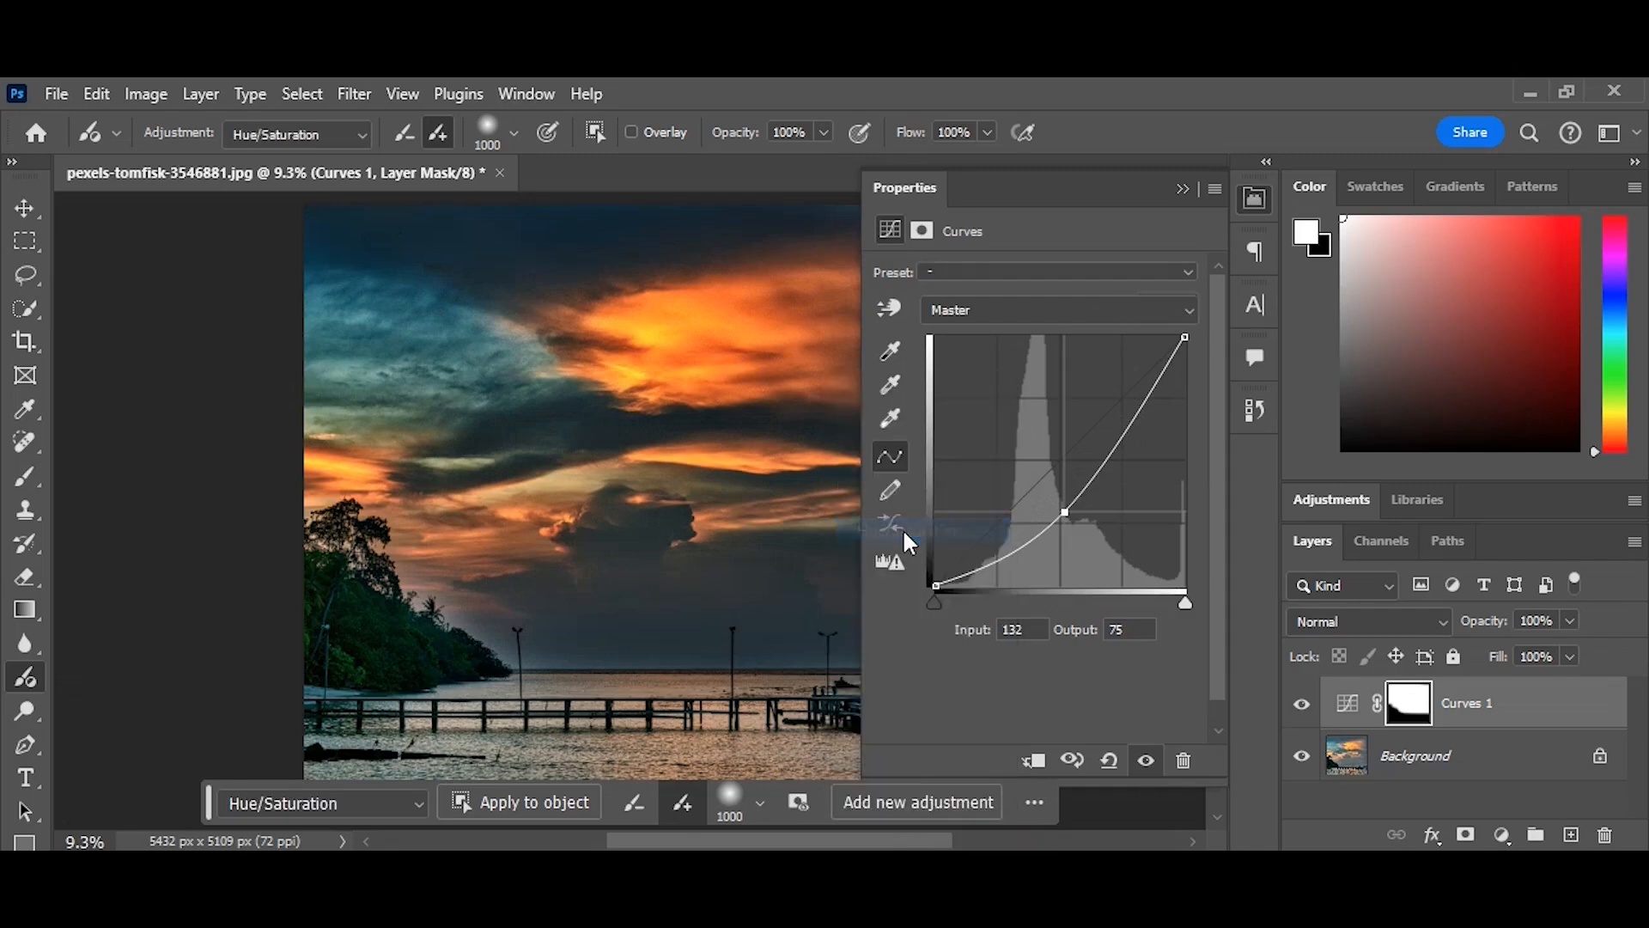